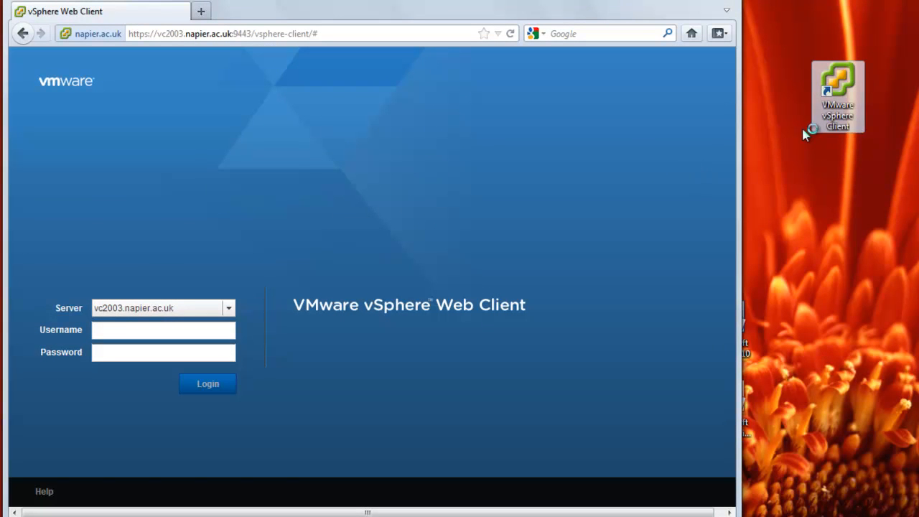
mouse_move(525, 13)
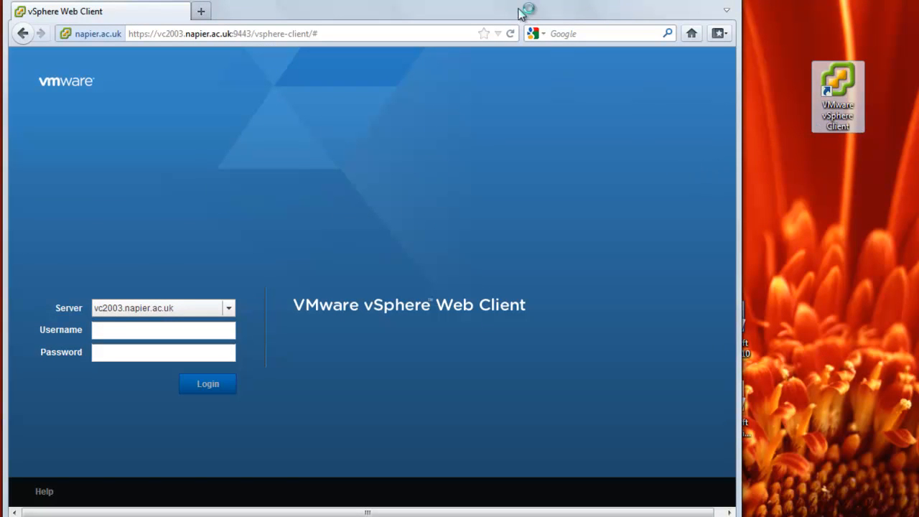
mouse_move(539, 15)
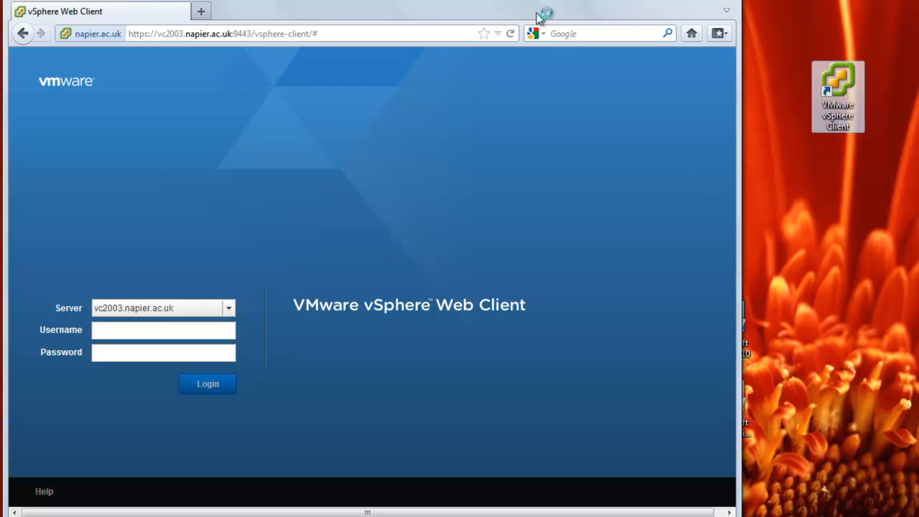
Launch the desktop vSphere Client and log in to vc2003.napier.ac.uk as bbuchanan.
double_click(837, 96)
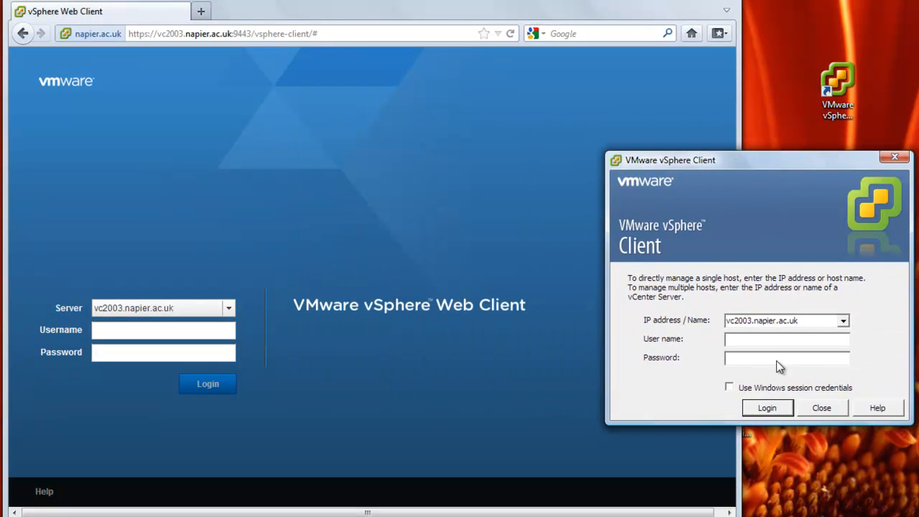
click(787, 338)
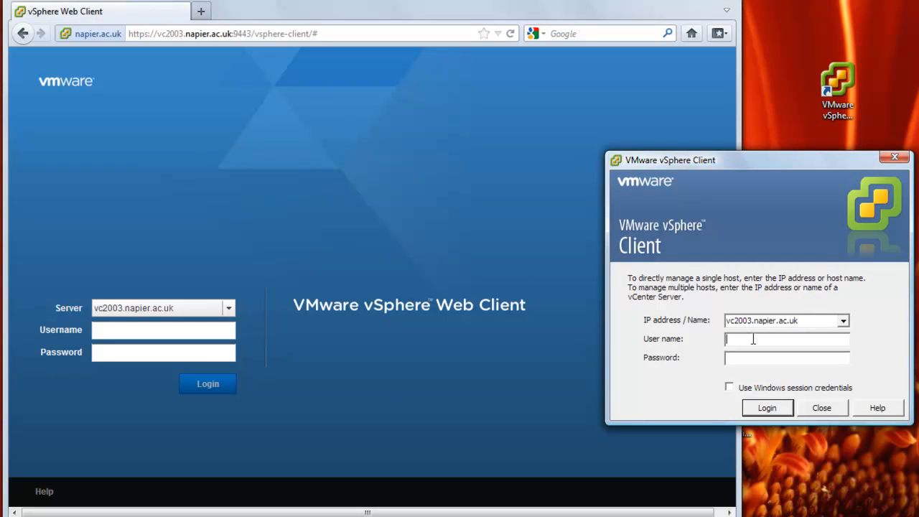
text(bbuchanan)
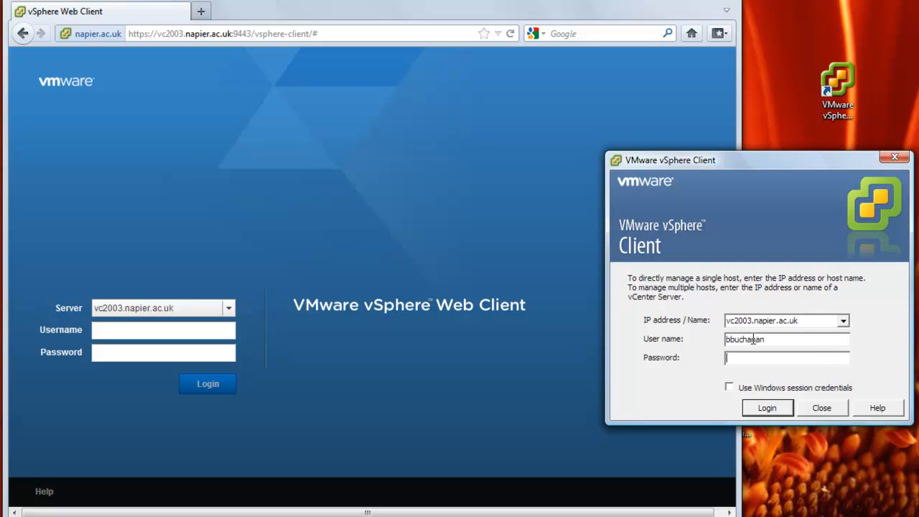
text(*****)
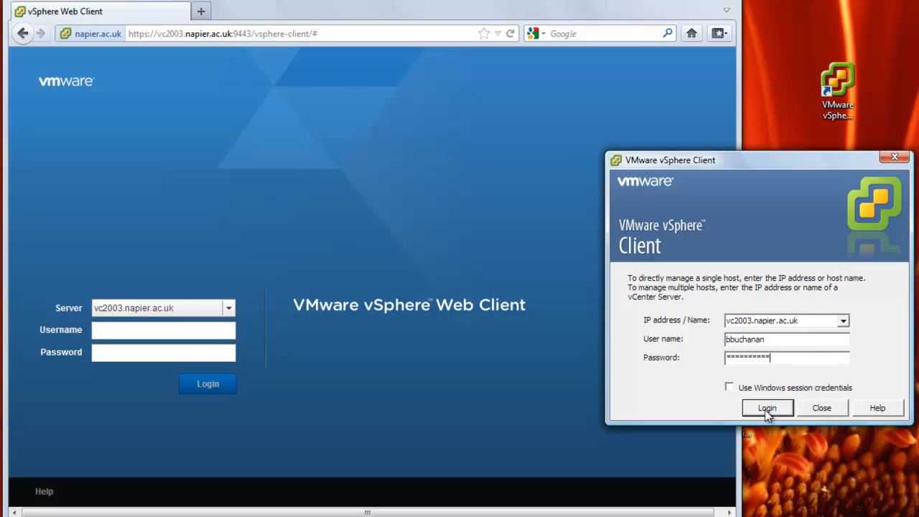
click(767, 408)
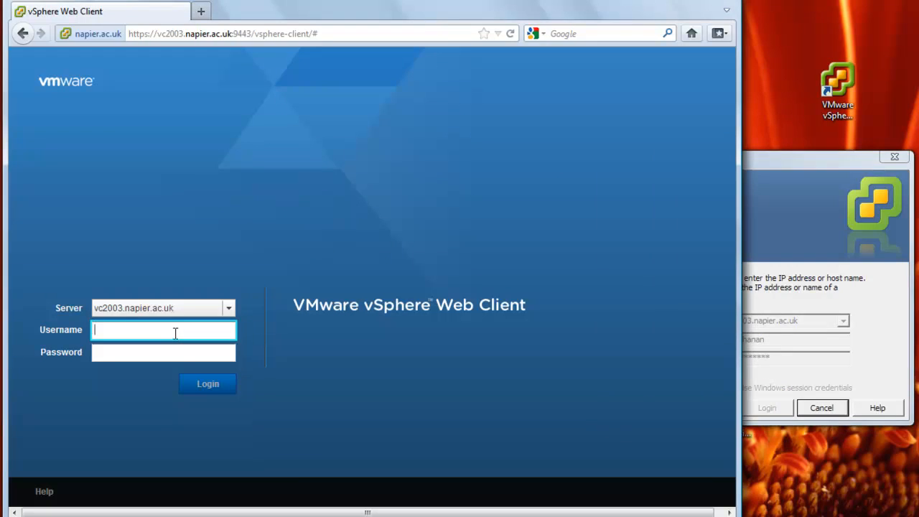
text(soclab\)
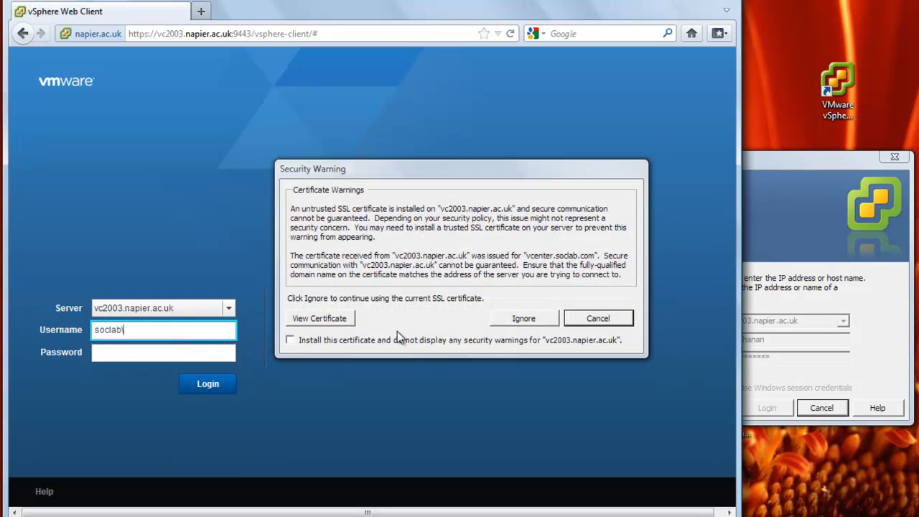
click(523, 319)
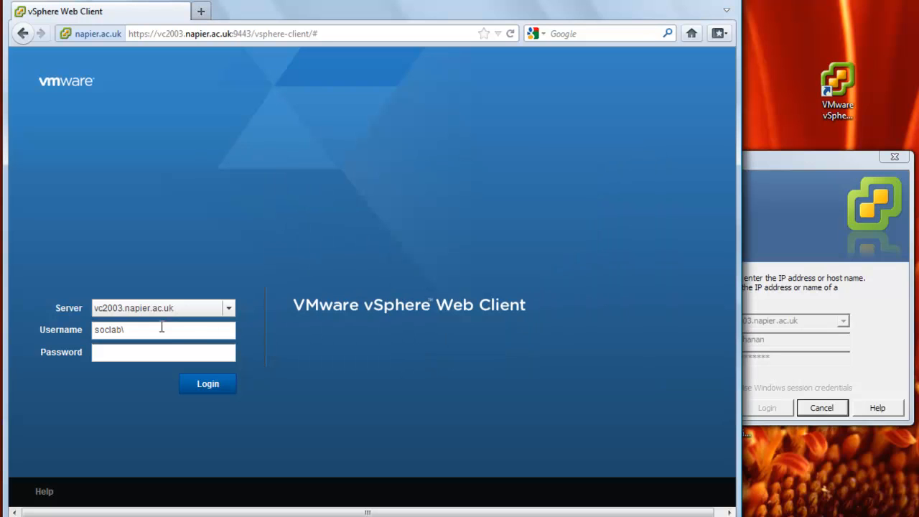
text(bbu)
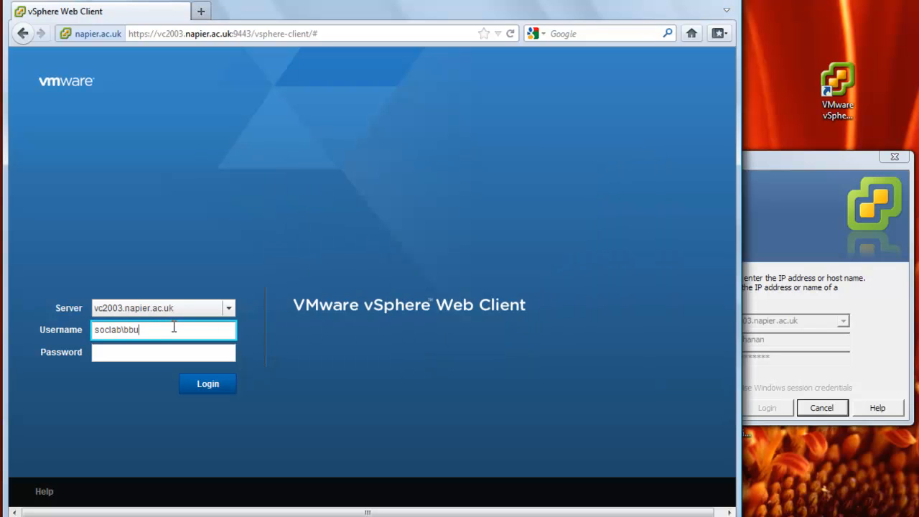
text(chanan)
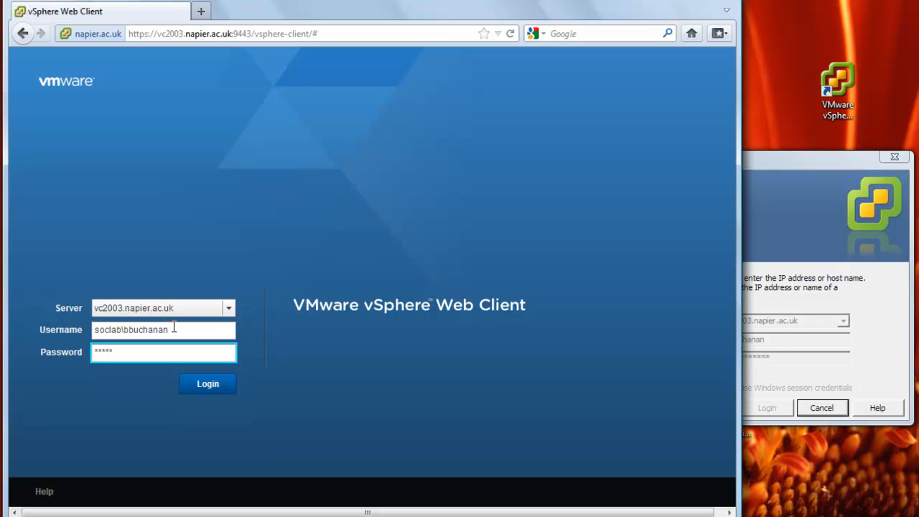
click(208, 384)
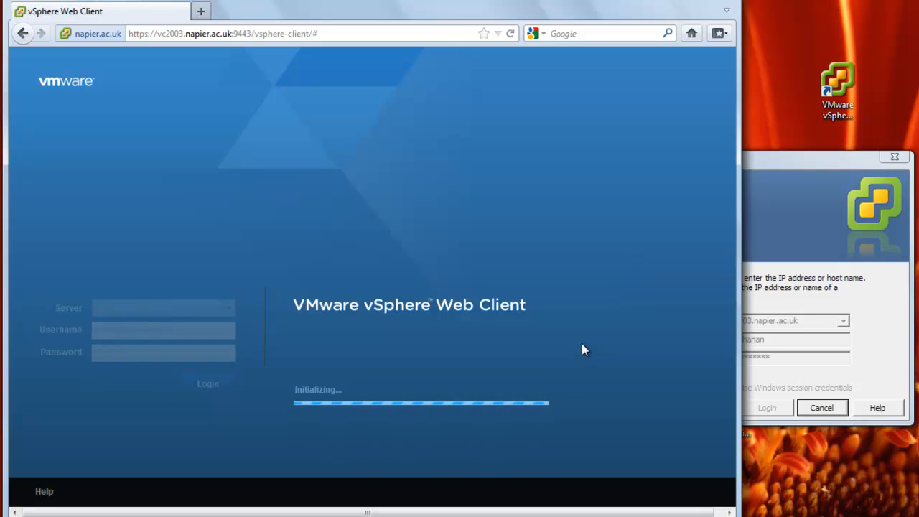
mouse_move(423, 62)
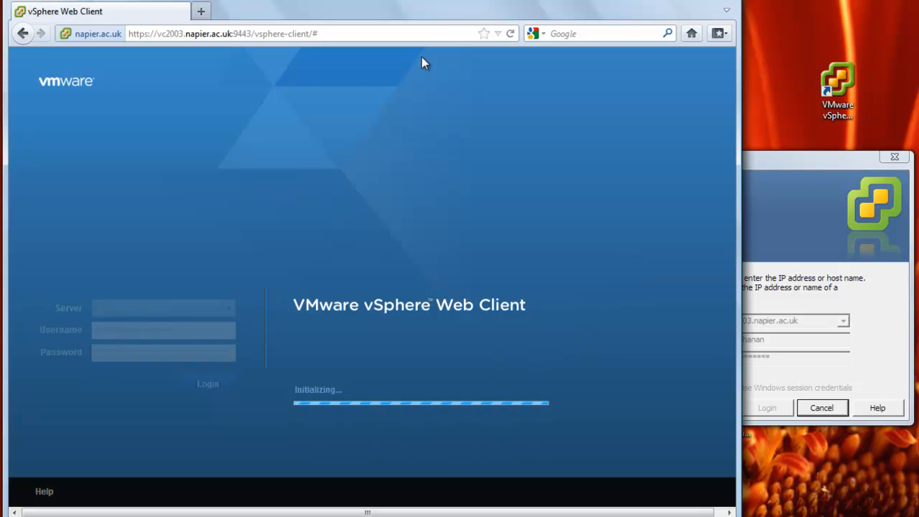
mouse_move(444, 252)
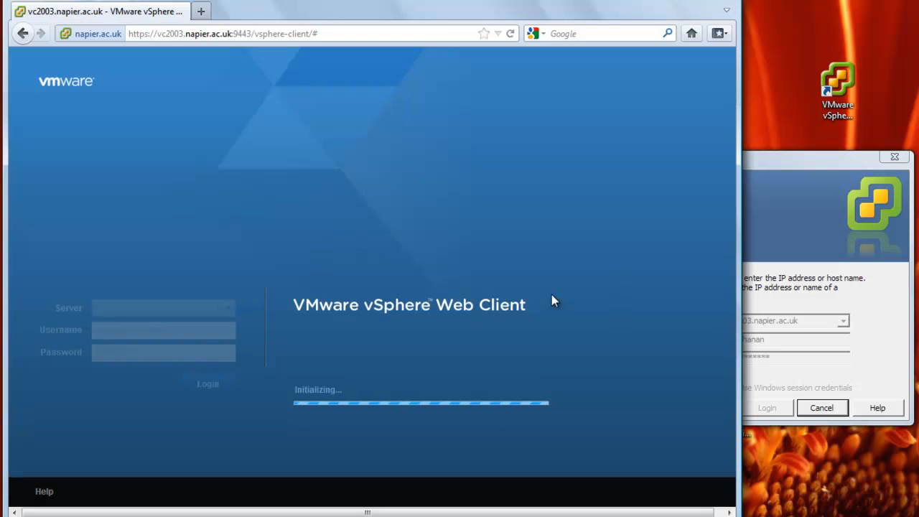
mouse_move(783, 171)
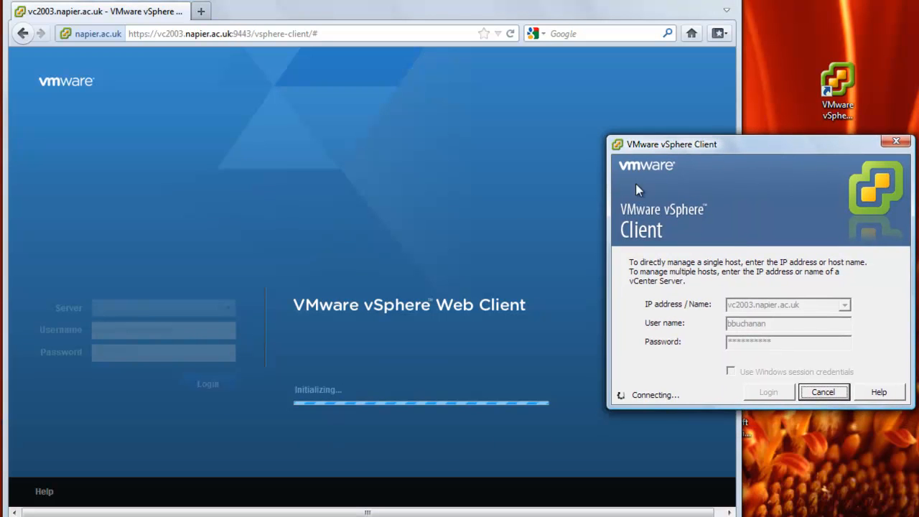
mouse_move(598, 146)
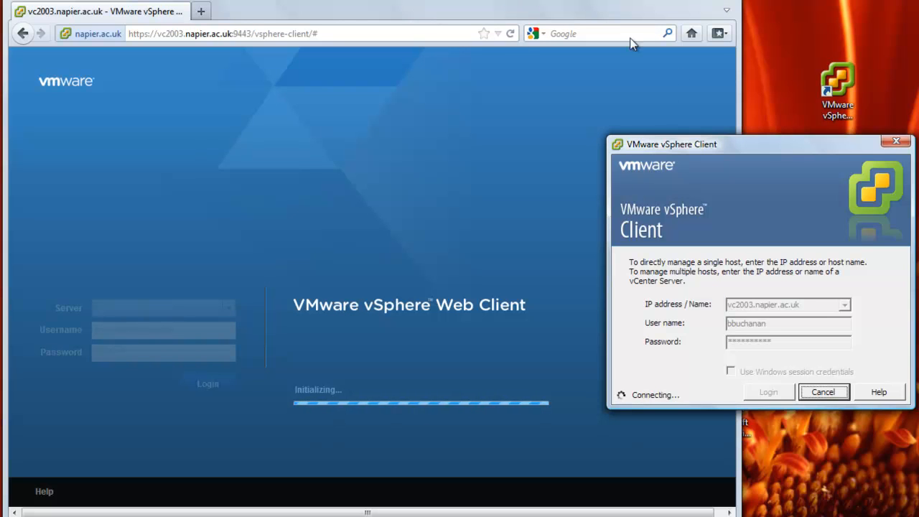
mouse_move(391, 3)
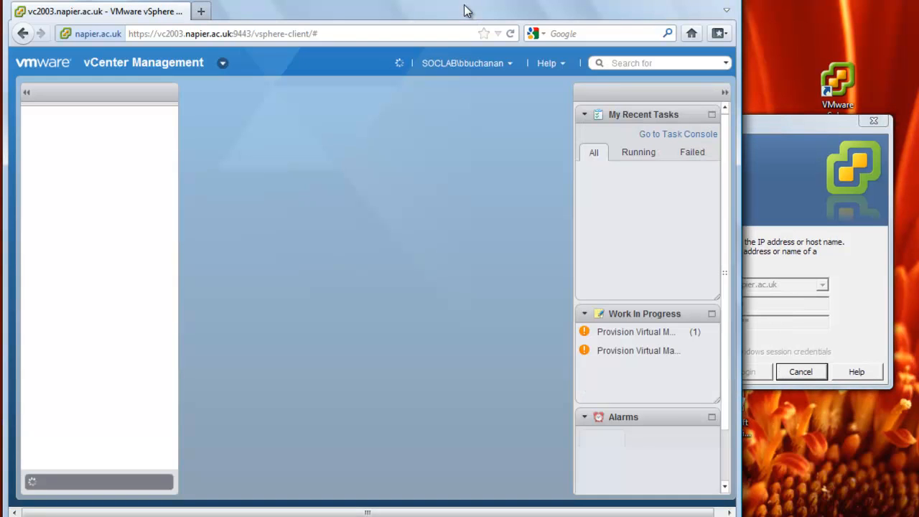
mouse_move(159, 276)
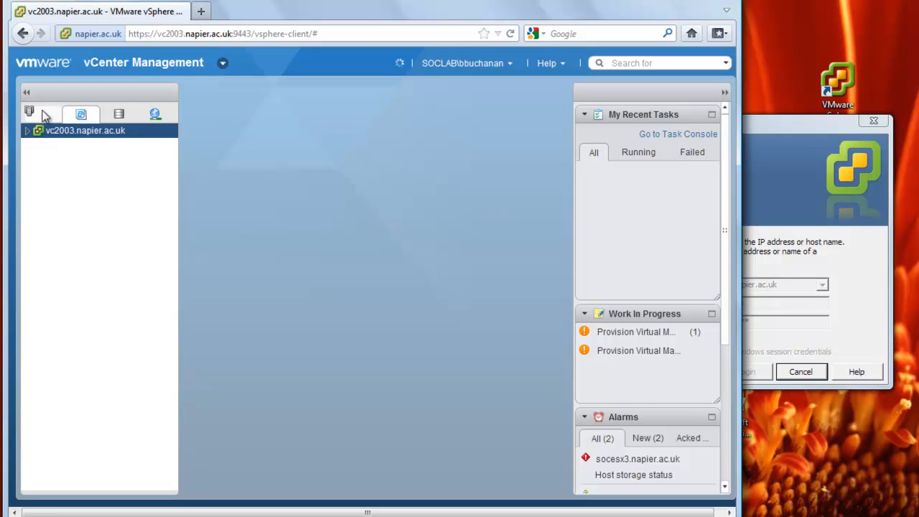
In Hosts and Clusters, expand vc2003, Napier Datacenter, SOC Cluster and socesx1.
click(43, 114)
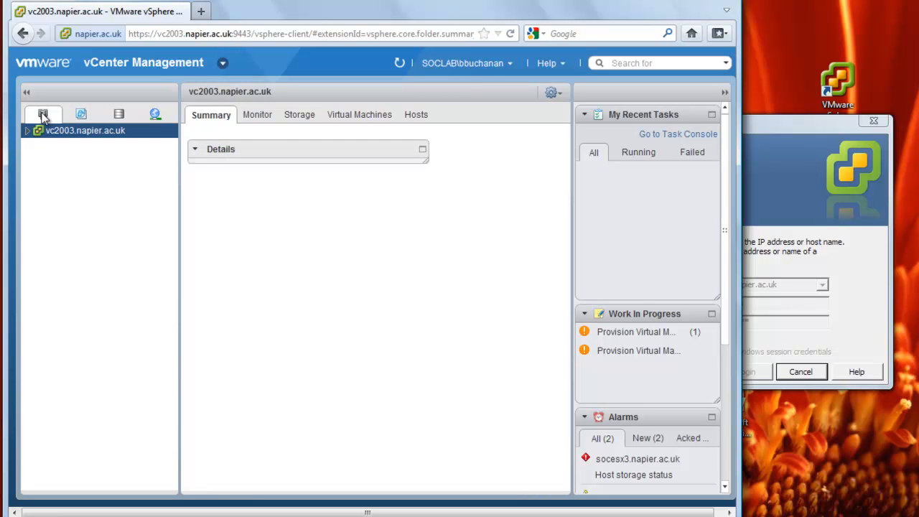
click(85, 130)
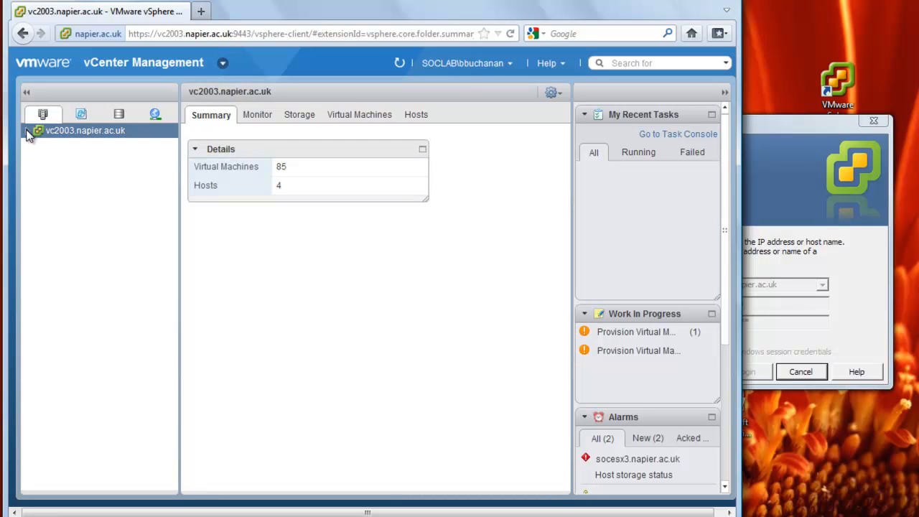
click(28, 130)
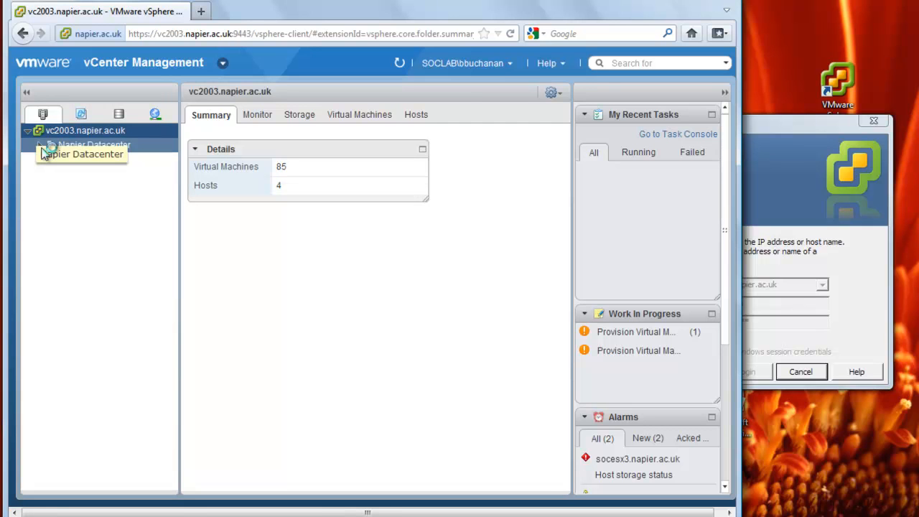
click(39, 145)
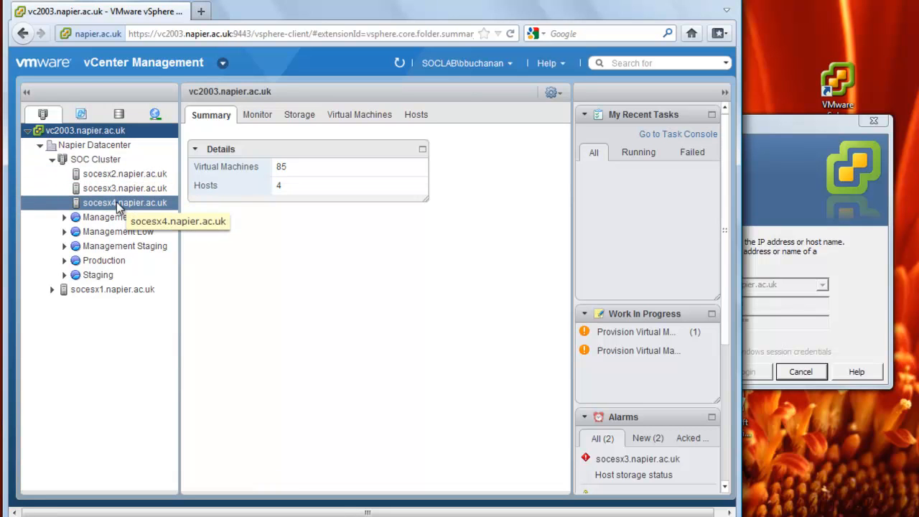
click(112, 288)
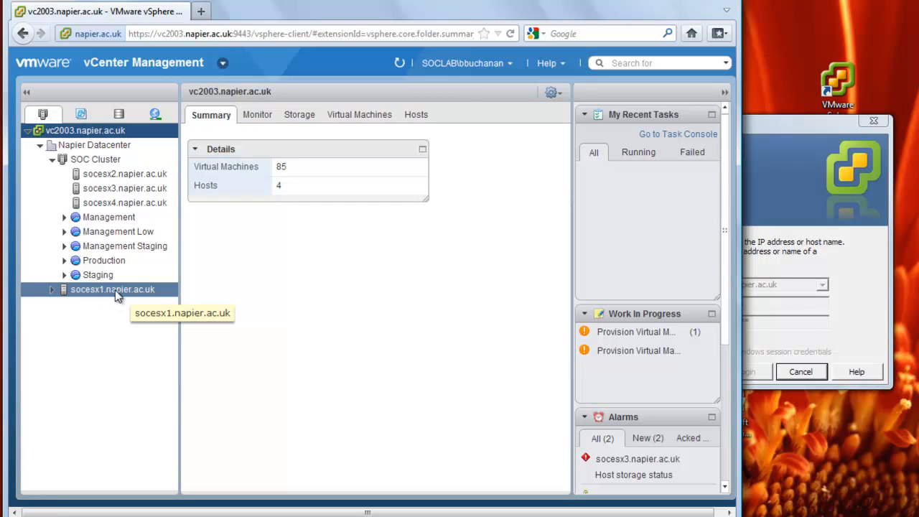
mouse_move(61, 296)
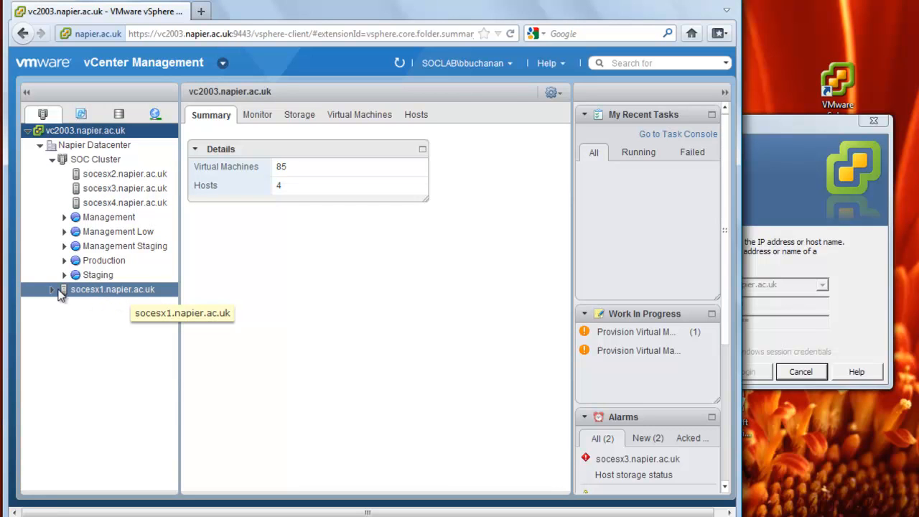
click(63, 289)
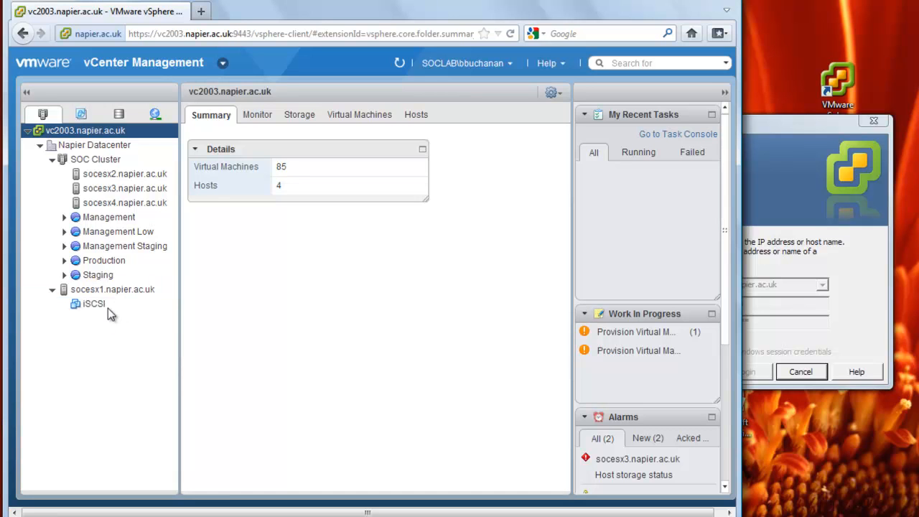
click(124, 174)
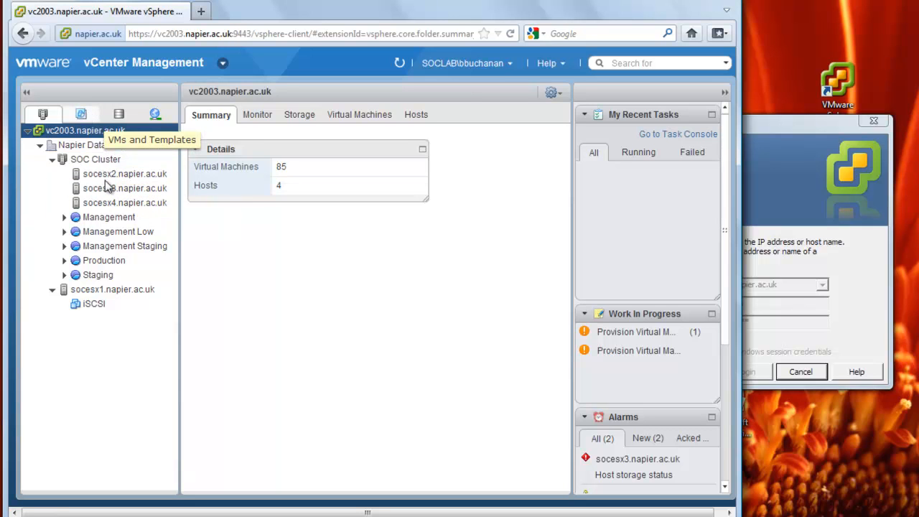
Select host socesx2.napier.ac.uk and view its Monitor > Tasks history.
click(125, 173)
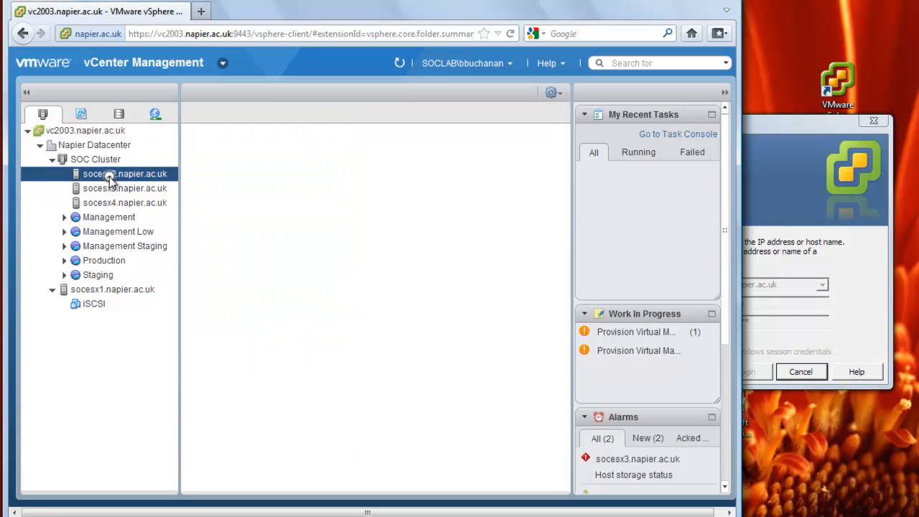
click(124, 174)
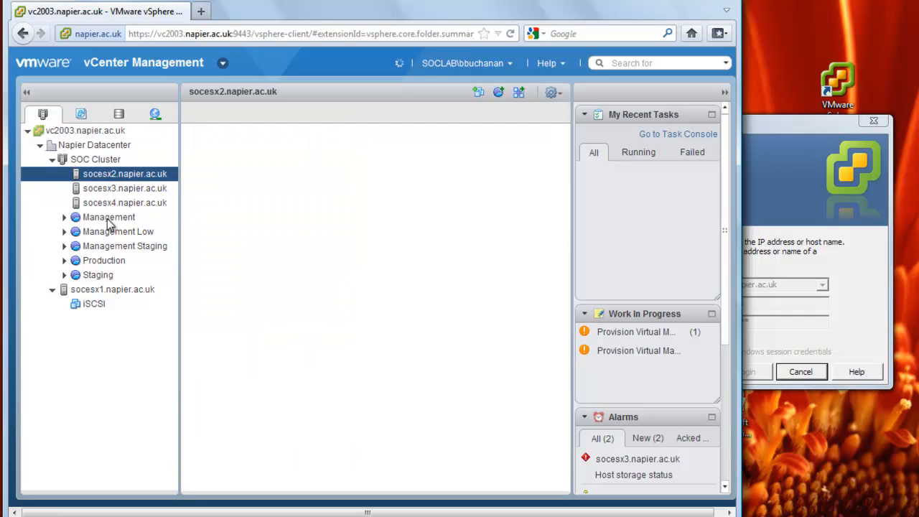
mouse_move(111, 251)
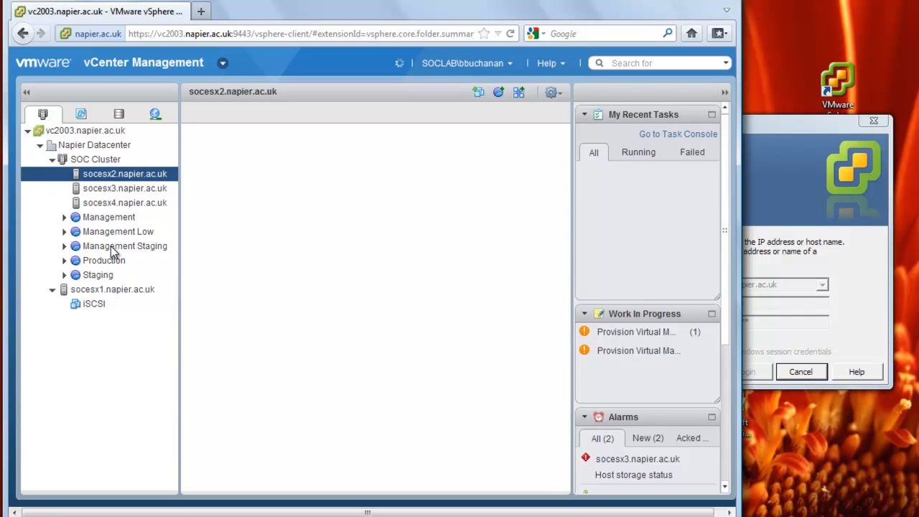
mouse_move(114, 214)
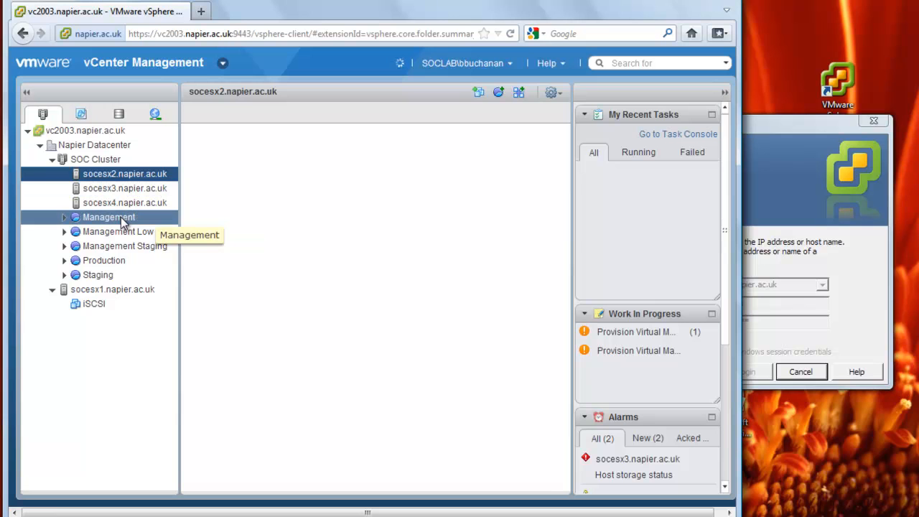
click(108, 216)
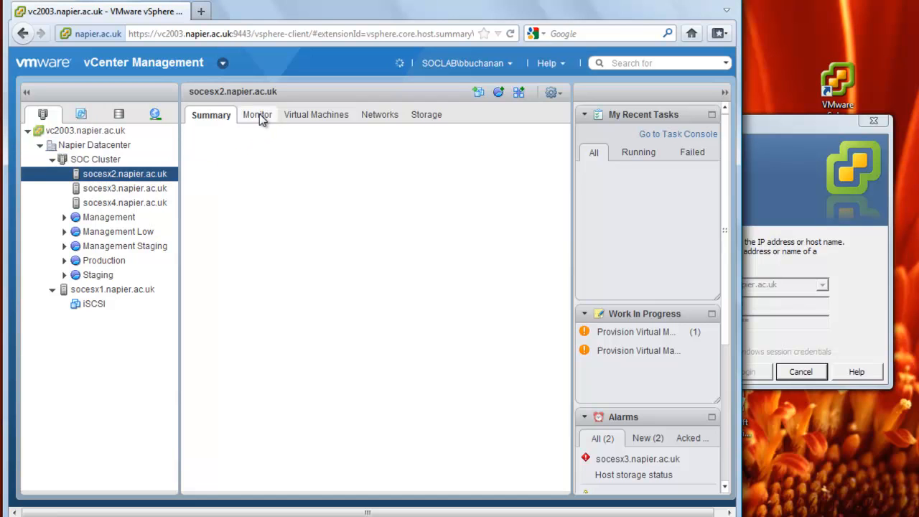
click(257, 115)
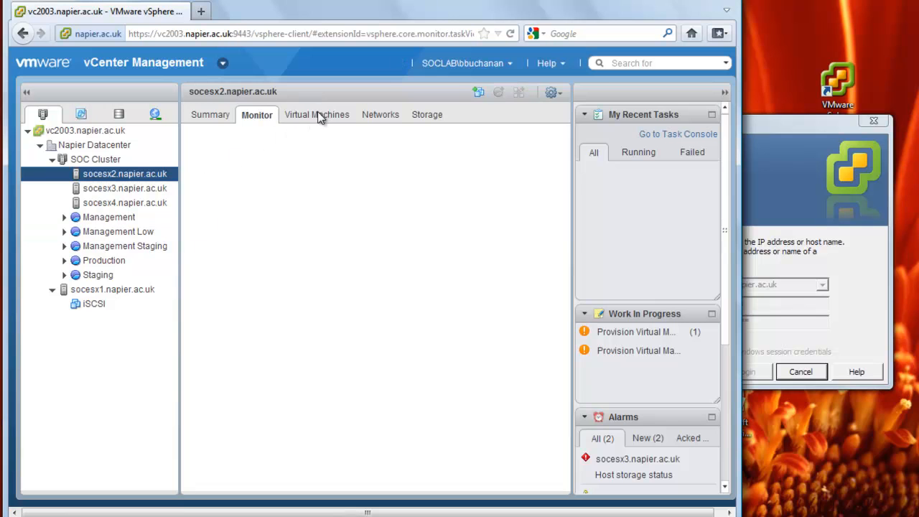
click(257, 115)
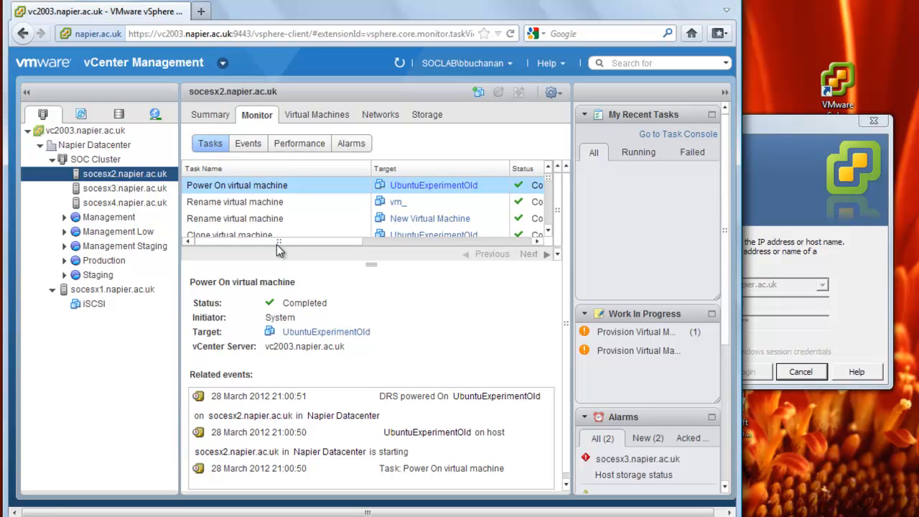
mouse_move(560, 309)
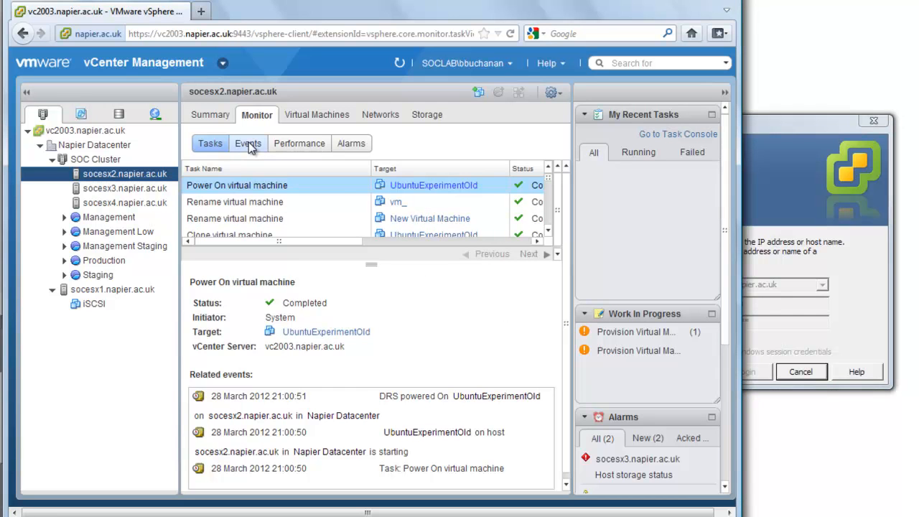
Review socesx2's events, then switch to its Performance monitoring section.
click(248, 143)
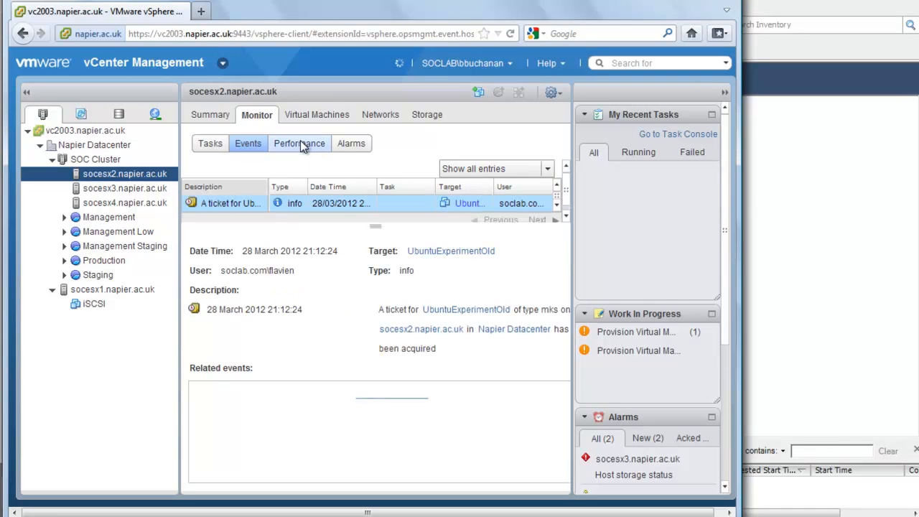
click(299, 143)
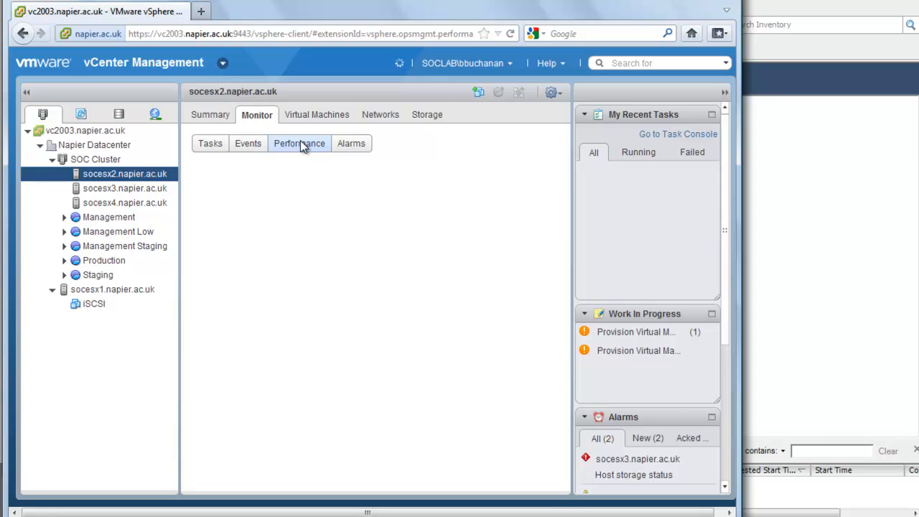
click(299, 143)
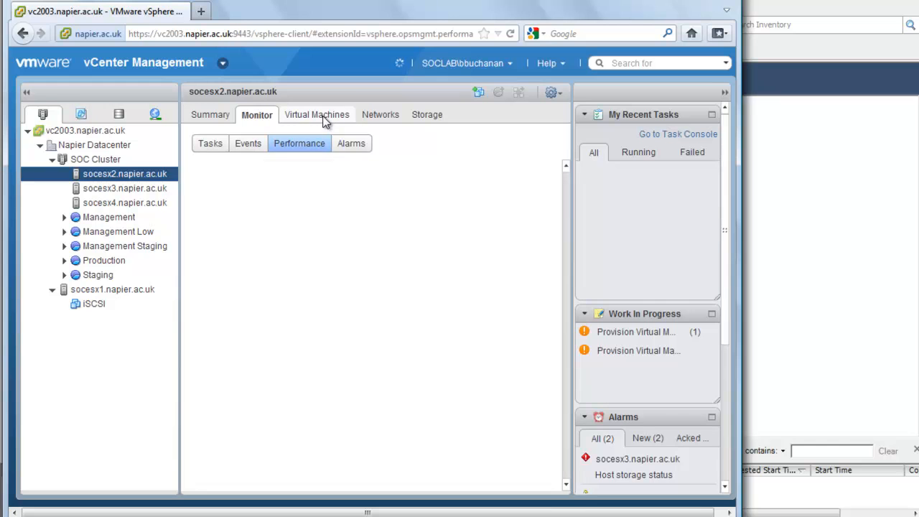
Load the 1 Day performance view and scroll to the CPU (%) chart.
click(299, 143)
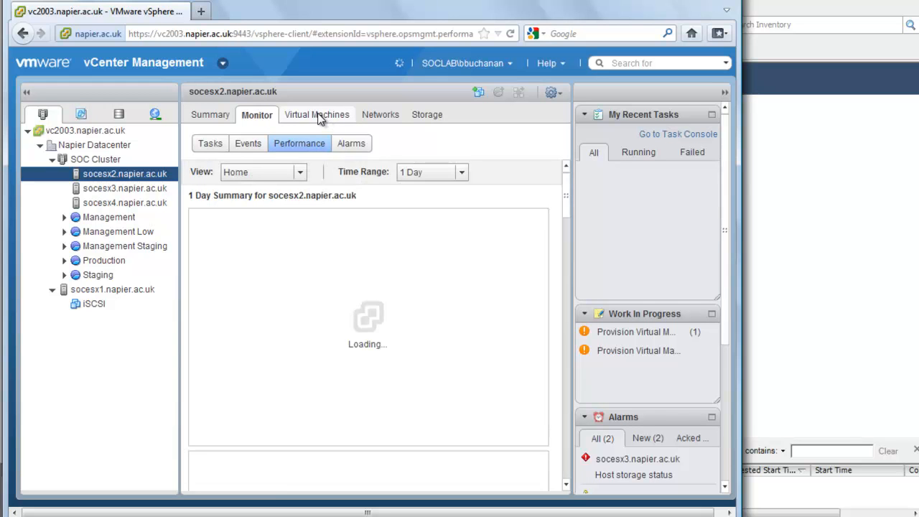
mouse_move(507, 321)
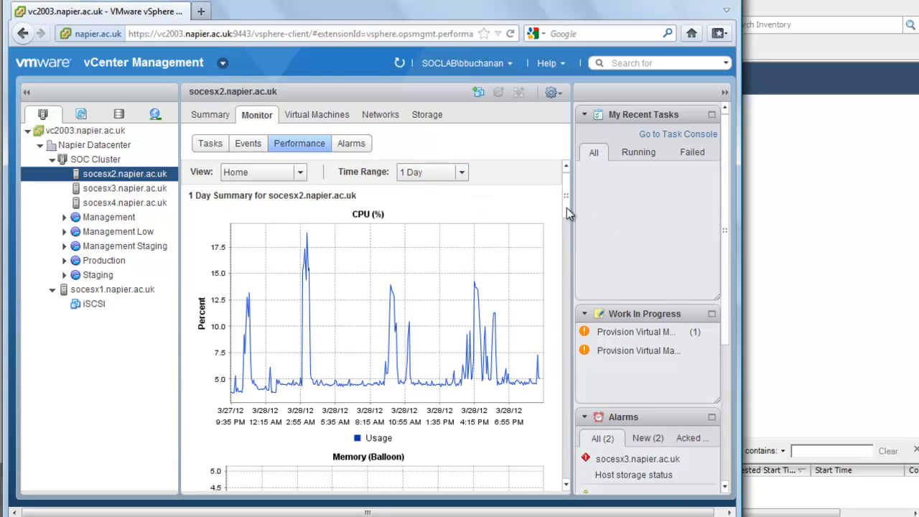
scroll(down, 3)
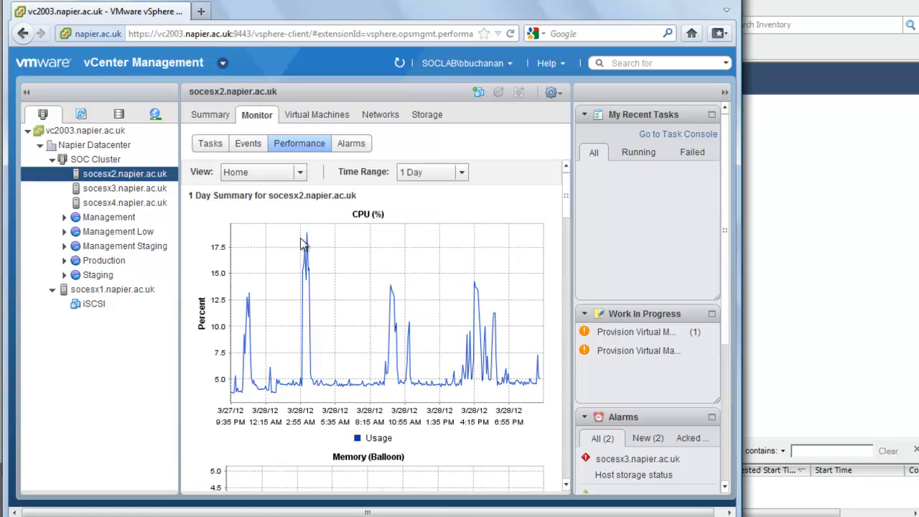
mouse_move(310, 238)
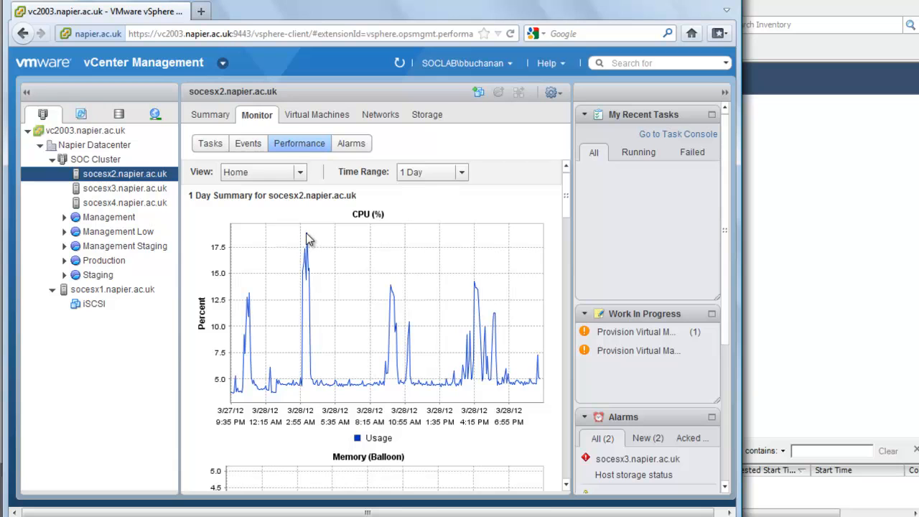
mouse_move(302, 430)
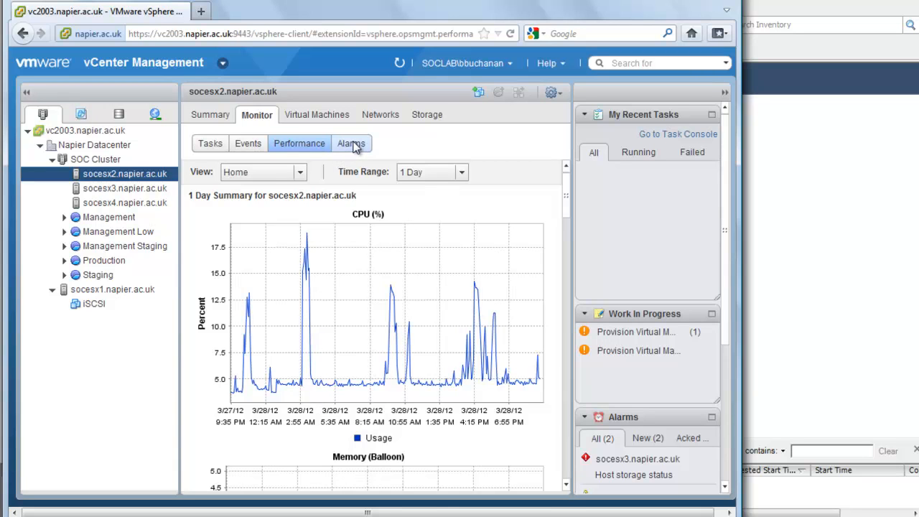
Check socesx2's alarms, virtual machines, networks and storage tabs.
click(351, 143)
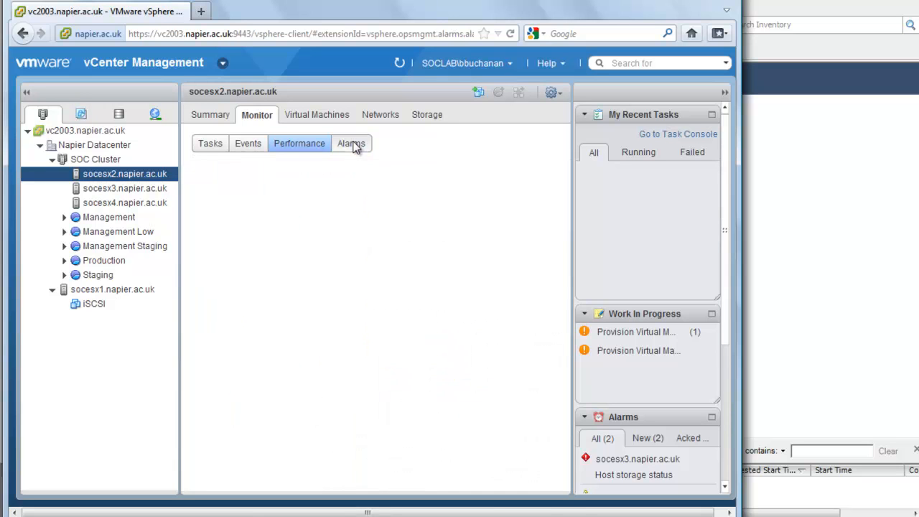
click(351, 143)
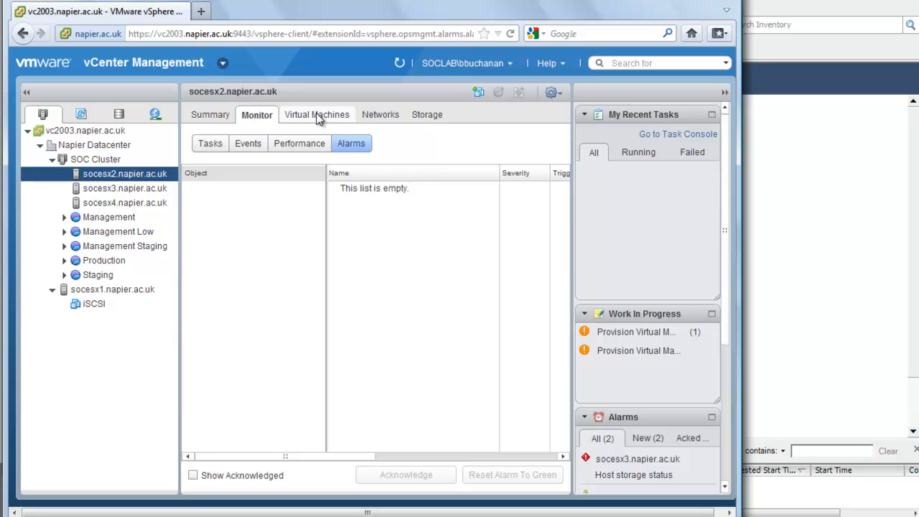
click(317, 114)
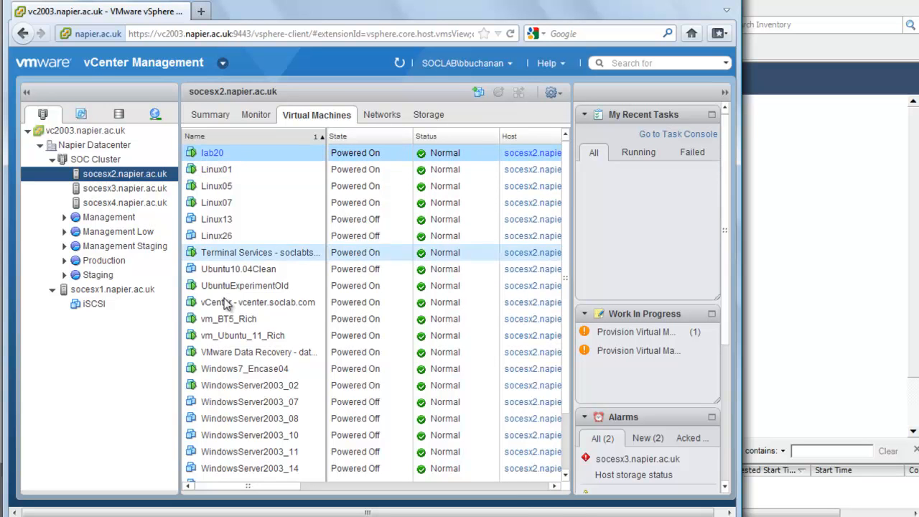
click(216, 219)
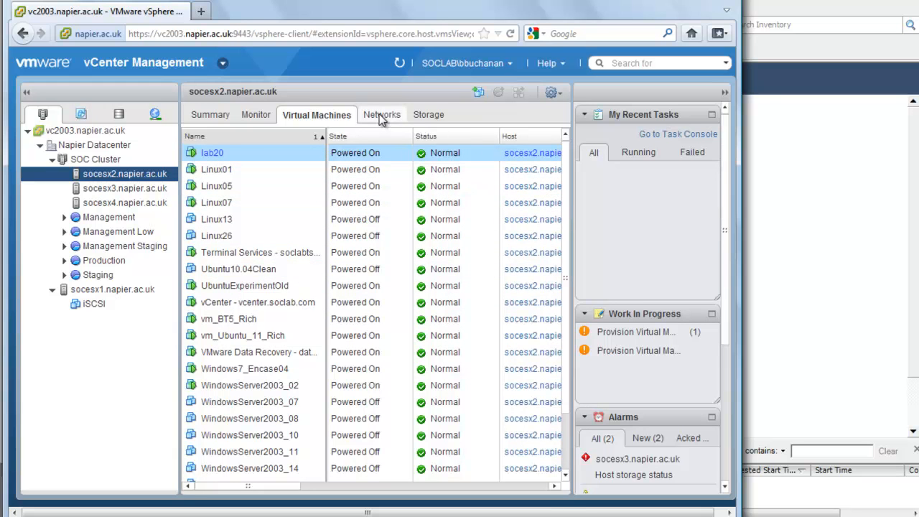
click(379, 114)
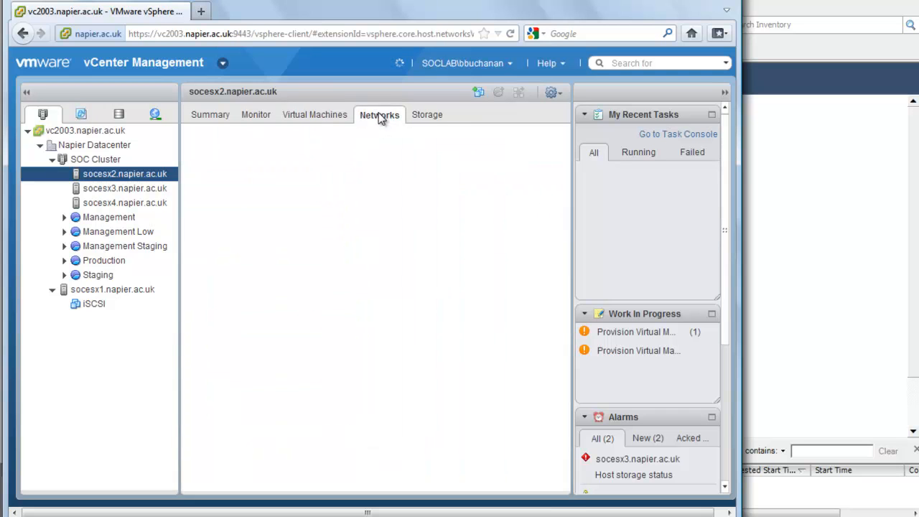
mouse_move(431, 122)
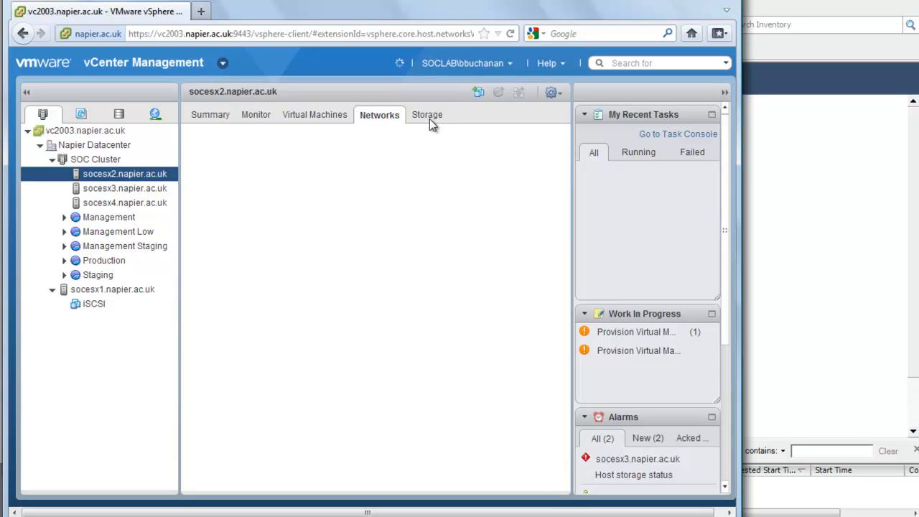
click(426, 115)
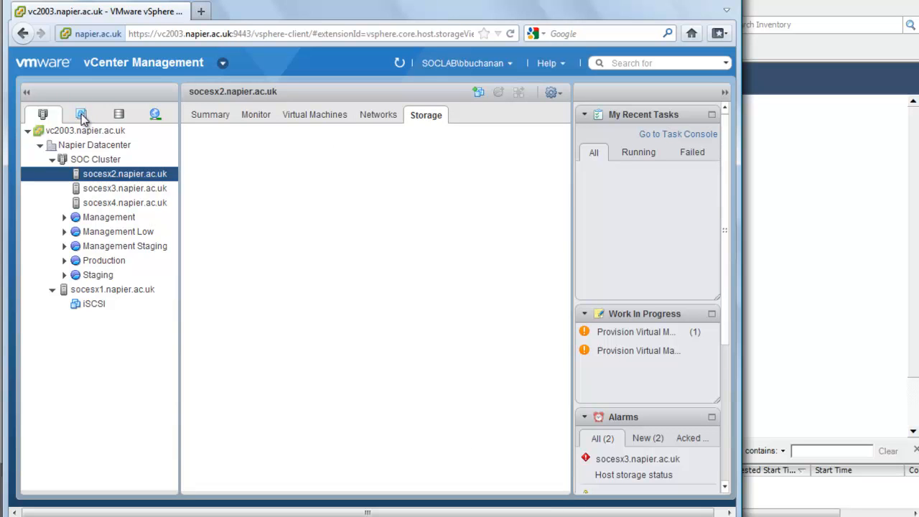
mouse_move(81, 114)
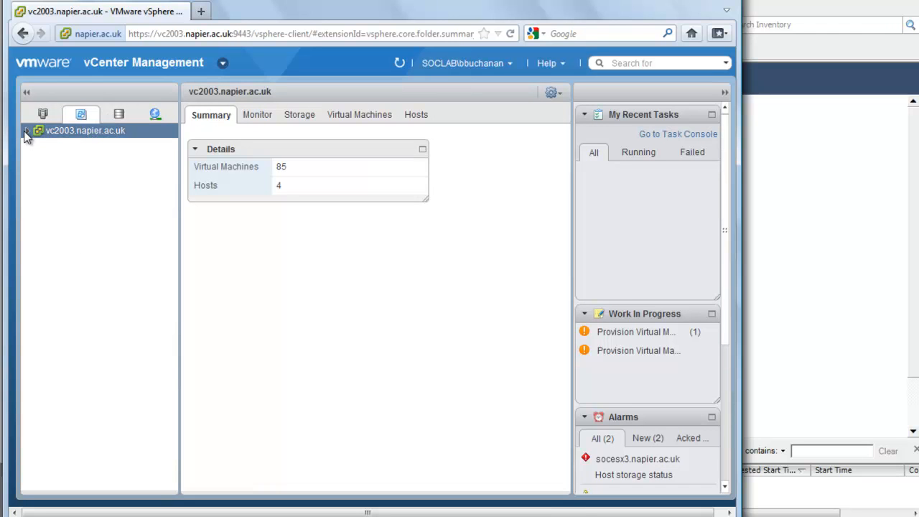
Expand vc2003 > Napier Datacenter > Production > Adv Security (Linux) and list its 24 VMs.
click(28, 131)
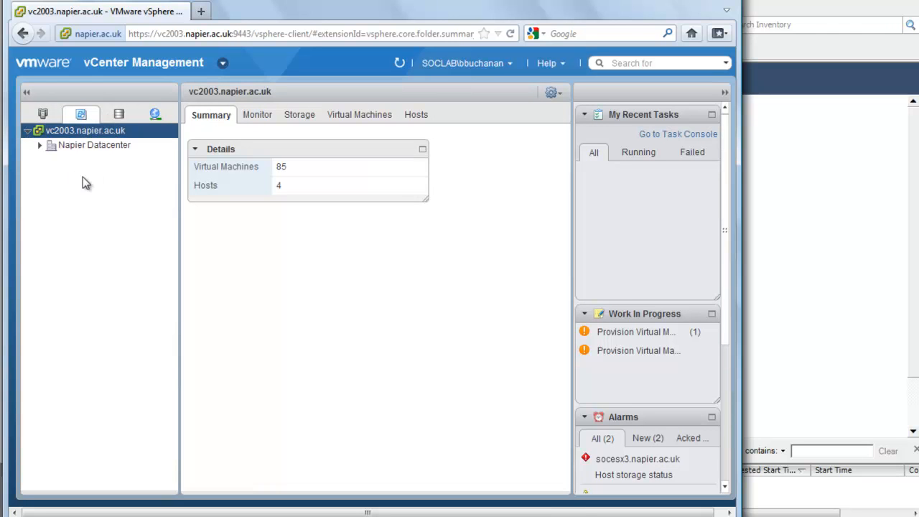
click(40, 144)
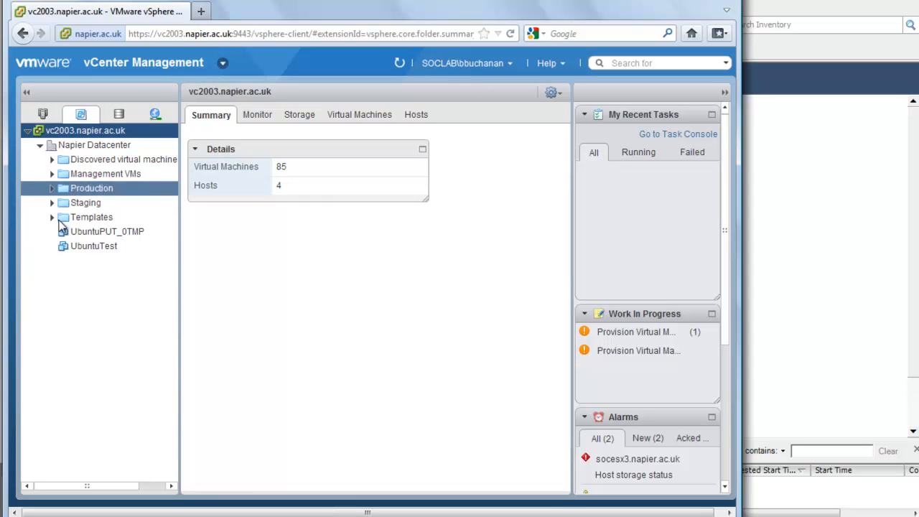
click(51, 188)
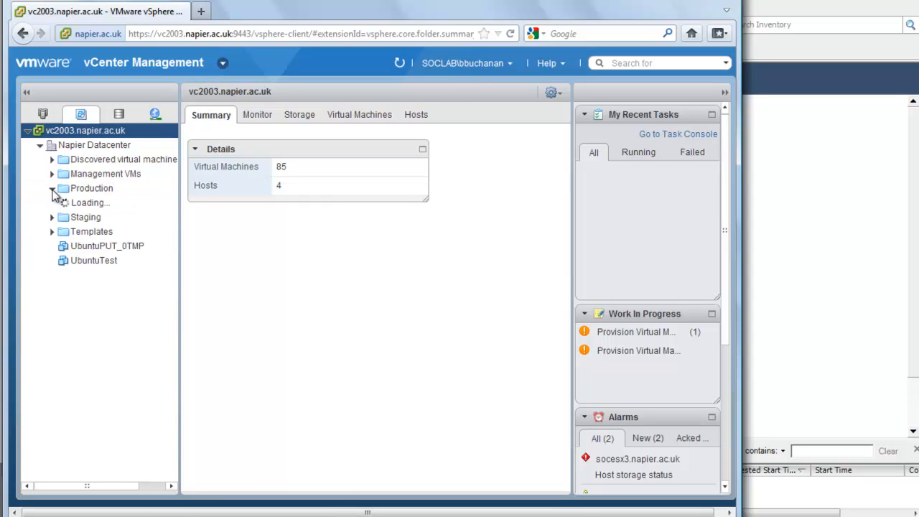
click(52, 189)
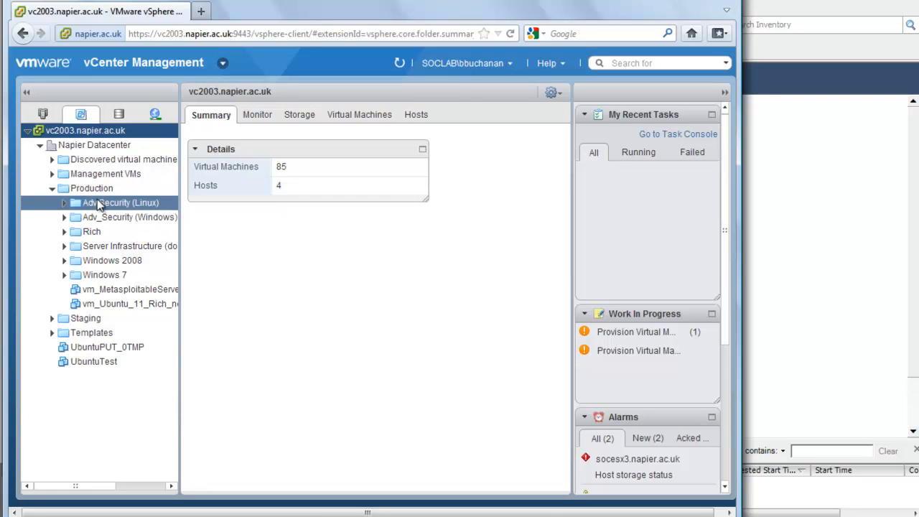
click(64, 202)
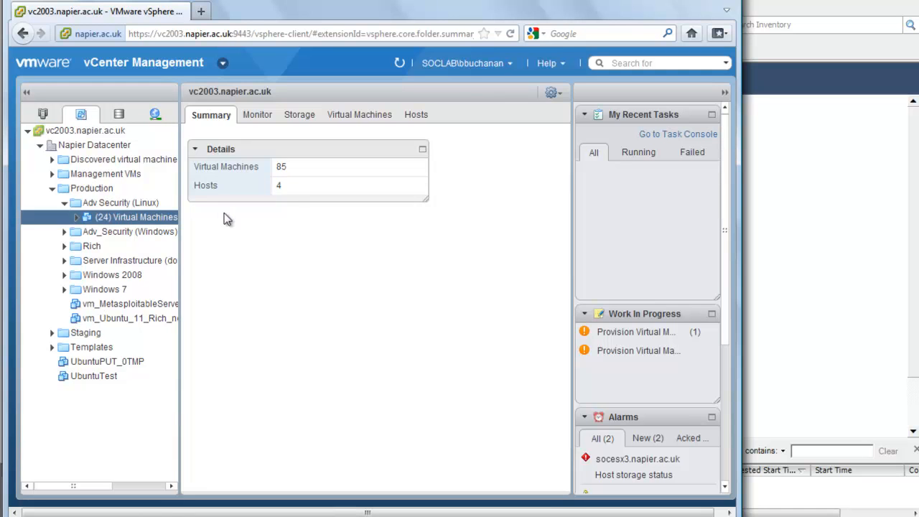
click(136, 217)
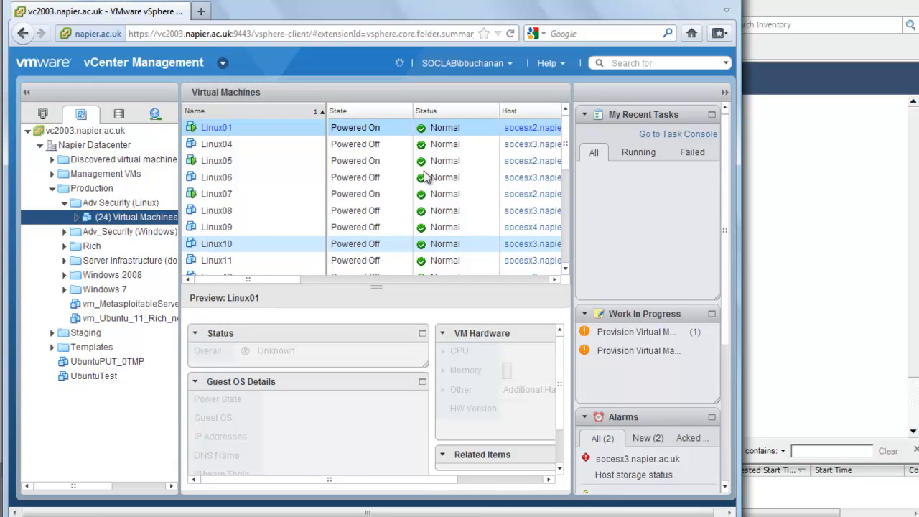
mouse_move(232, 149)
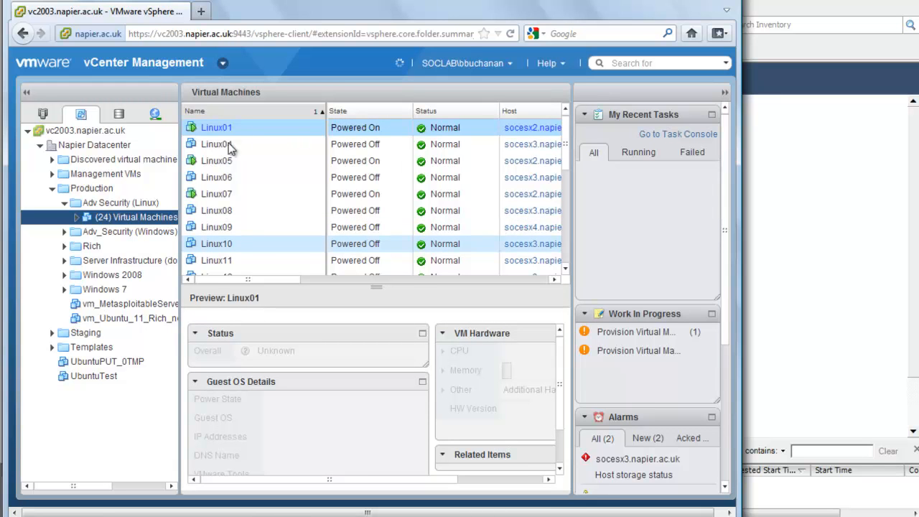
mouse_move(219, 149)
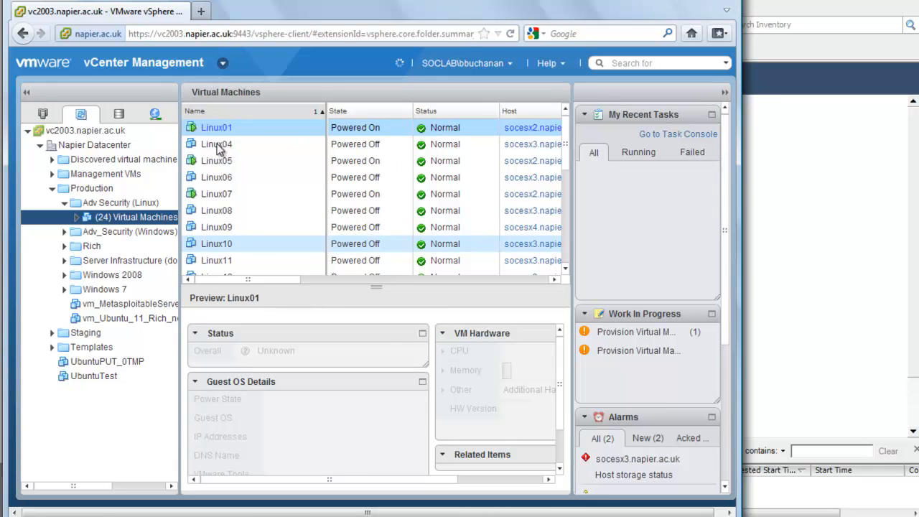
Preview Linux04 in the VM list, then open its own Summary page.
click(217, 144)
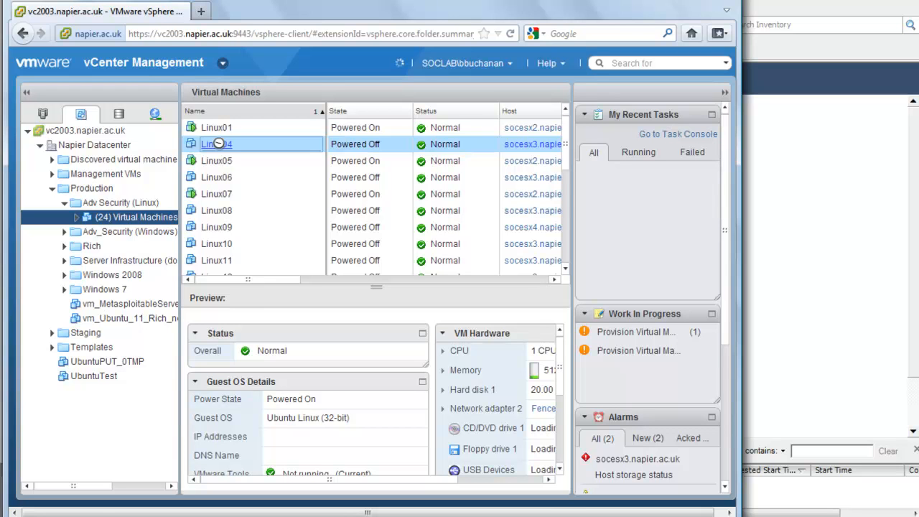
click(216, 144)
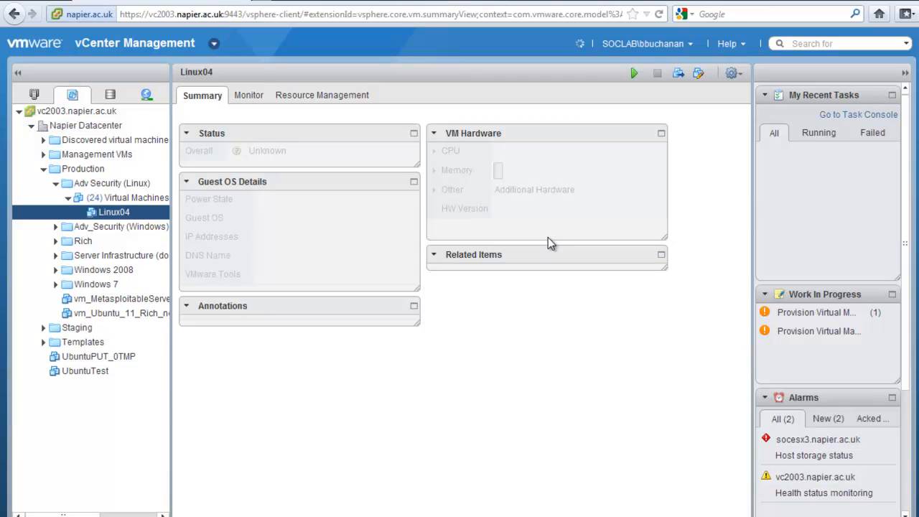
mouse_move(546, 335)
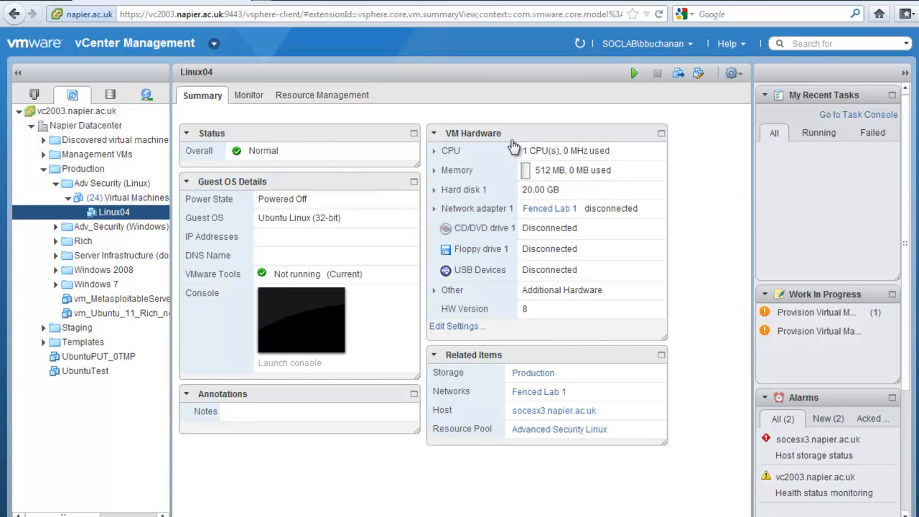
mouse_move(635, 74)
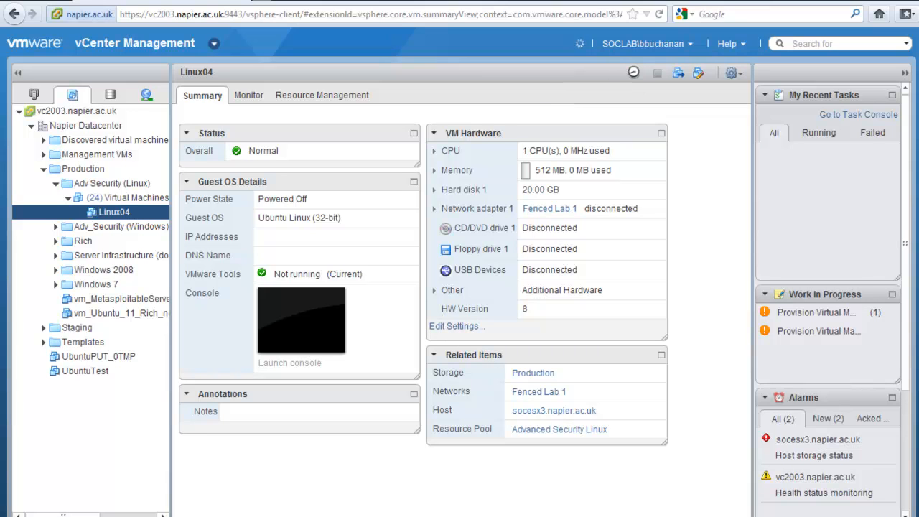
Power on Linux04 and launch its console from the Summary tab.
click(634, 73)
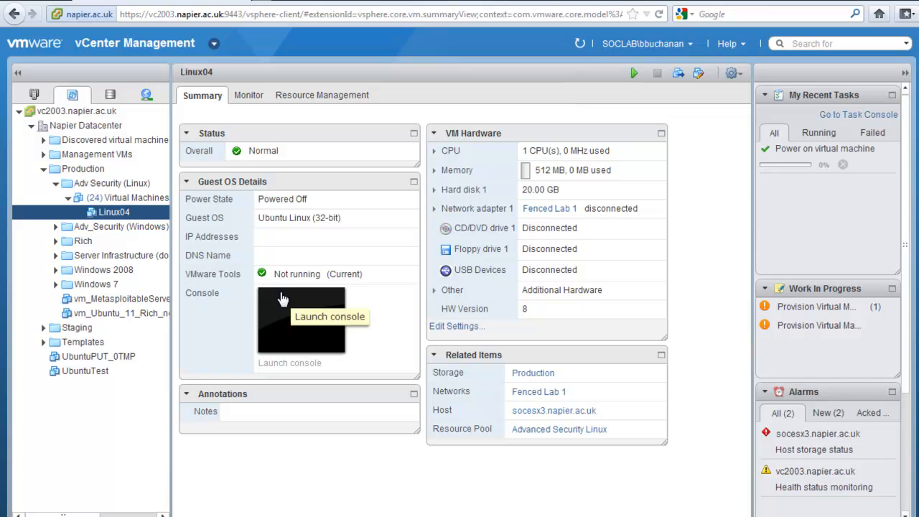
click(634, 73)
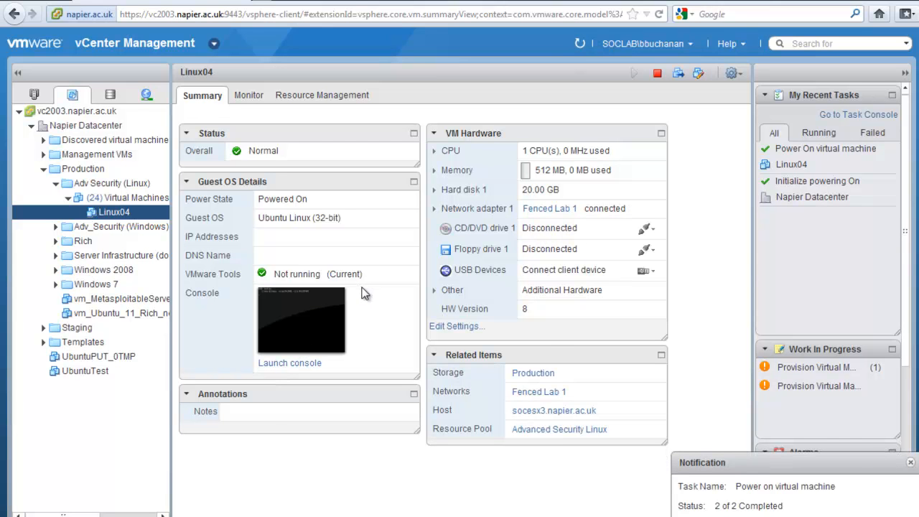
mouse_move(546, 452)
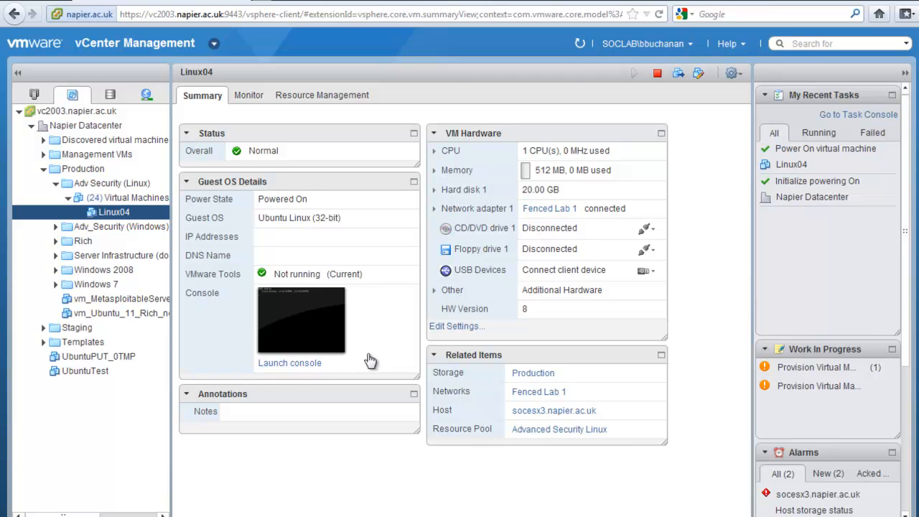
click(290, 363)
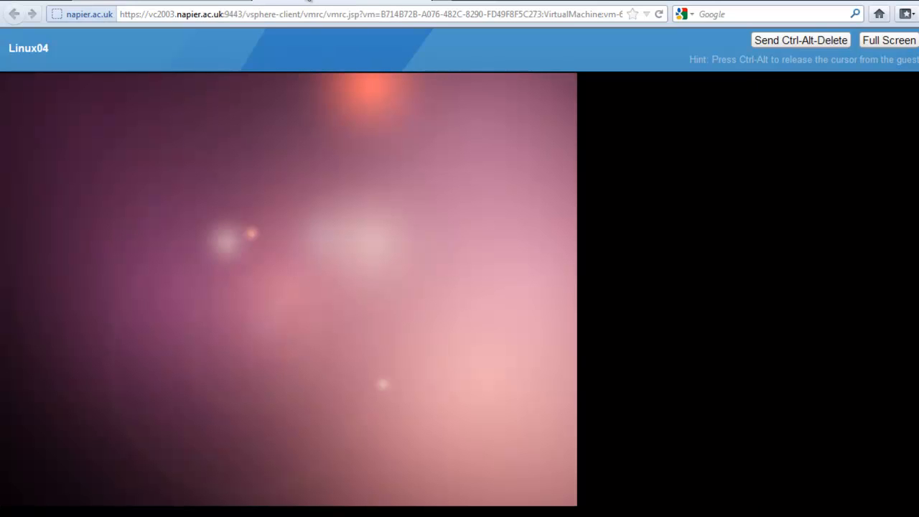
Log in as the napier user to Linux04's Ubuntu guest through the console.
click(14, 14)
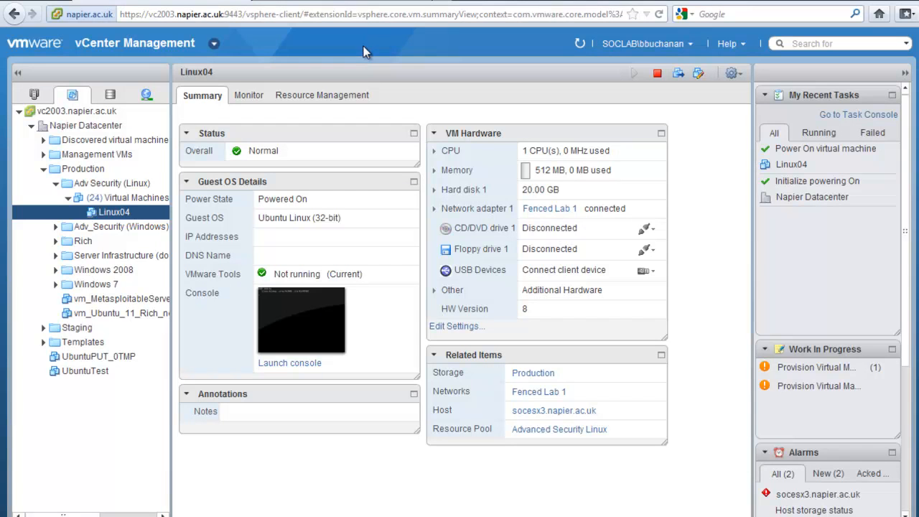
click(290, 363)
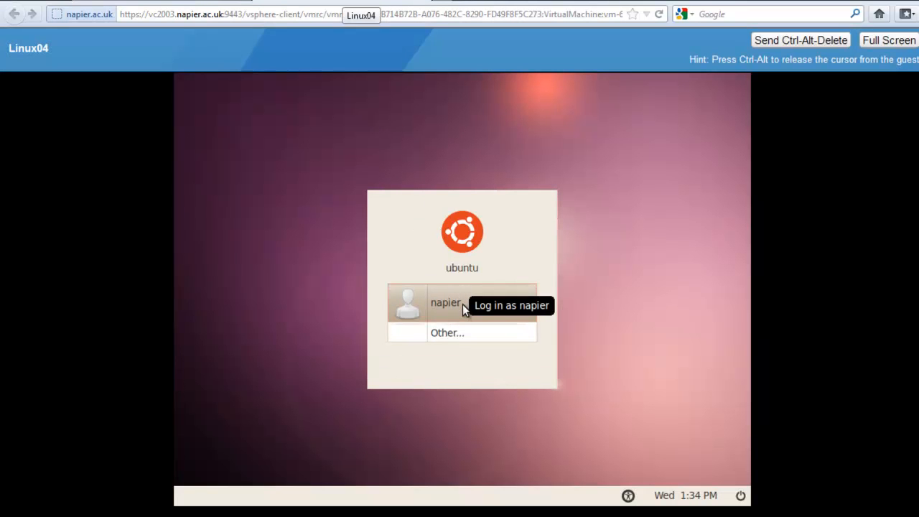
mouse_move(446, 307)
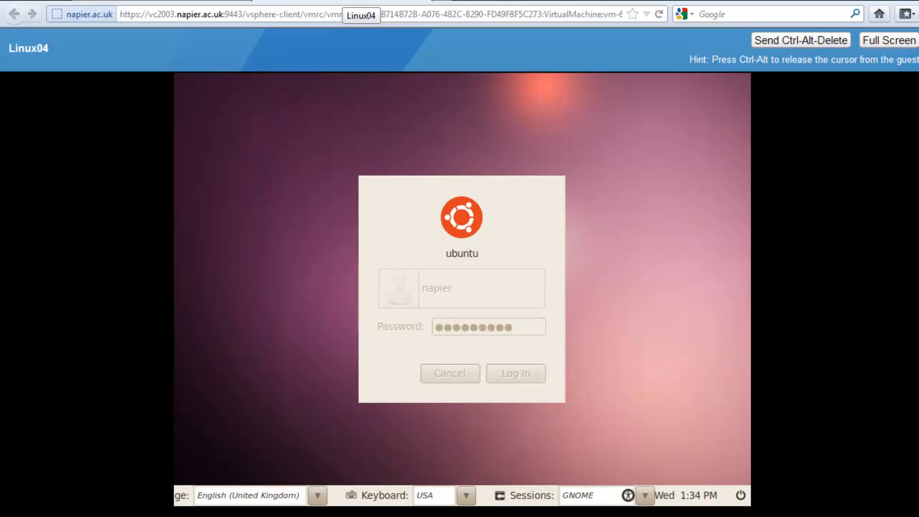
click(515, 373)
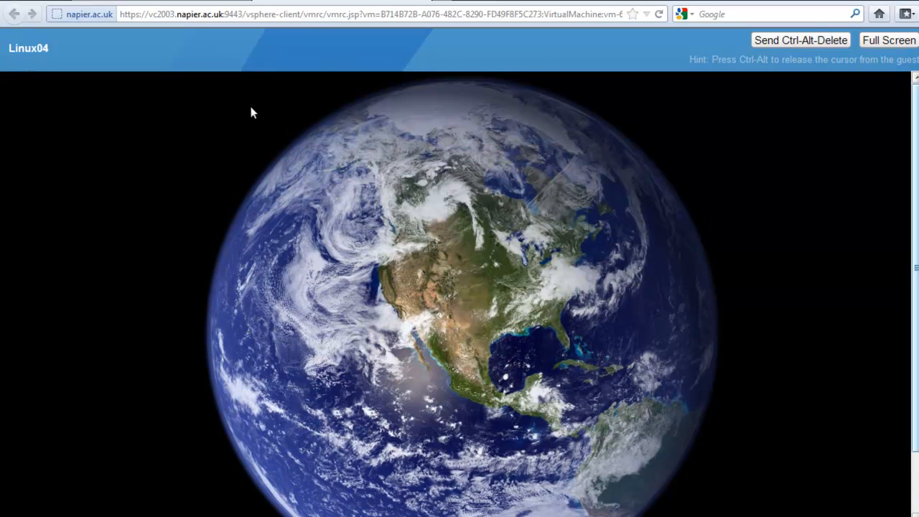
mouse_move(273, 200)
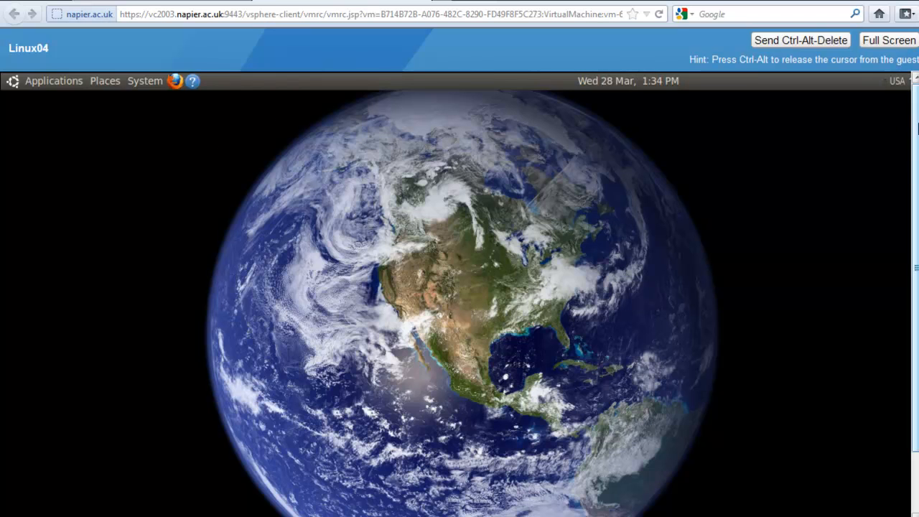
Open a guest Terminal, run ifconfig and select the 192.168.1.12 address.
click(53, 80)
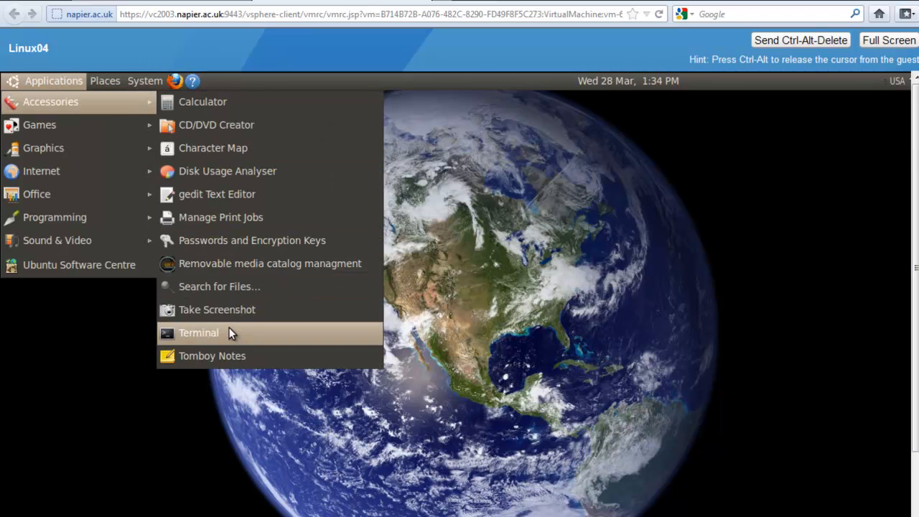
click(198, 333)
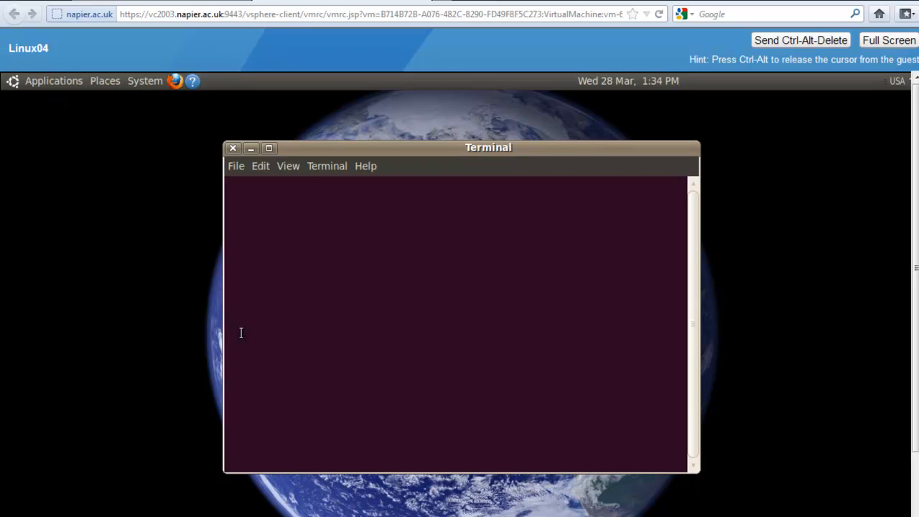
text(ifconfig)
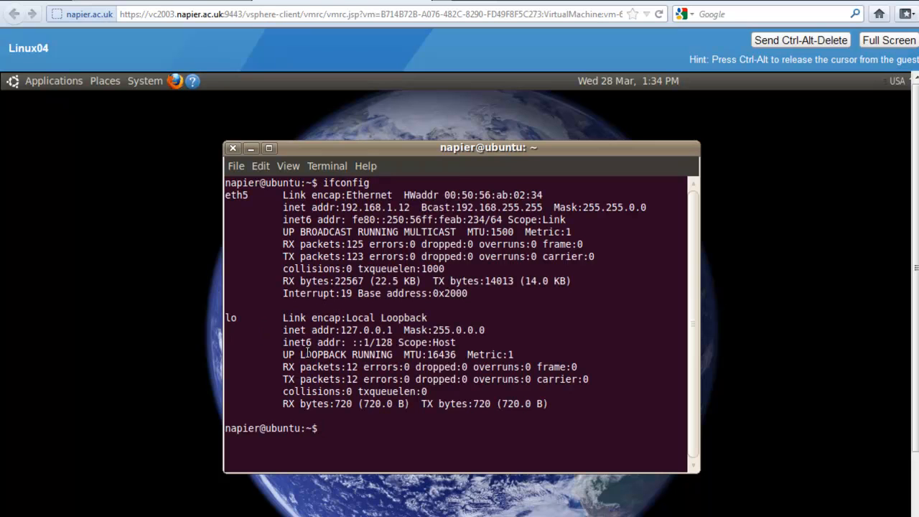
drag(362, 207, 411, 207)
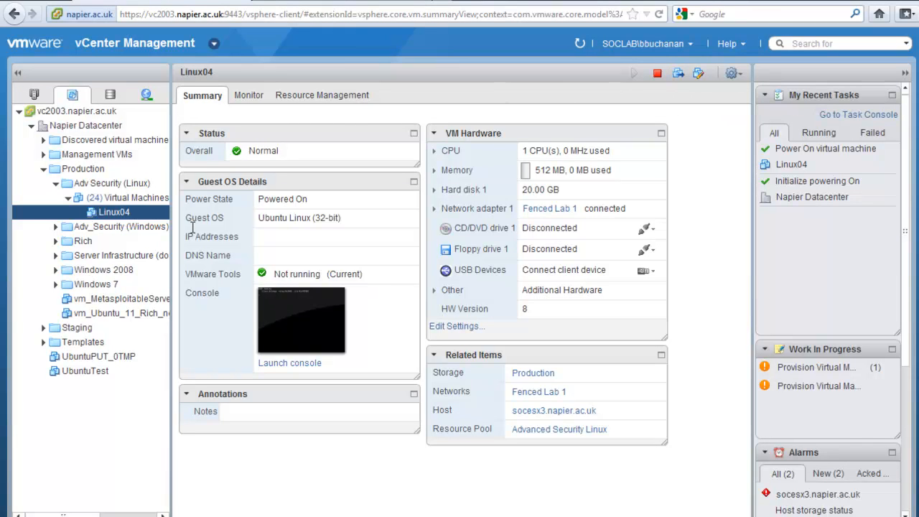
mouse_move(478, 241)
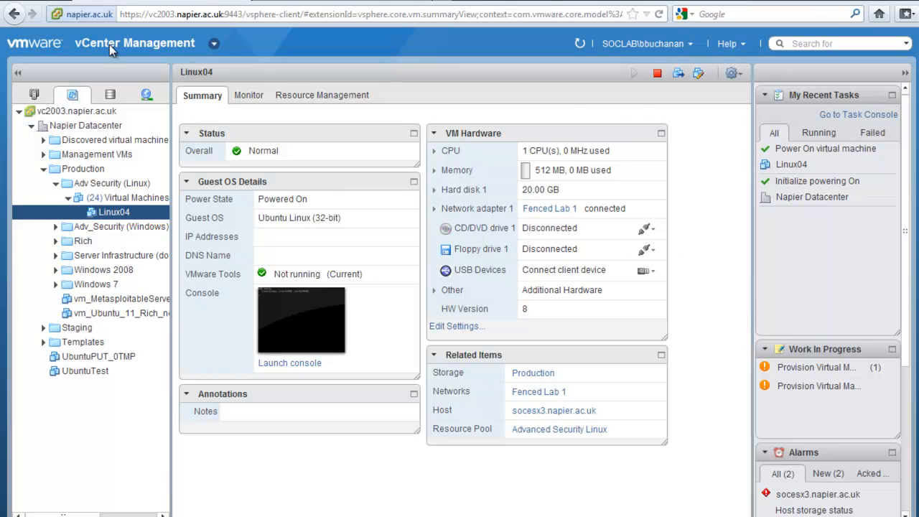
View the ISOS datastore's summary and Monitor tasks, then the network inventory's vc2003 summary.
click(110, 94)
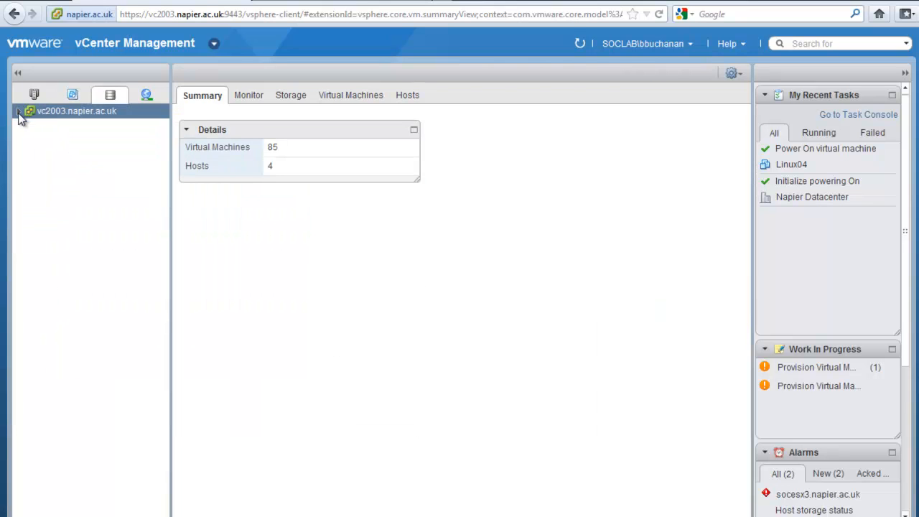
click(19, 111)
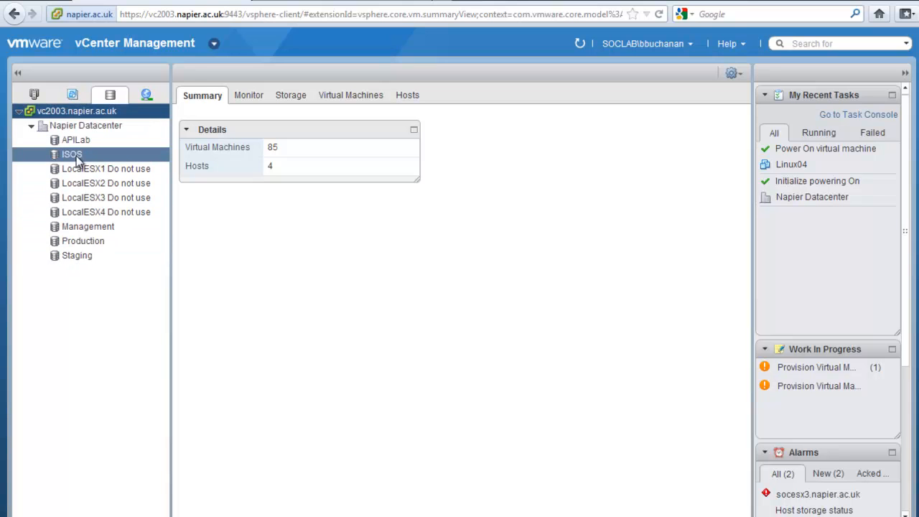
click(71, 154)
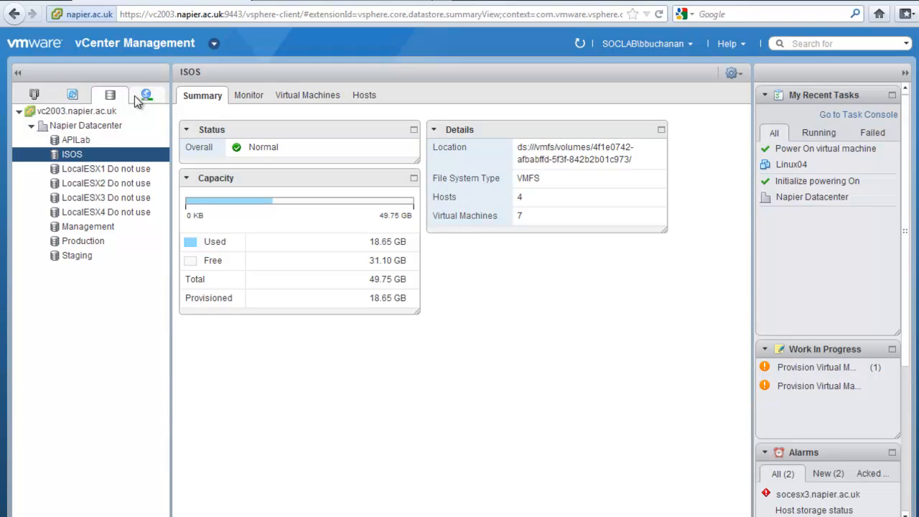
mouse_move(147, 95)
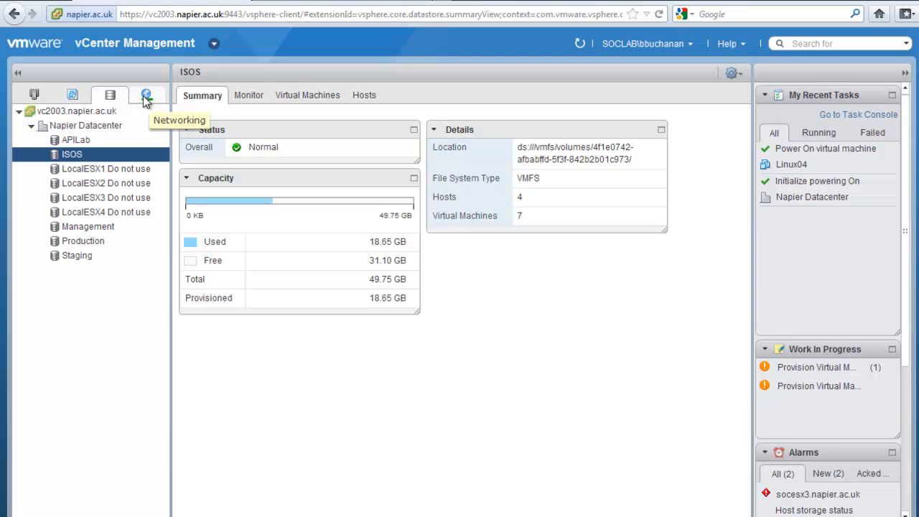
click(248, 95)
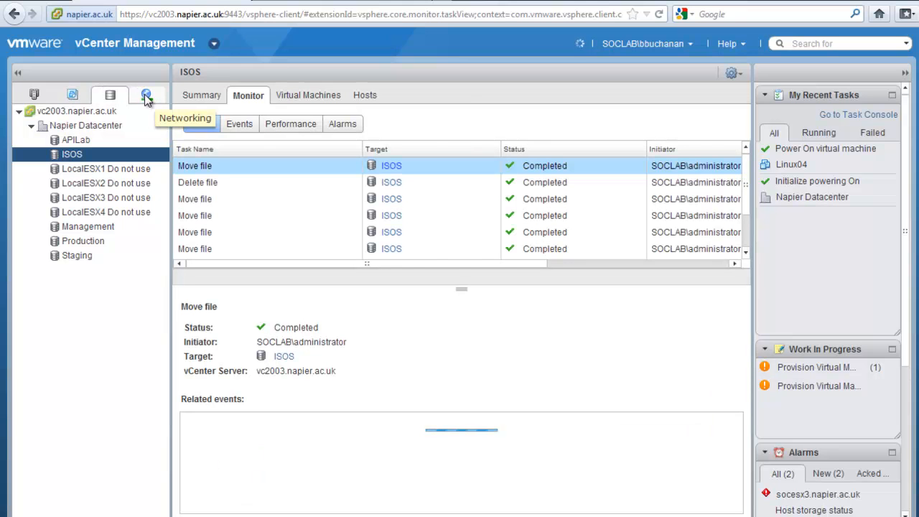
click(146, 94)
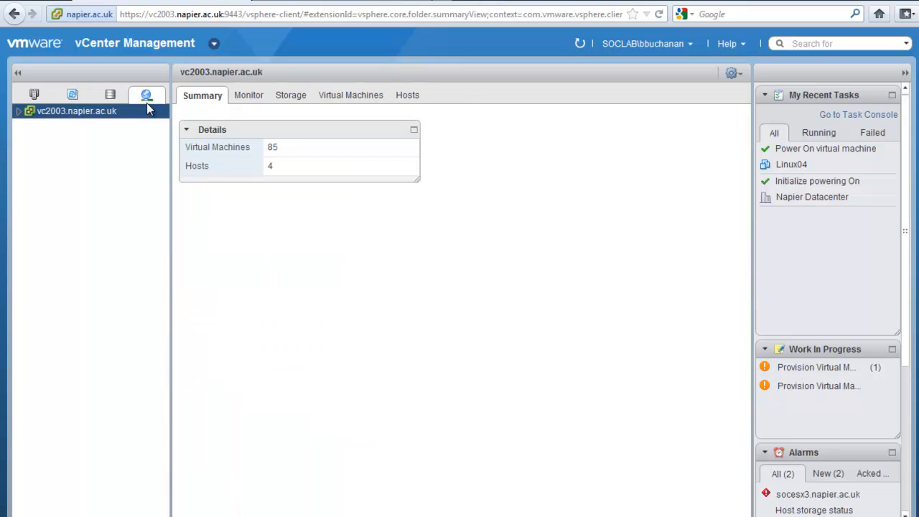
Expand Napier Datacenter's networks and review Fenced Lab 1's summary and empty task list.
click(18, 111)
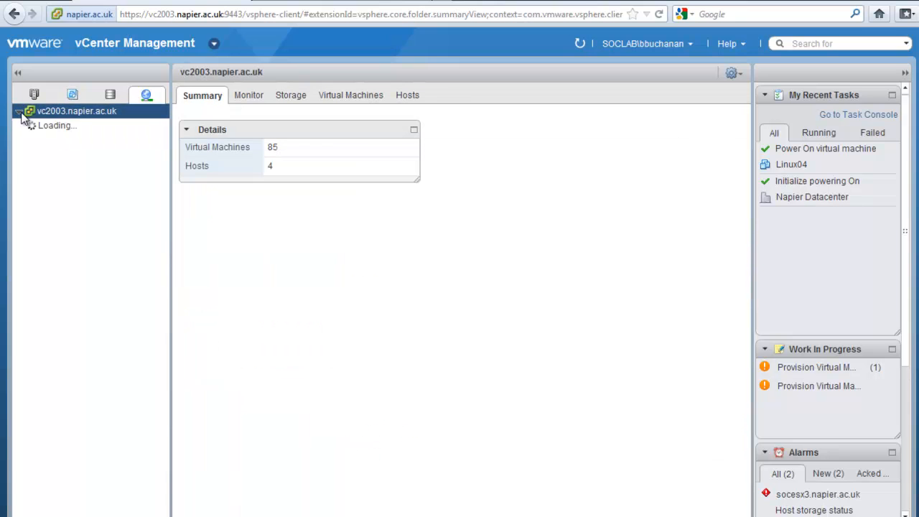
click(19, 111)
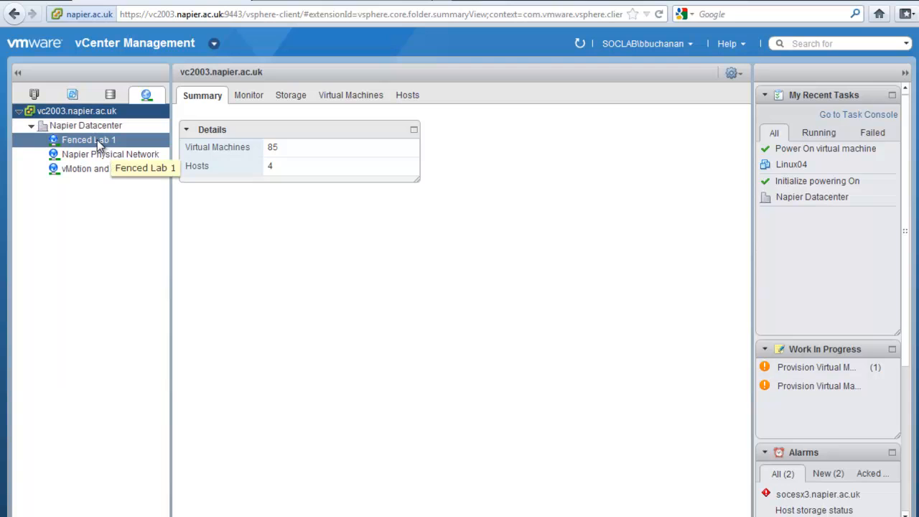
click(88, 140)
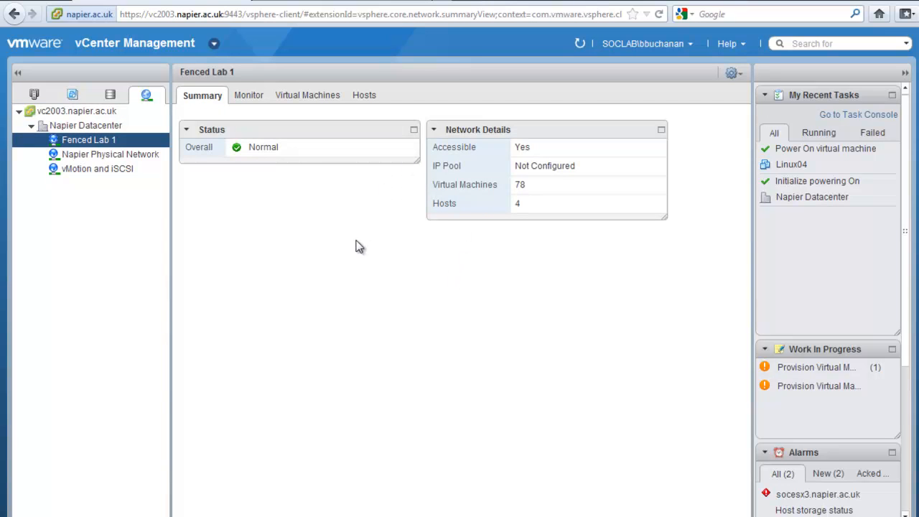
mouse_move(249, 95)
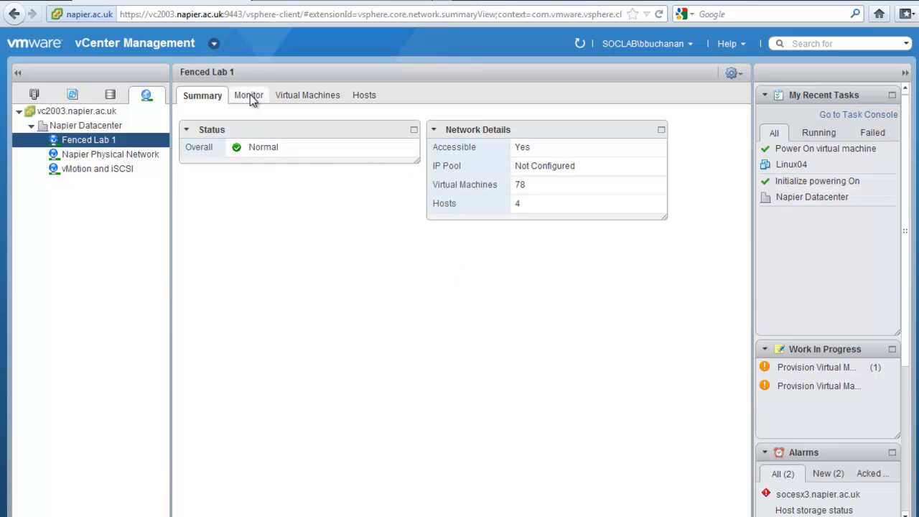
click(247, 95)
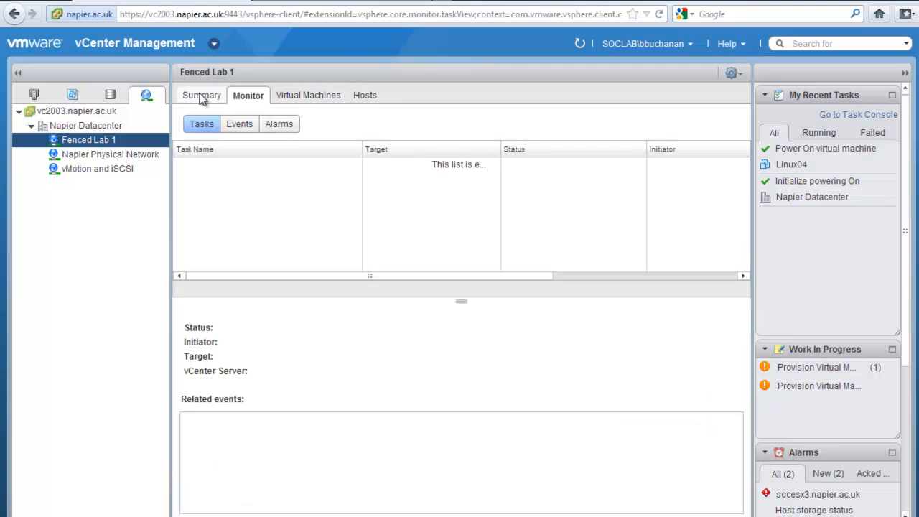
click(202, 94)
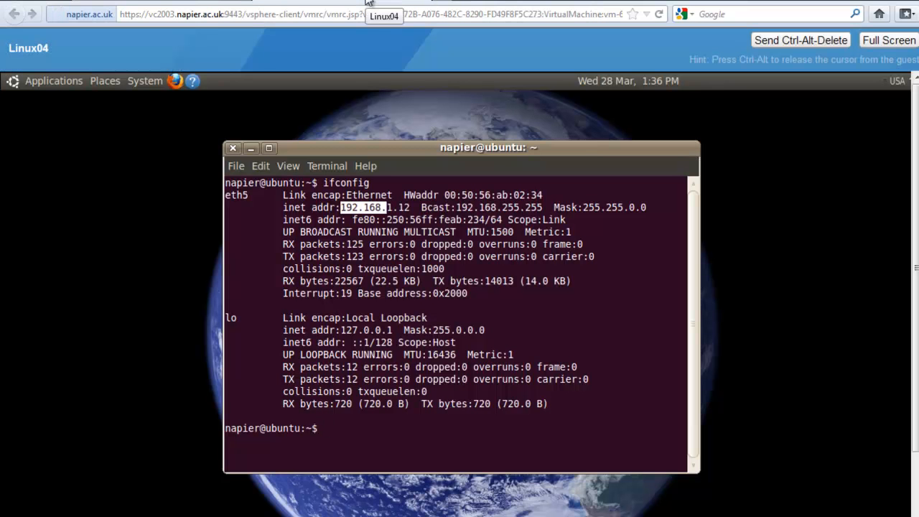
mouse_move(61, 82)
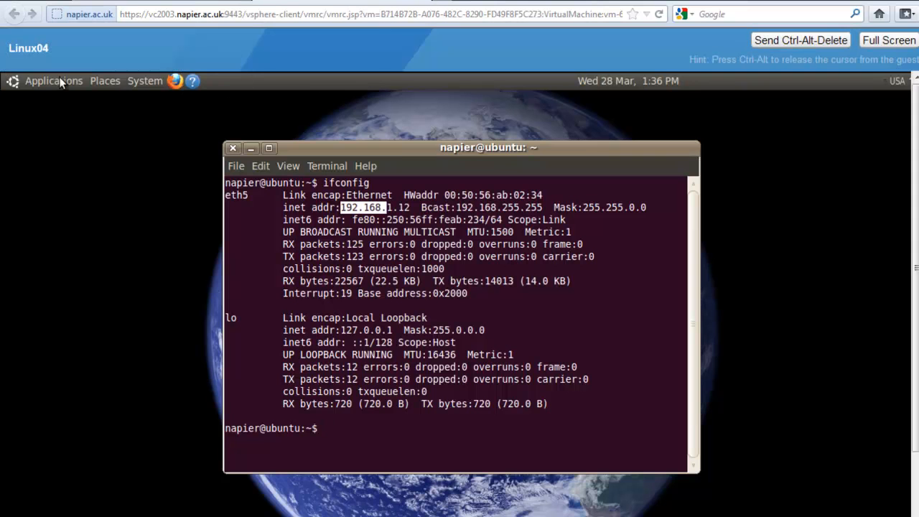
Open the Applications menu in the Linux04 guest console.
click(53, 80)
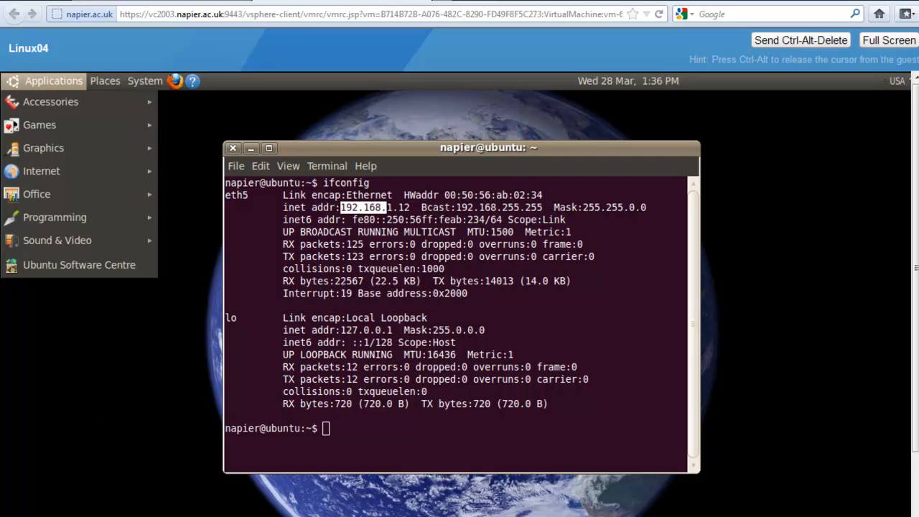
mouse_move(431, 13)
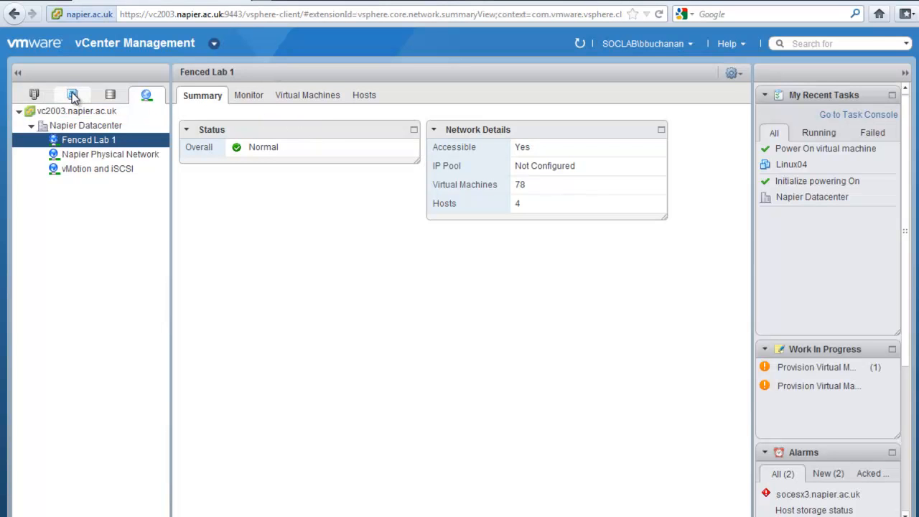
Select Linux04 and confirm powering it off after guest shutdown is unavailable.
click(71, 94)
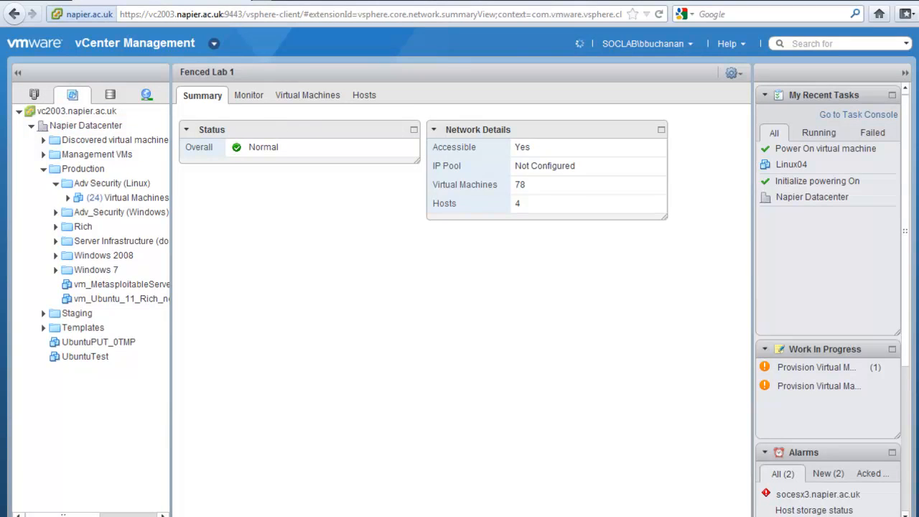
click(126, 197)
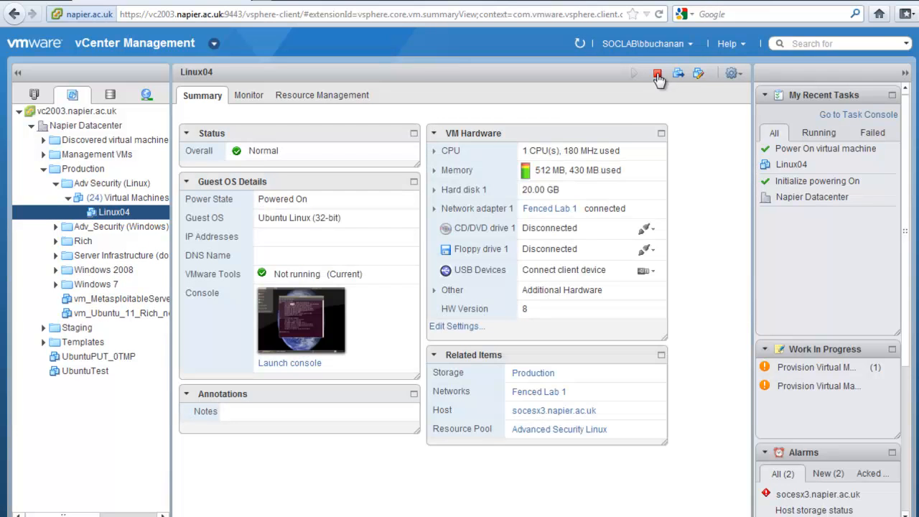
click(657, 73)
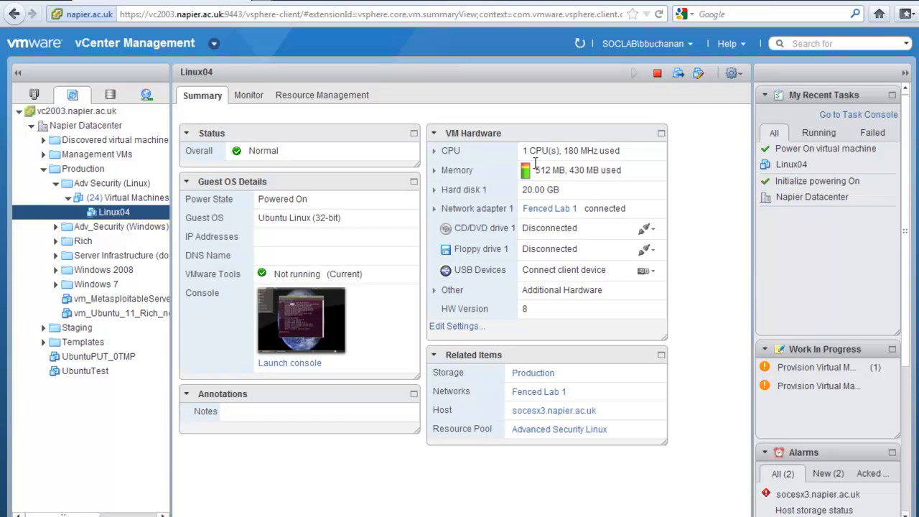
mouse_move(553, 189)
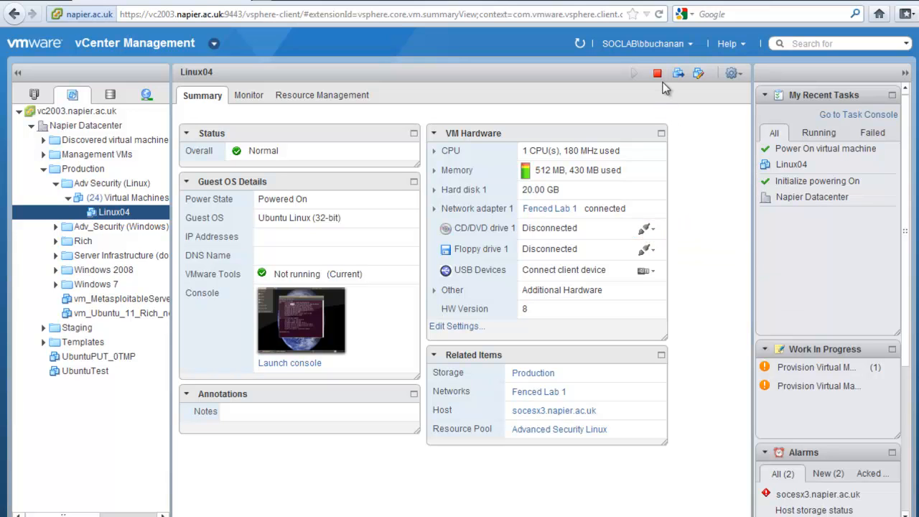
mouse_move(659, 74)
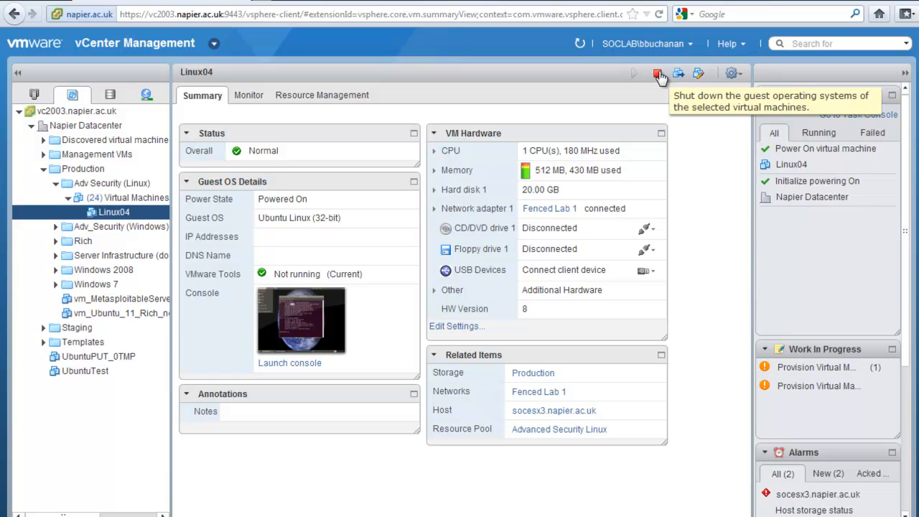
mouse_move(672, 237)
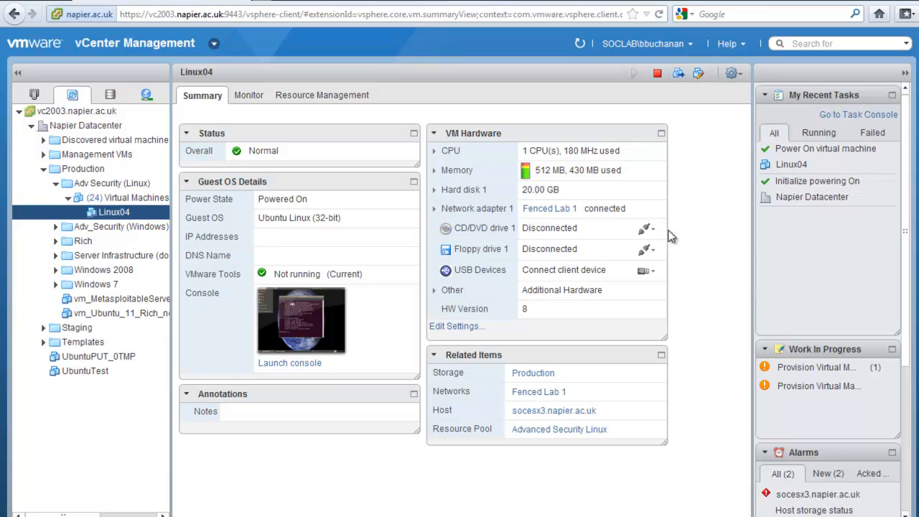
mouse_move(645, 270)
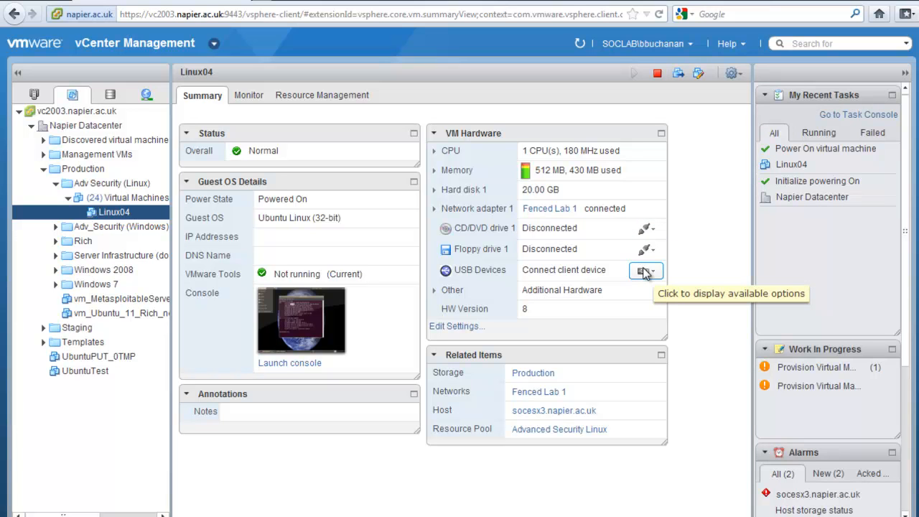
mouse_move(654, 279)
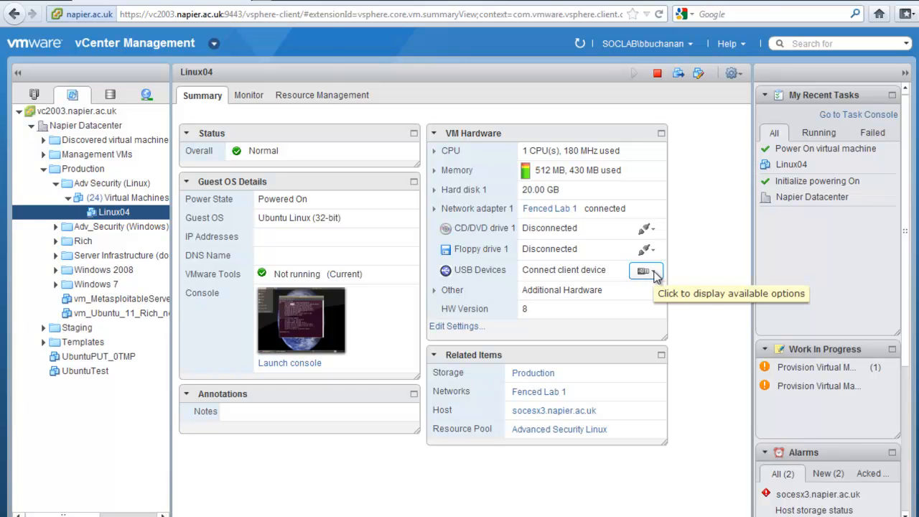
click(646, 270)
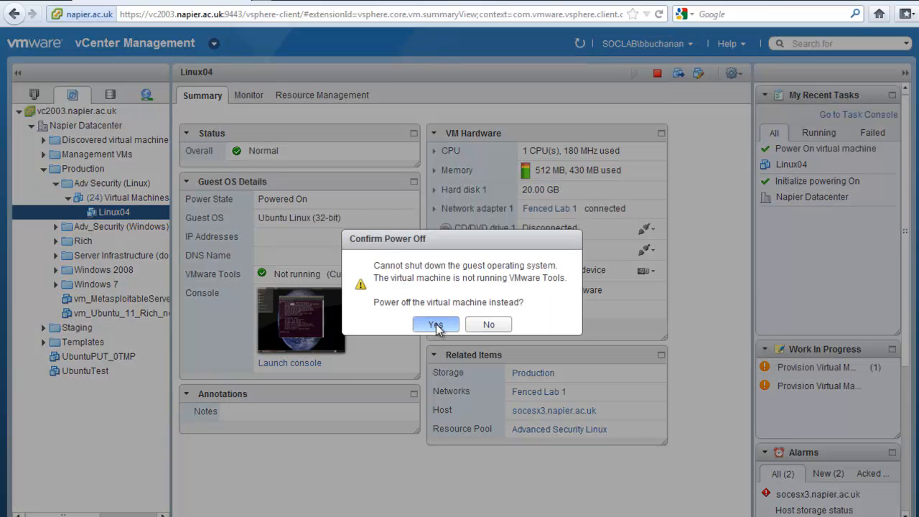
click(436, 323)
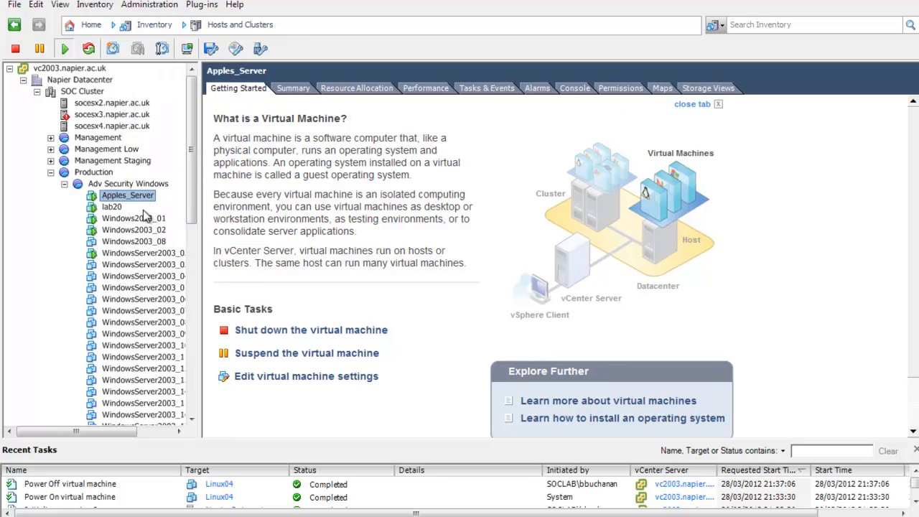
Select Windows2003_01 in Hosts and Clusters, then the vc2003.napier.ac.uk root node.
click(133, 219)
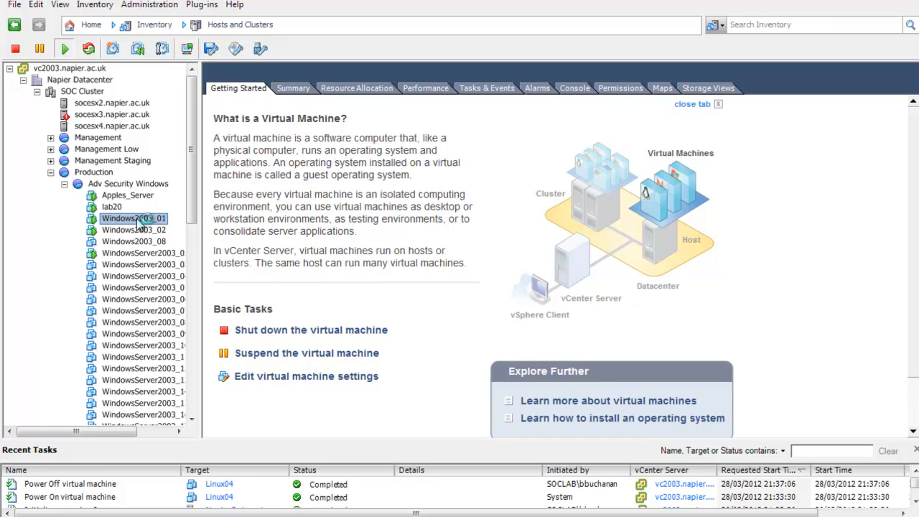
click(133, 218)
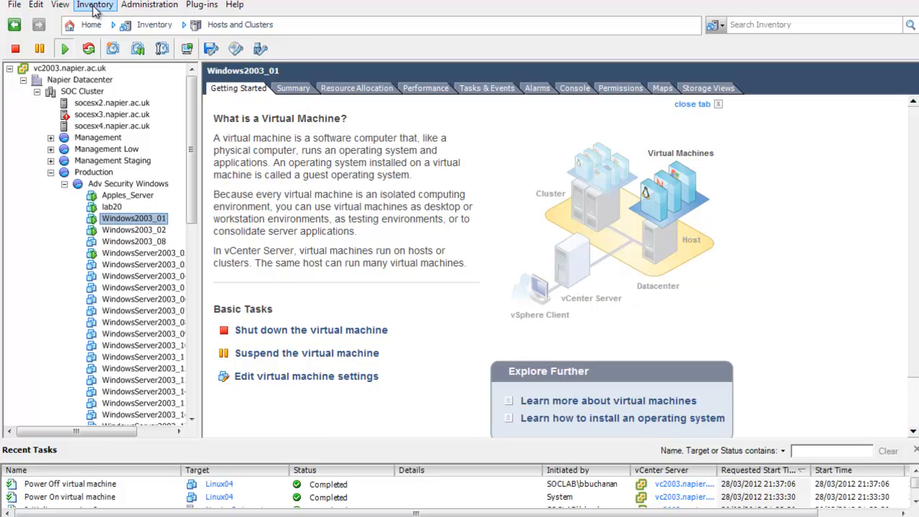
mouse_move(100, 11)
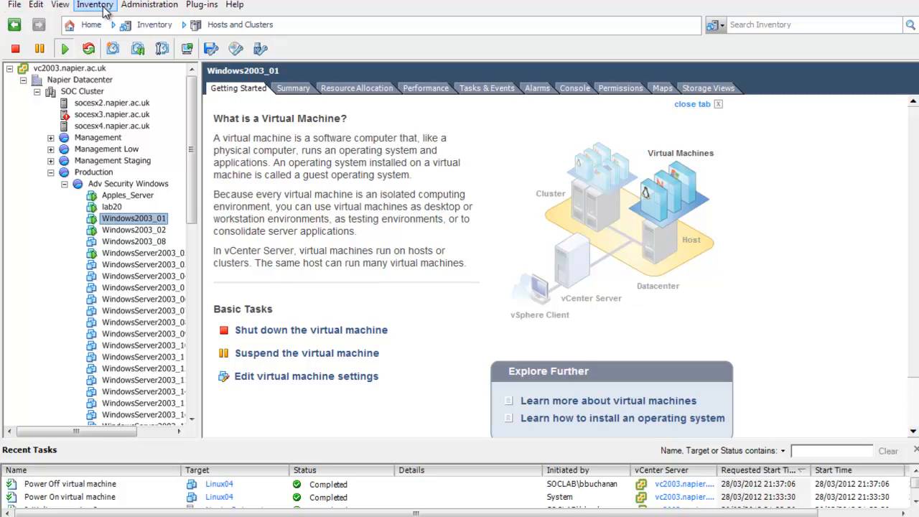
click(94, 5)
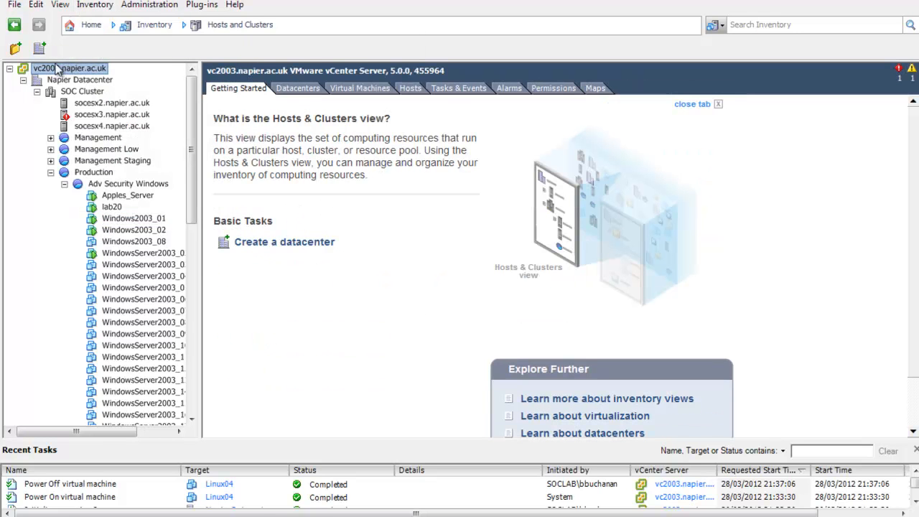
Browse vc2003's Napier Datacenter, all virtual machines, and its four hosts' CPU and memory.
click(297, 88)
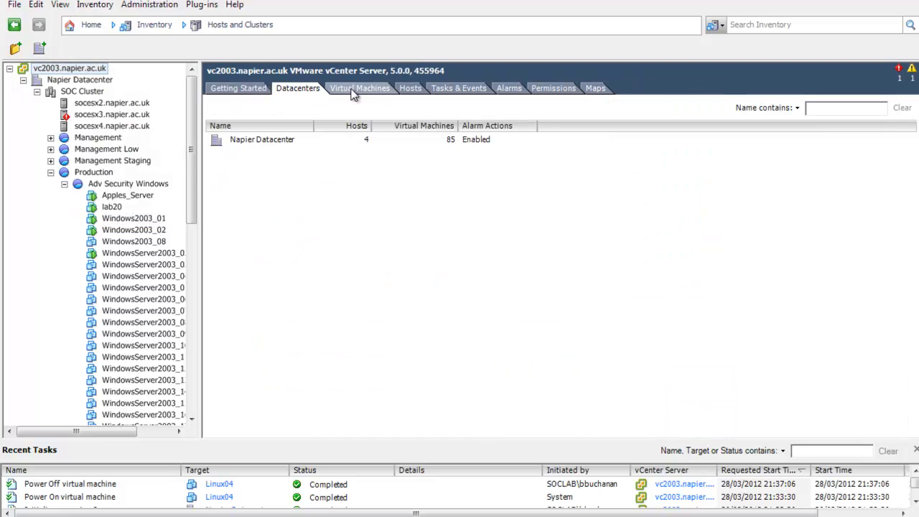
click(262, 140)
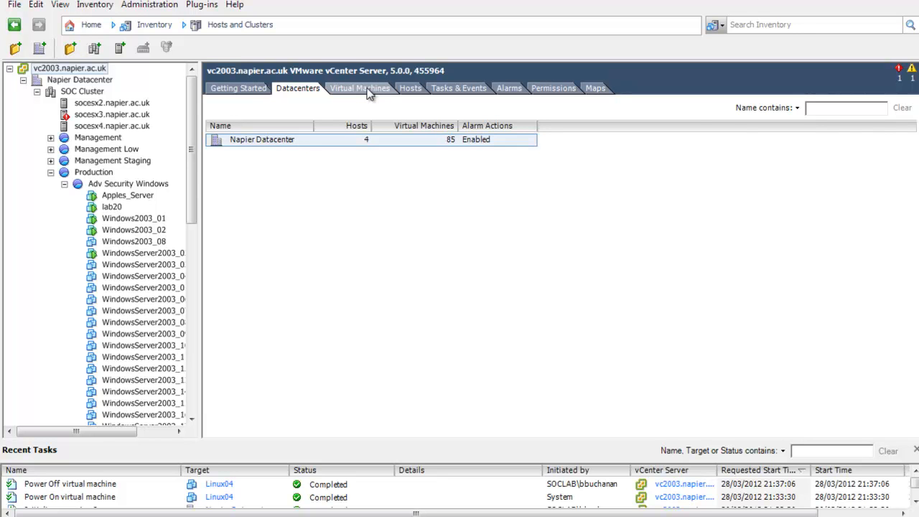
click(357, 88)
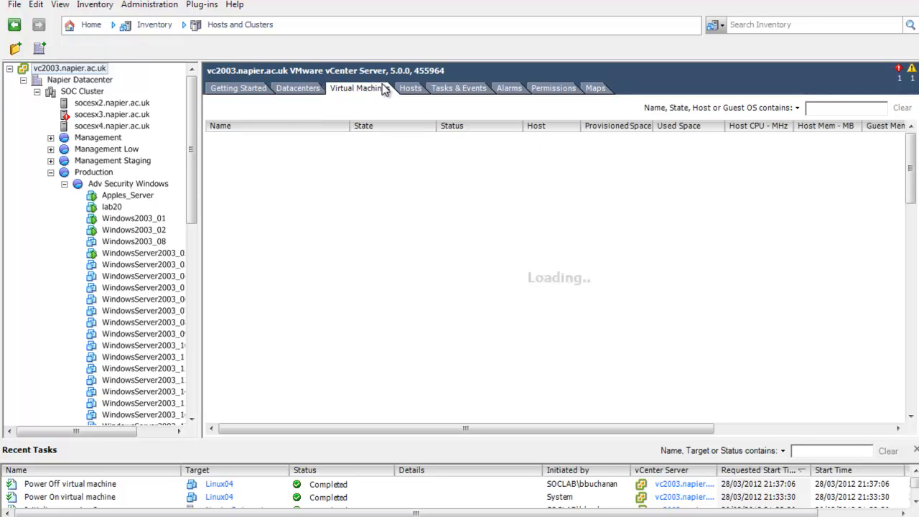
click(359, 88)
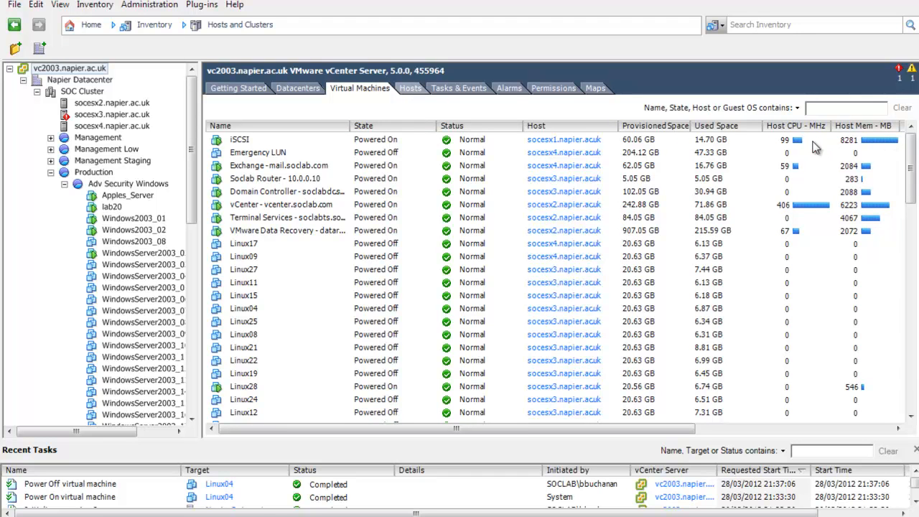
mouse_move(880, 161)
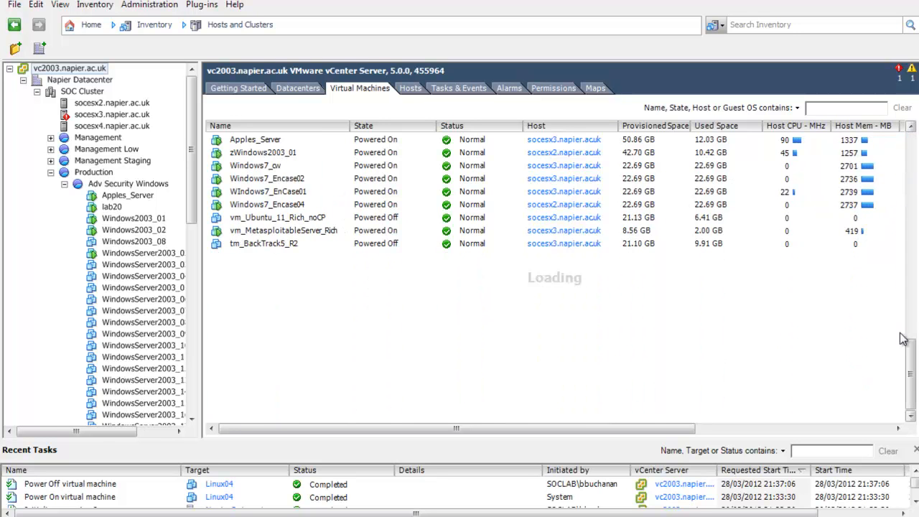
scroll(down, 3)
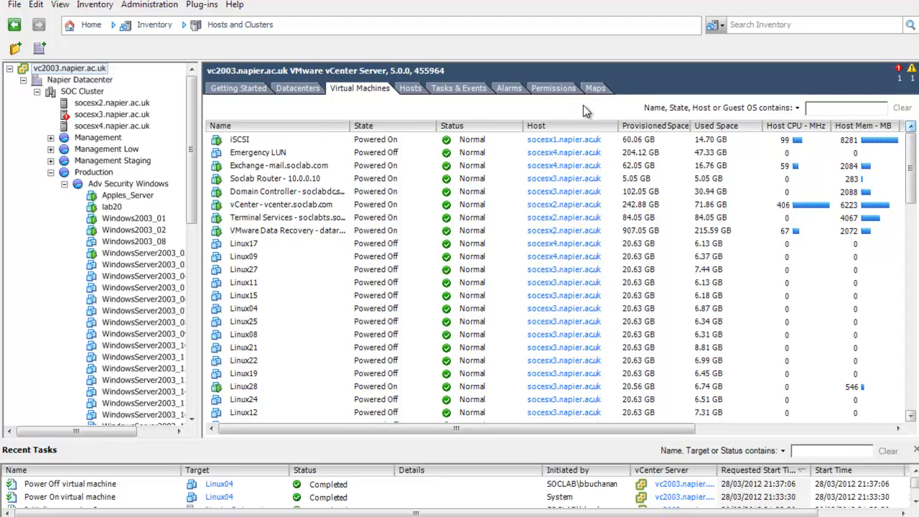
click(410, 87)
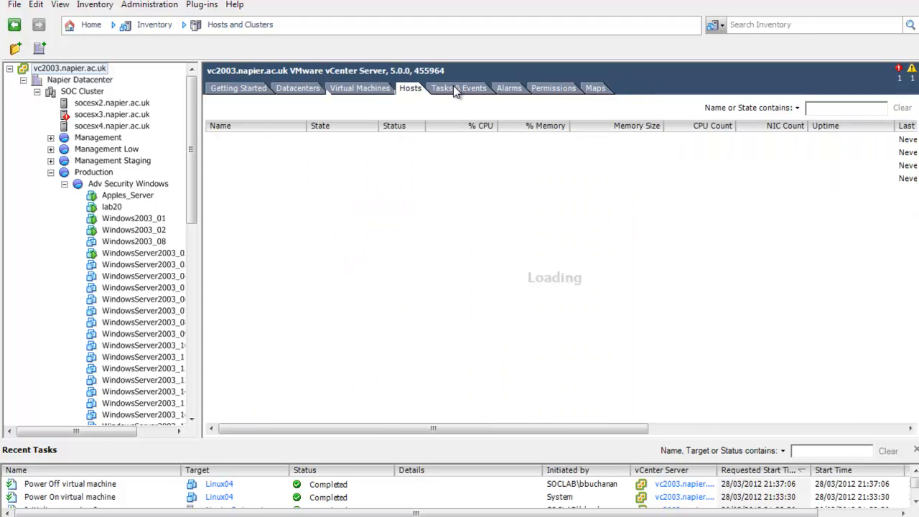
click(410, 88)
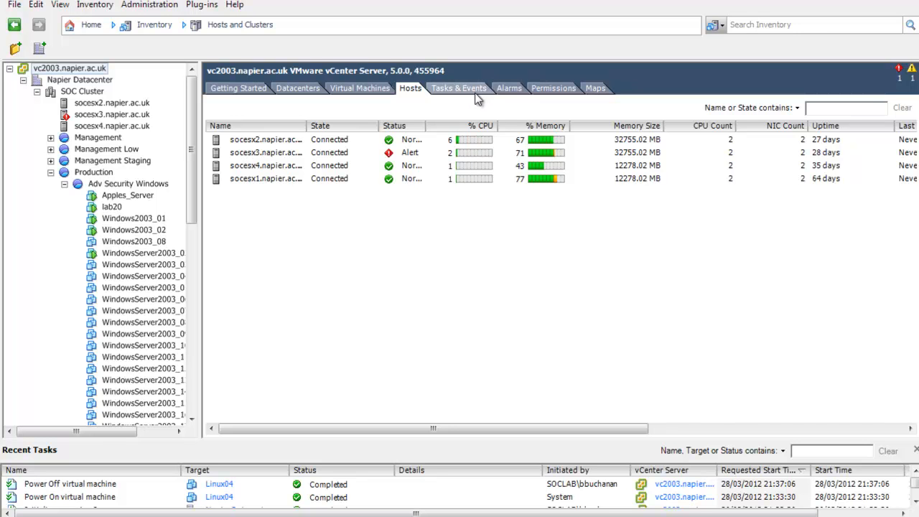
mouse_move(514, 93)
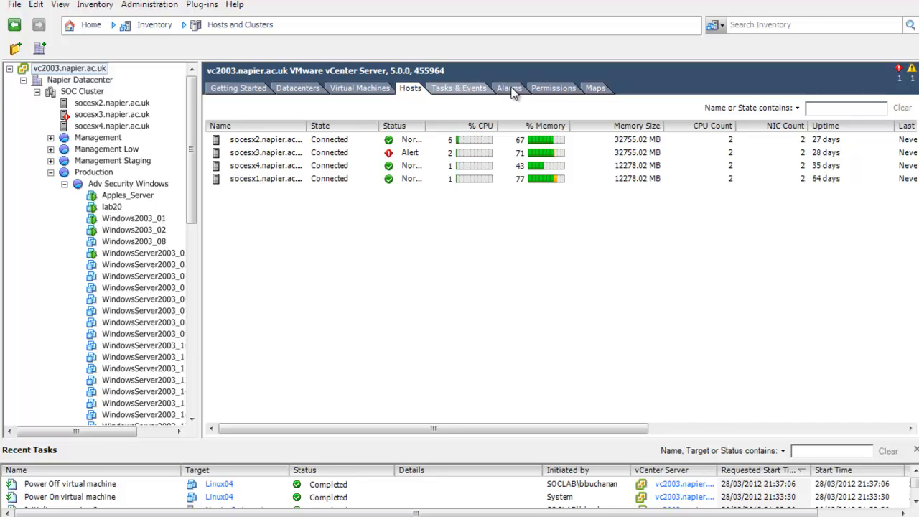
Inspect task details for Initialize powering On and the Linux04 power off.
click(458, 88)
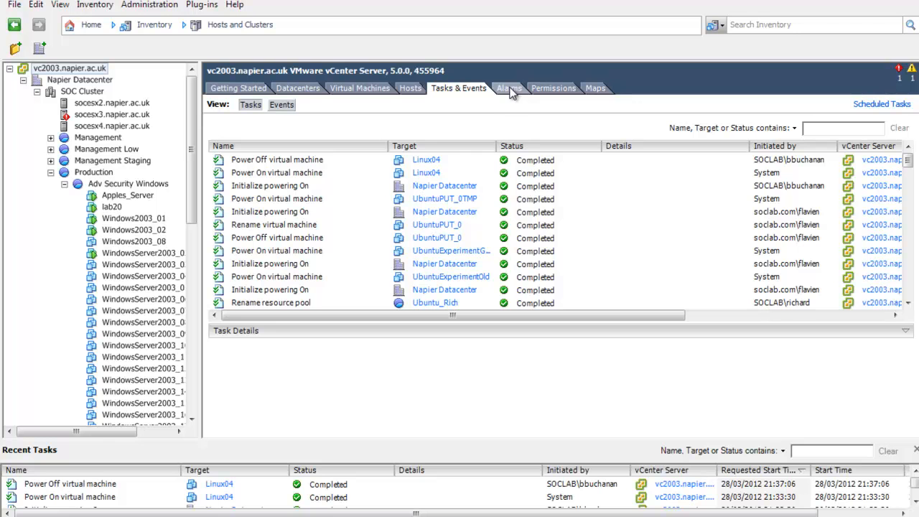
click(509, 87)
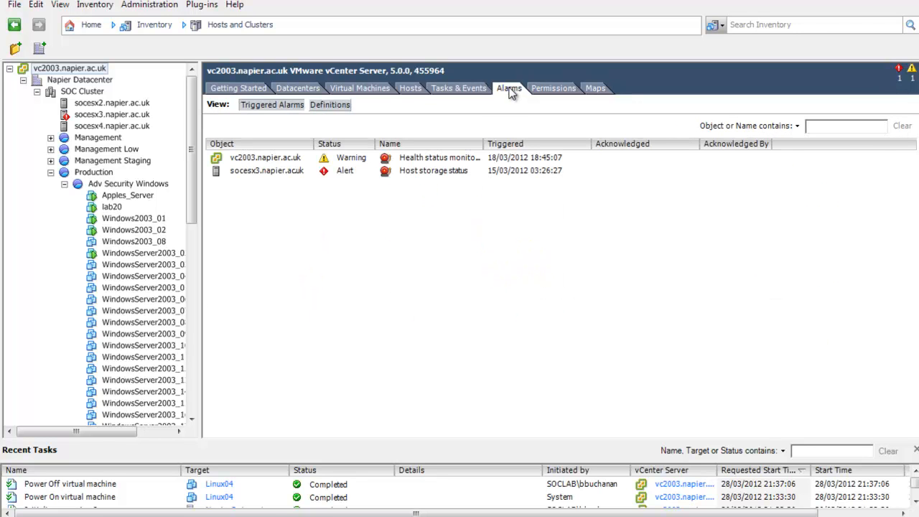
click(458, 88)
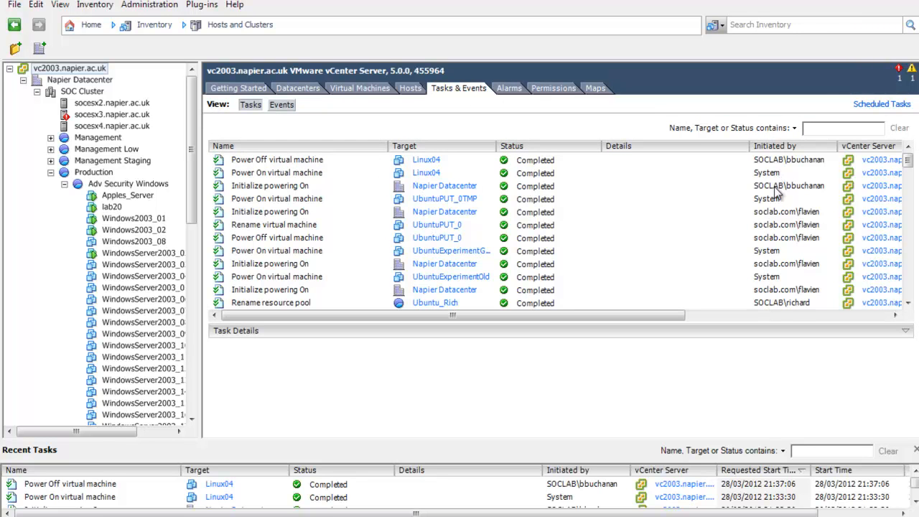
click(276, 186)
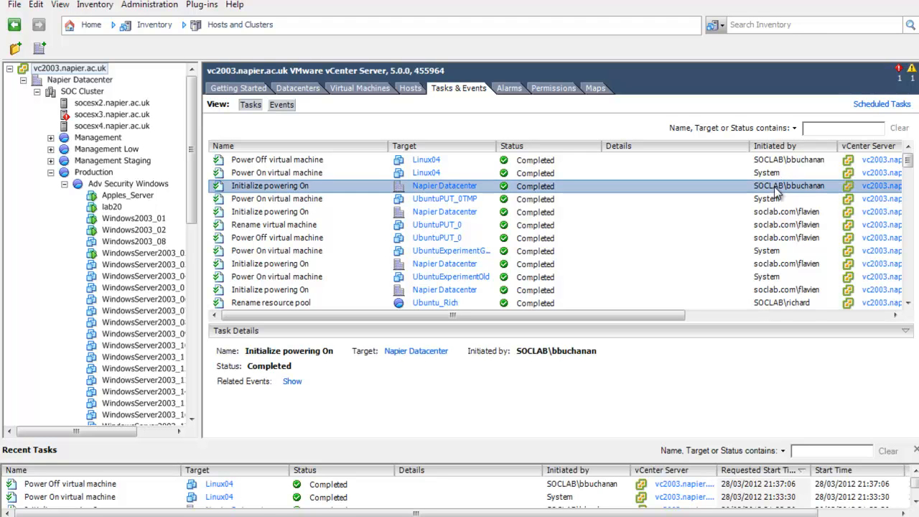
mouse_move(778, 162)
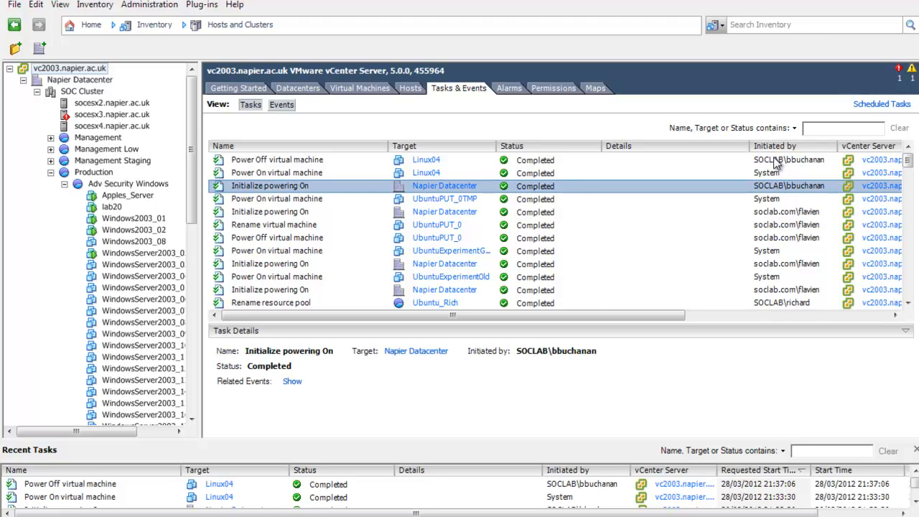
click(276, 159)
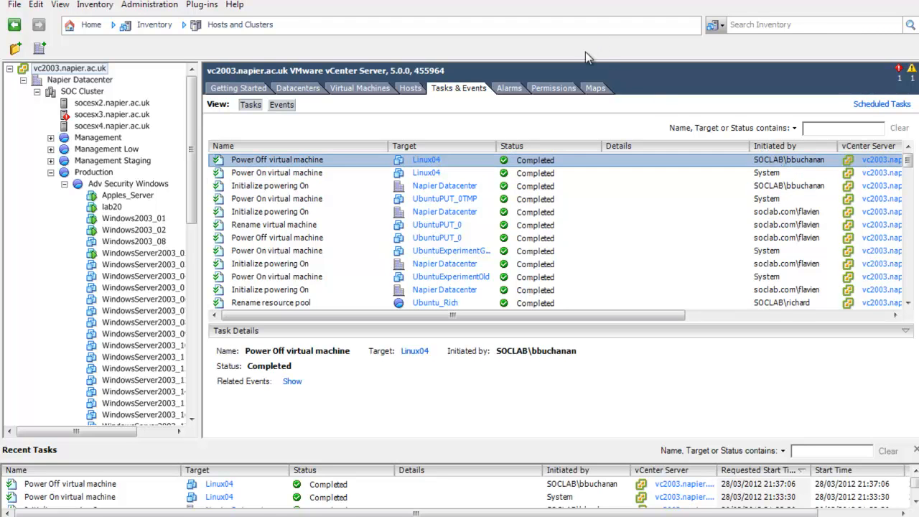
Check the vCenter's permission entries and return to its triggered alarms.
click(509, 88)
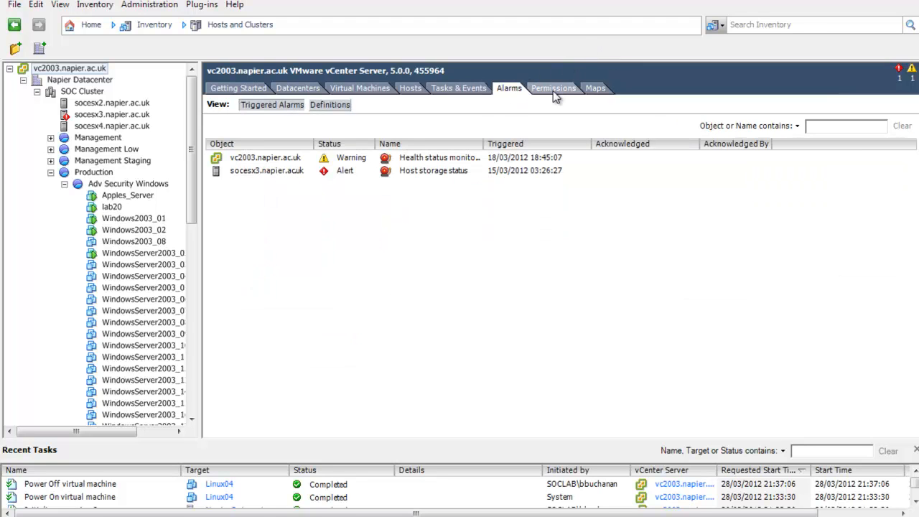
click(553, 87)
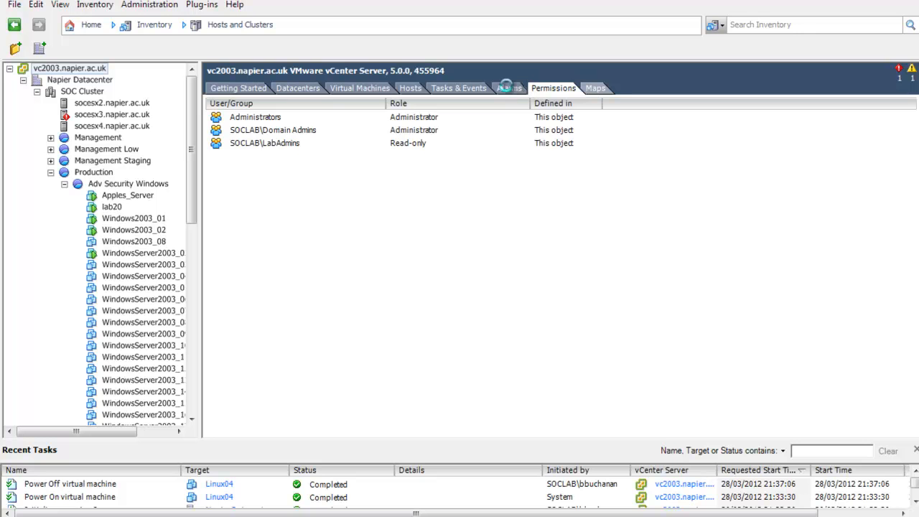
click(508, 87)
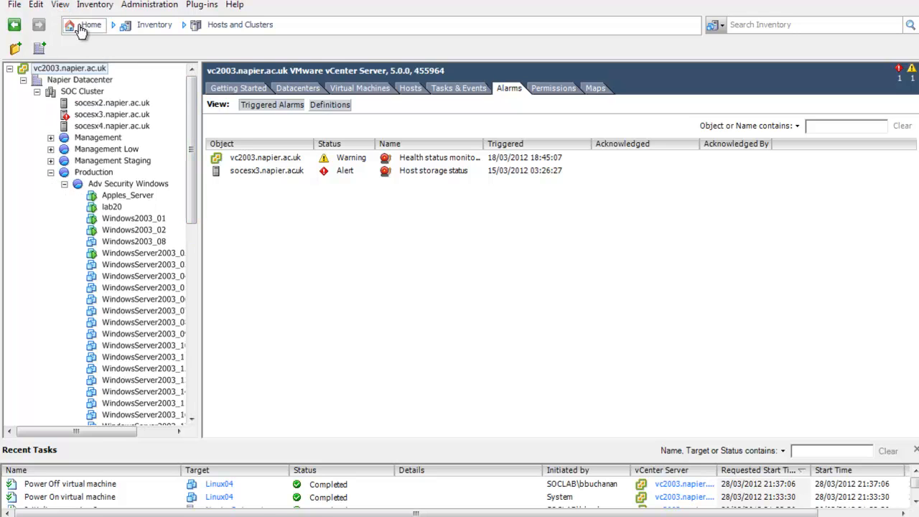
Return to the vSphere Client Home page.
click(85, 25)
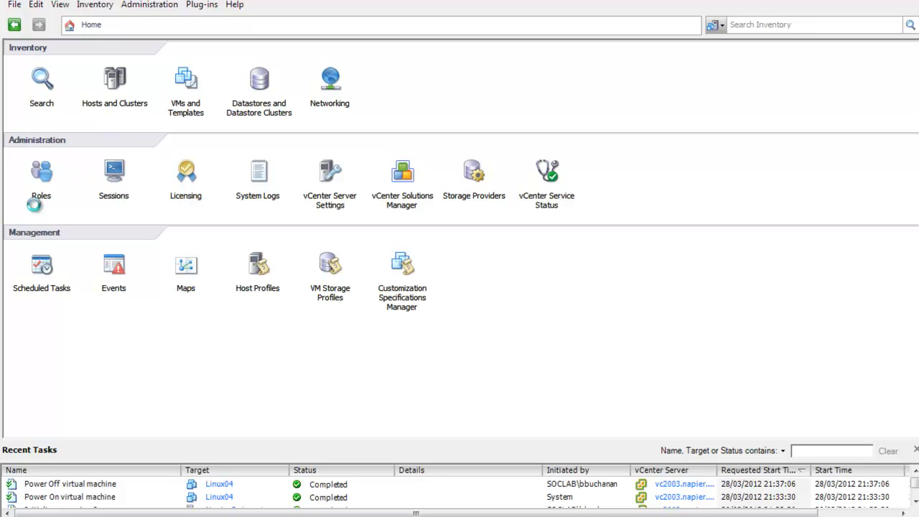
mouse_move(113, 171)
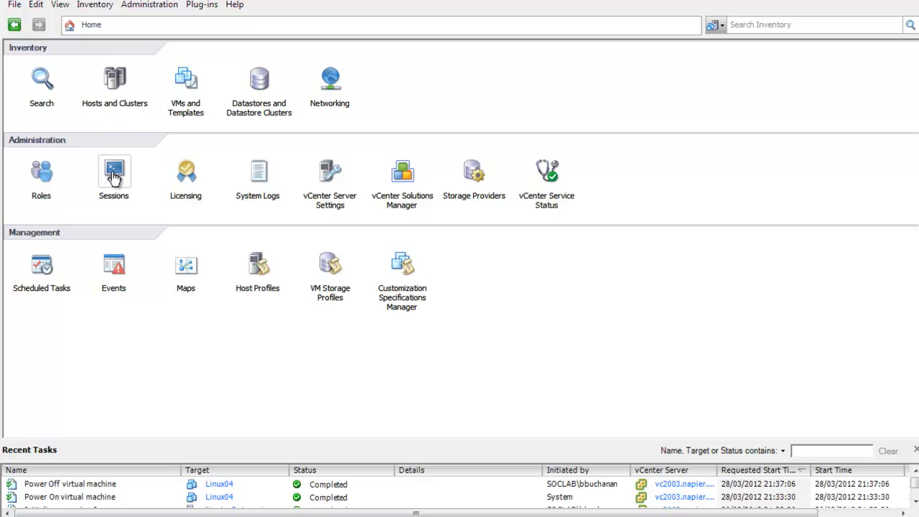
mouse_move(316, 186)
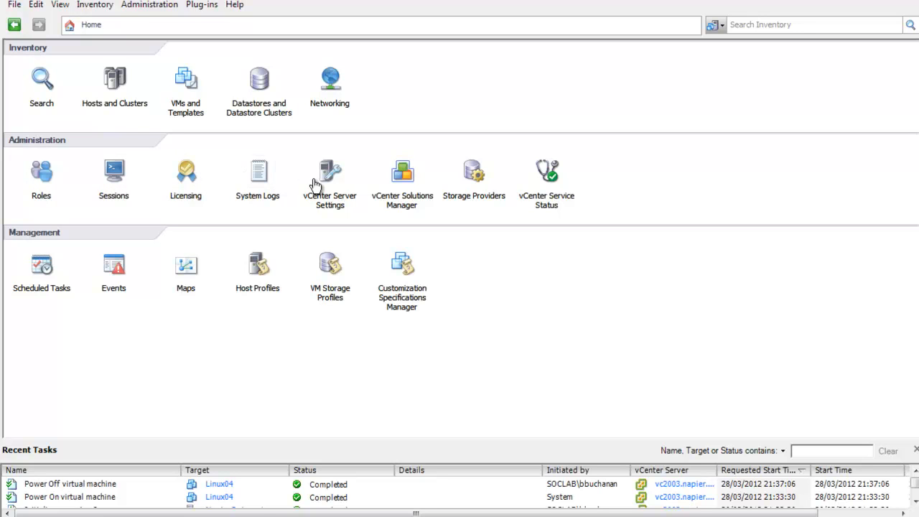
mouse_move(93, 275)
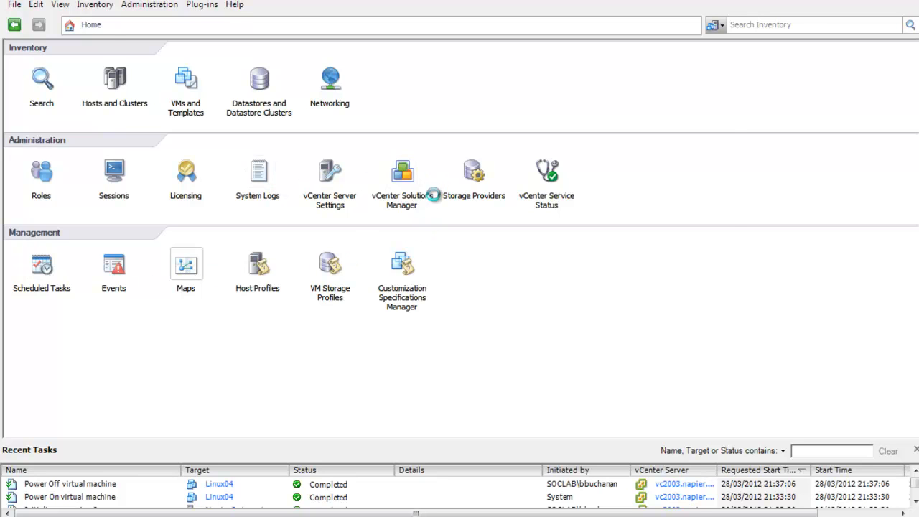
Map host socesx2's networks and datastores via vc2003 > Napier Datacenter > SOC Cluster.
click(185, 264)
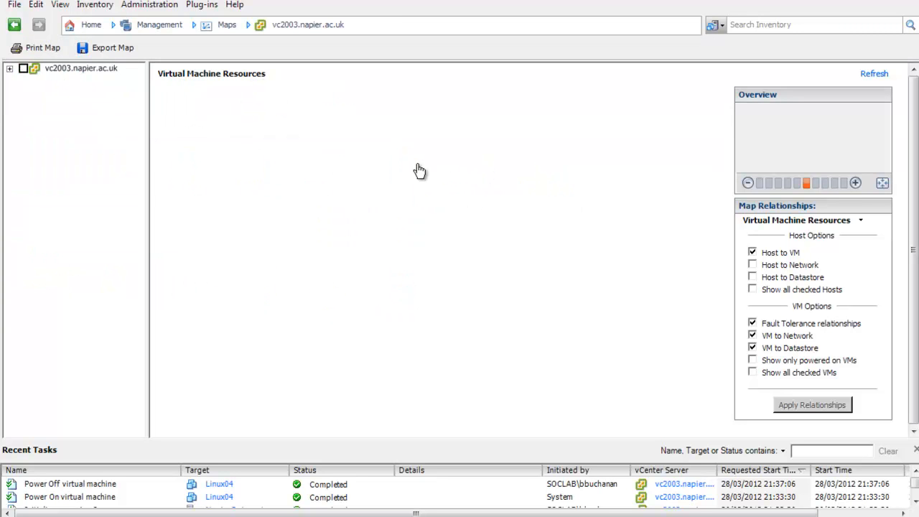
click(10, 67)
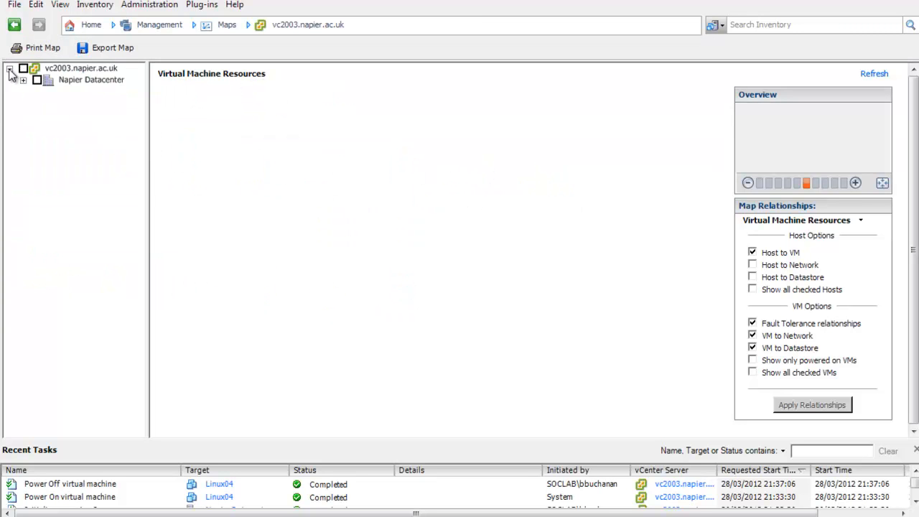
click(23, 80)
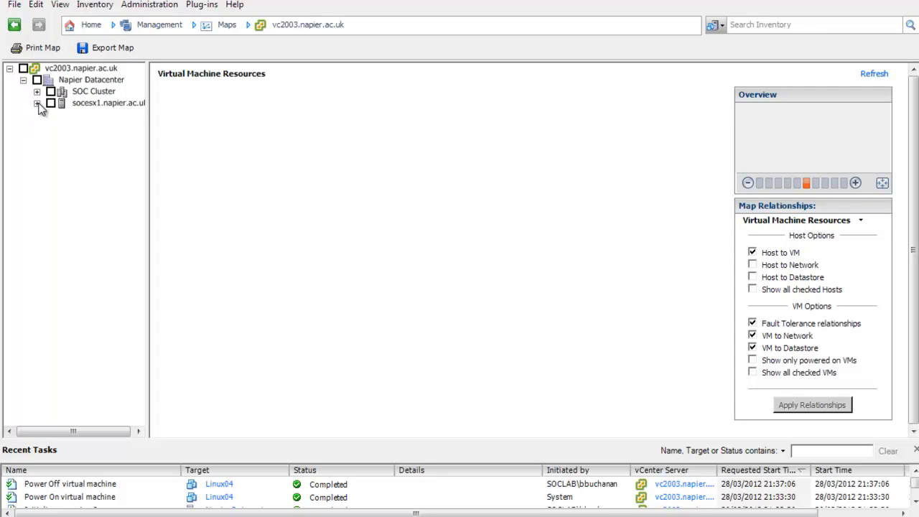
click(37, 91)
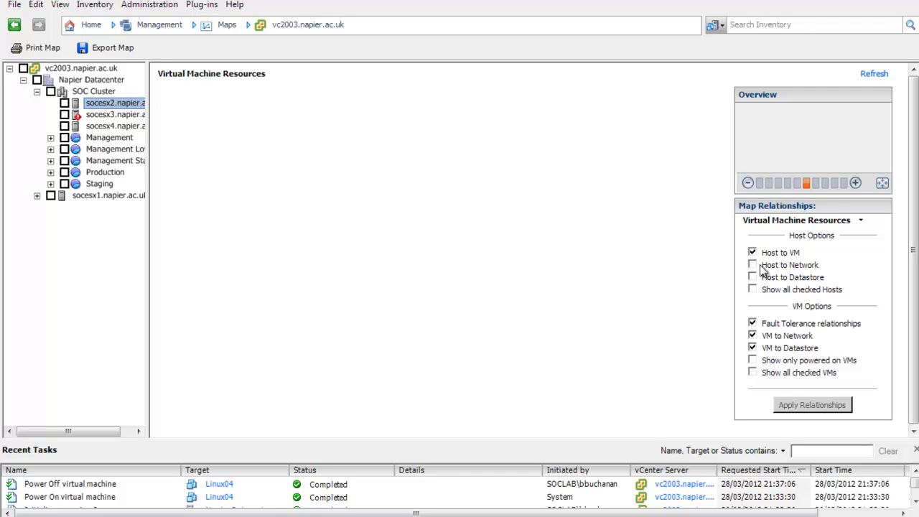
mouse_move(645, 284)
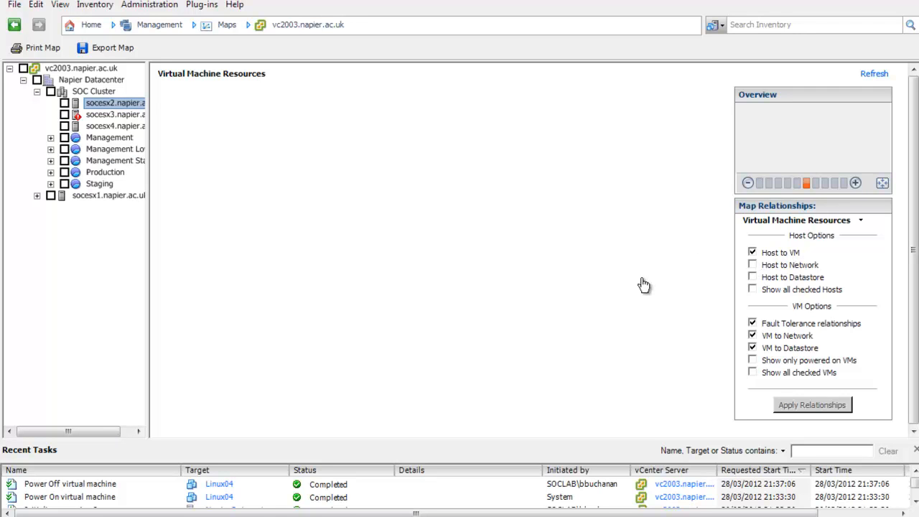
mouse_move(133, 104)
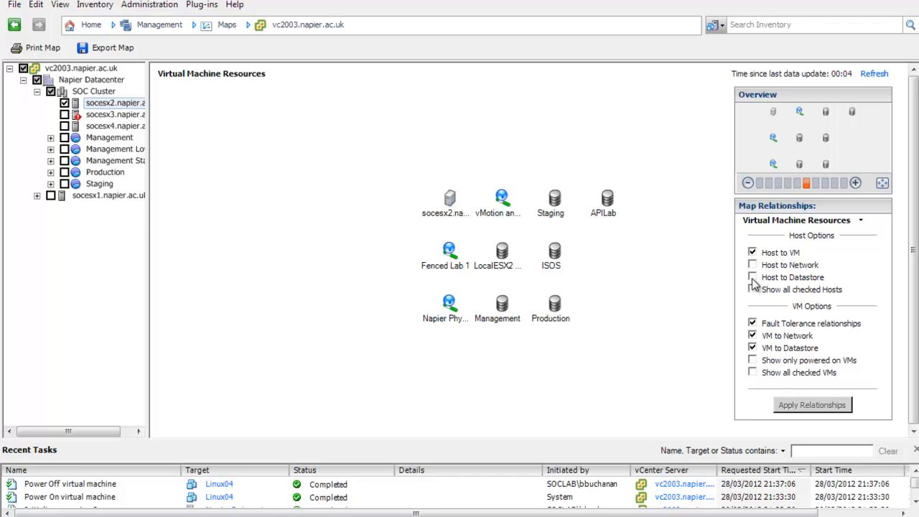
click(753, 277)
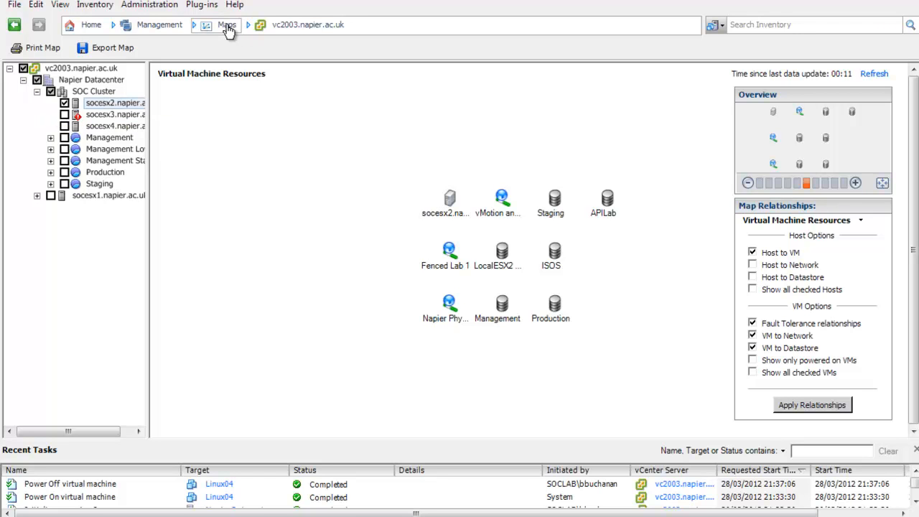
click(159, 24)
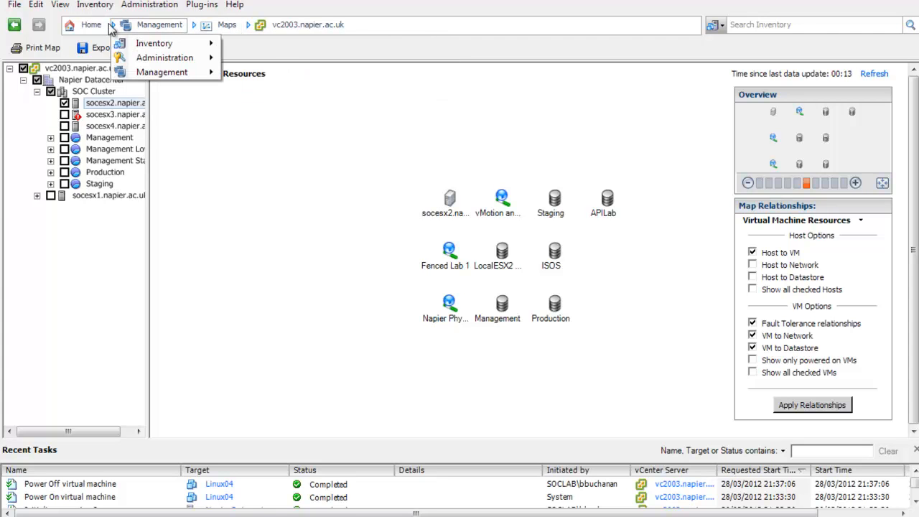
Return Home and open the Hosts and Clusters inventory.
click(91, 25)
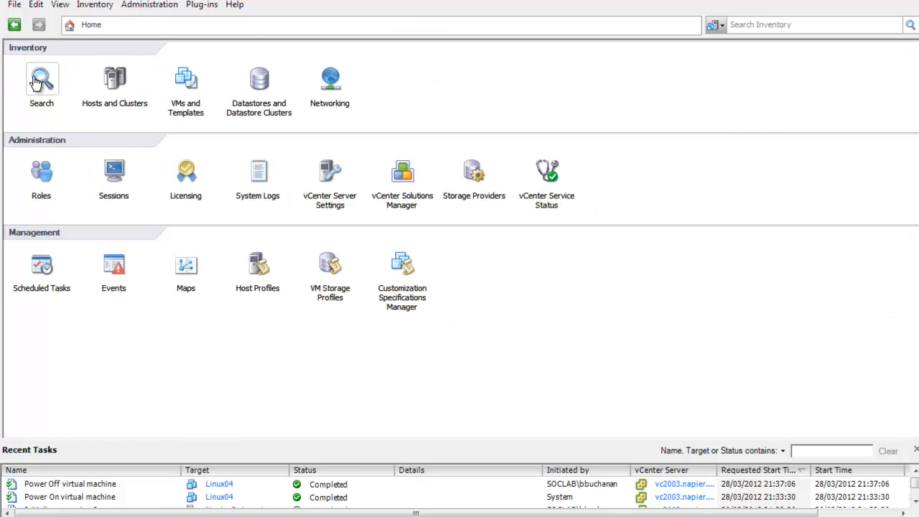
click(115, 83)
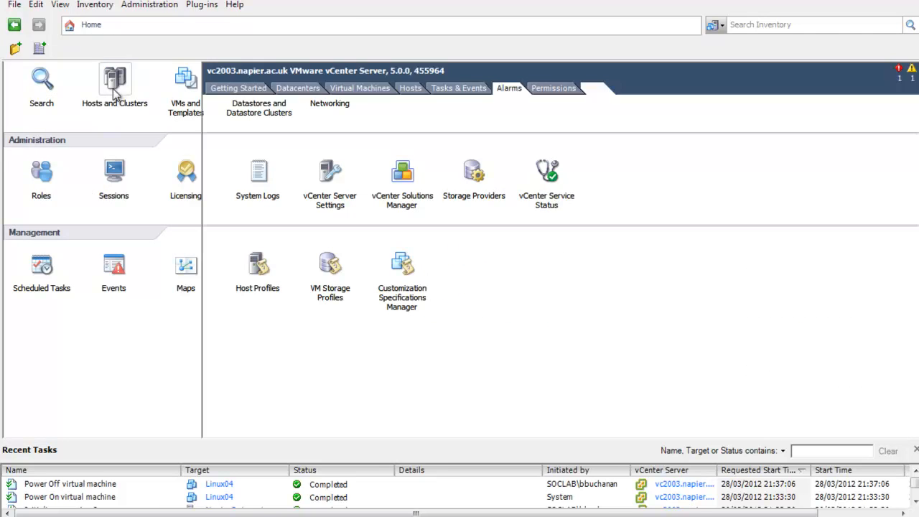
click(115, 79)
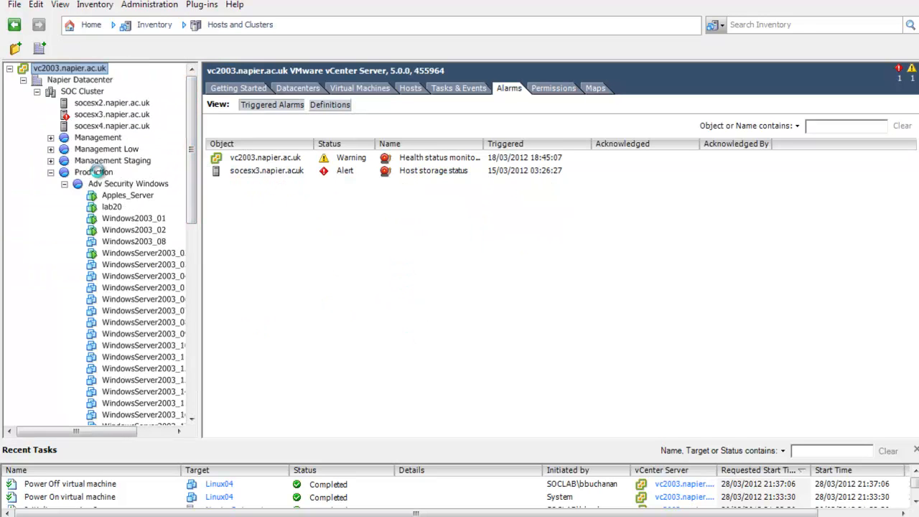
View the Production resource pool's permissions: Lab users, Administrators, Domain Admins.
click(93, 172)
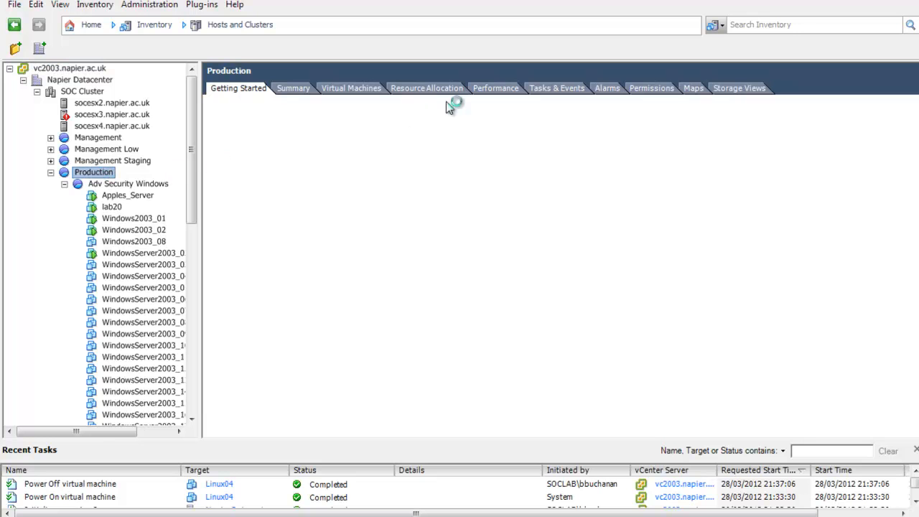
click(237, 87)
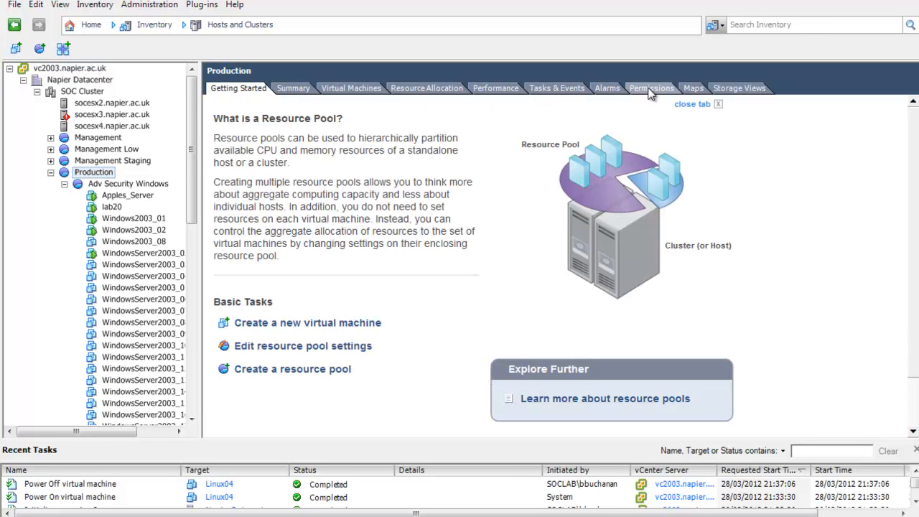
click(651, 87)
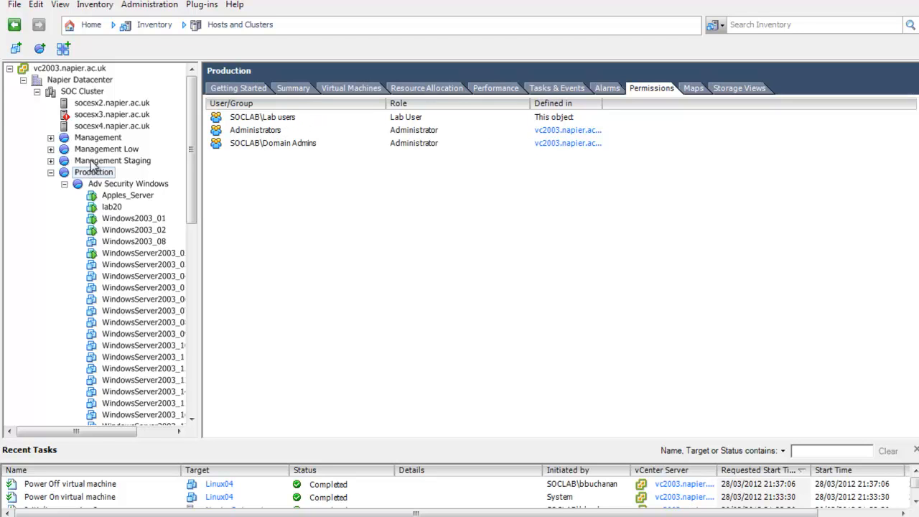
mouse_move(98, 160)
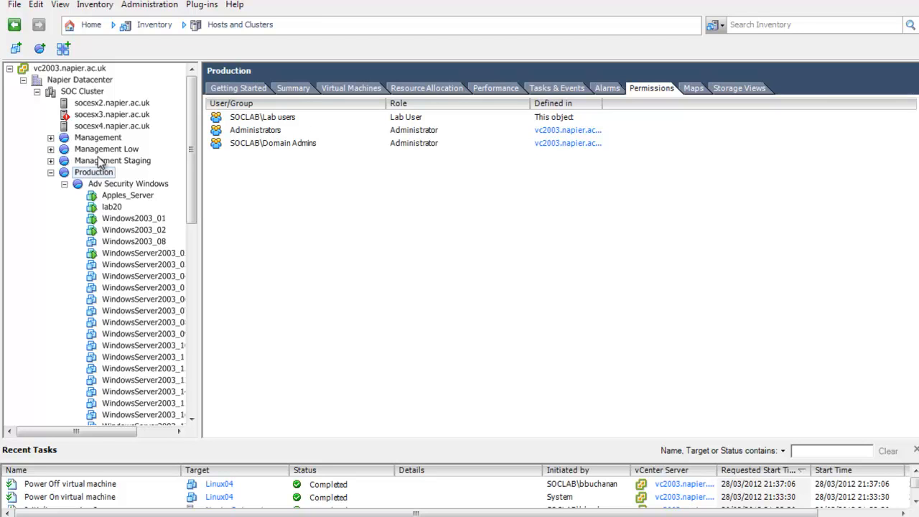
mouse_move(109, 165)
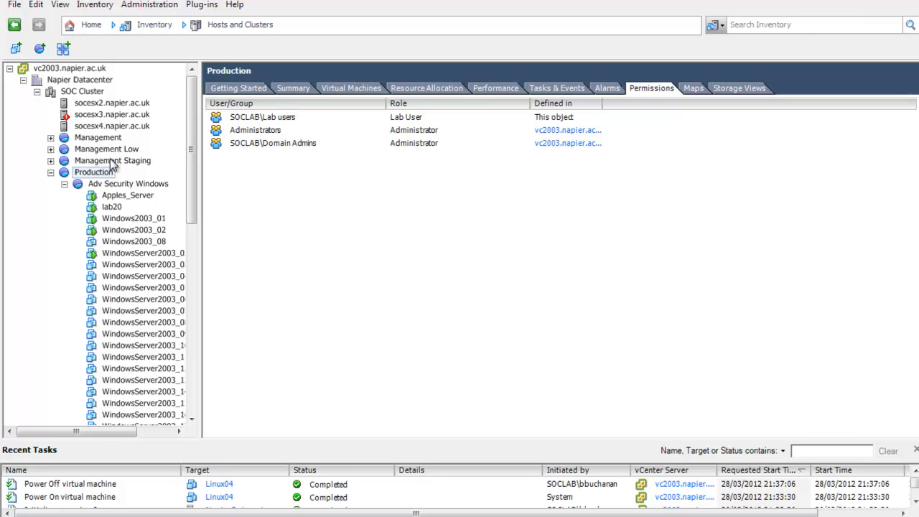
Compare Management Staging's two administrator permissions, collapse the pools, and reselect Production.
click(113, 160)
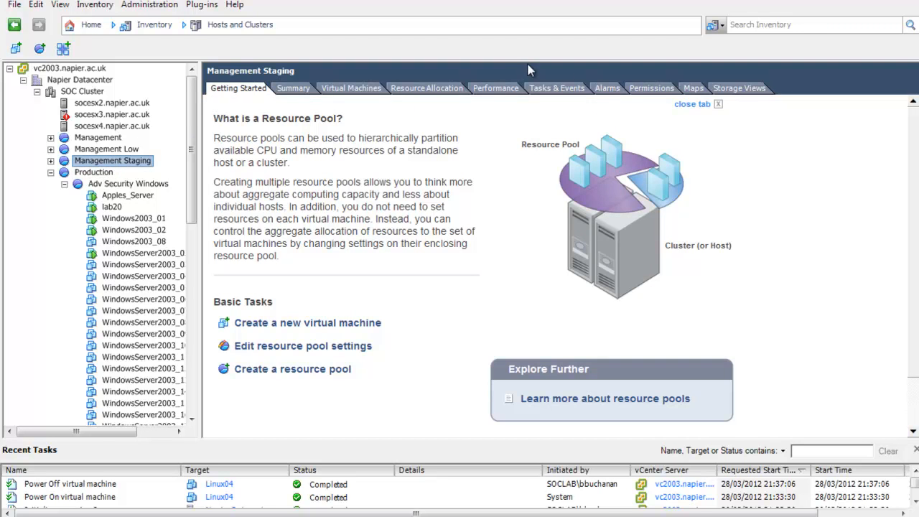
click(651, 88)
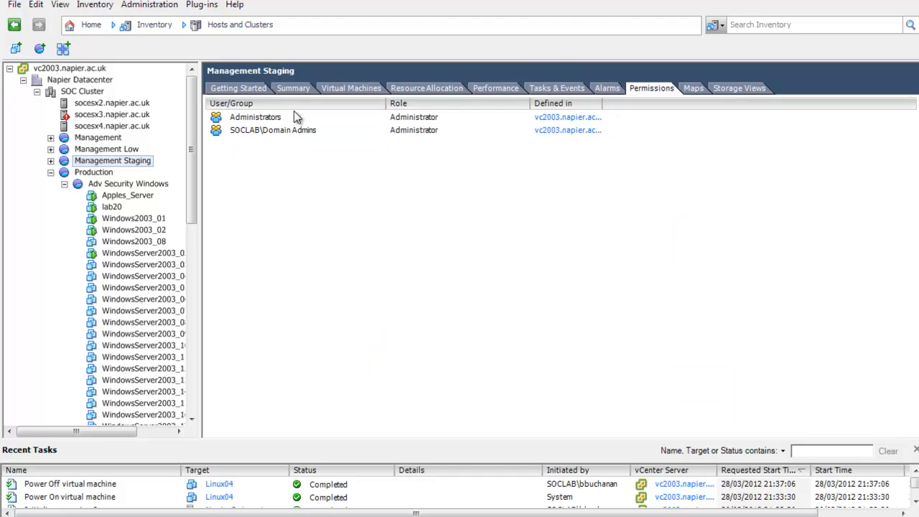
click(94, 172)
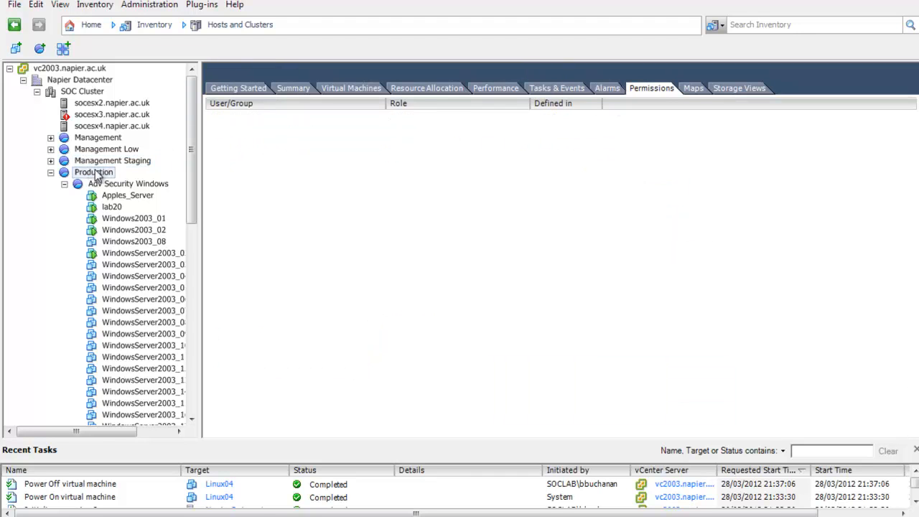
click(93, 172)
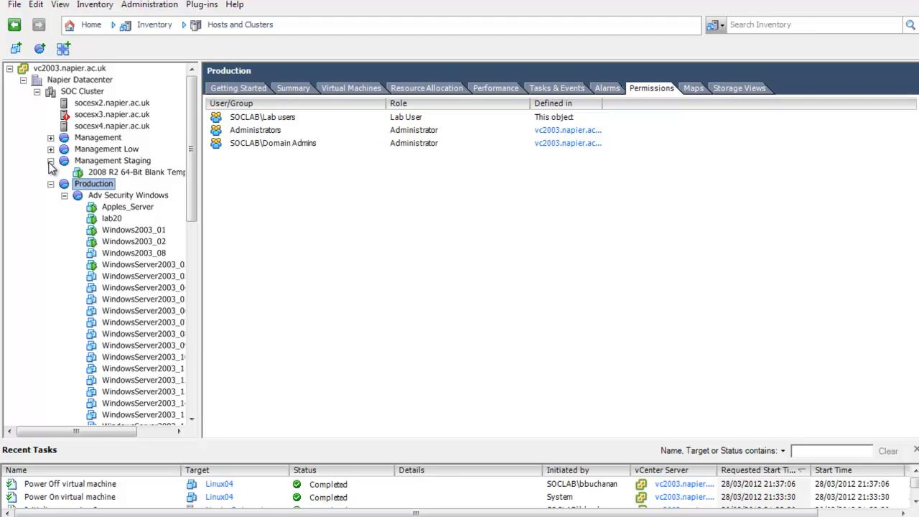
click(51, 138)
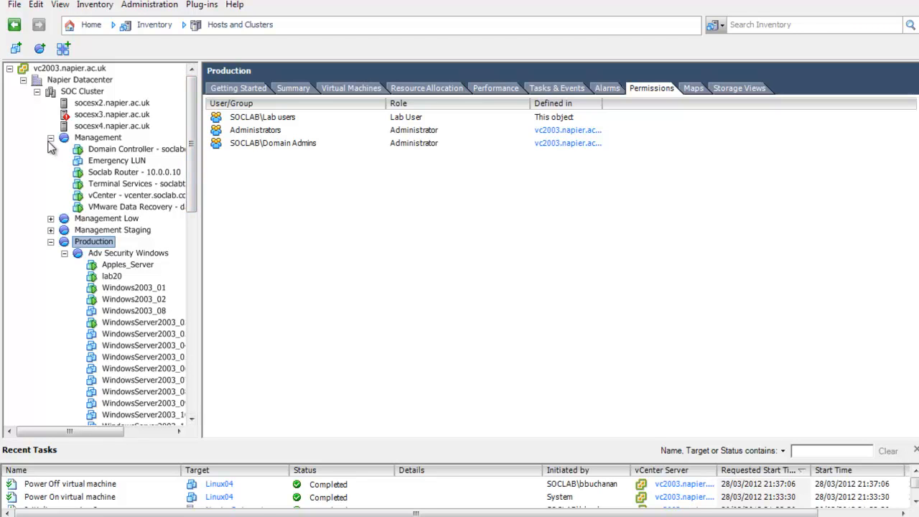
click(51, 138)
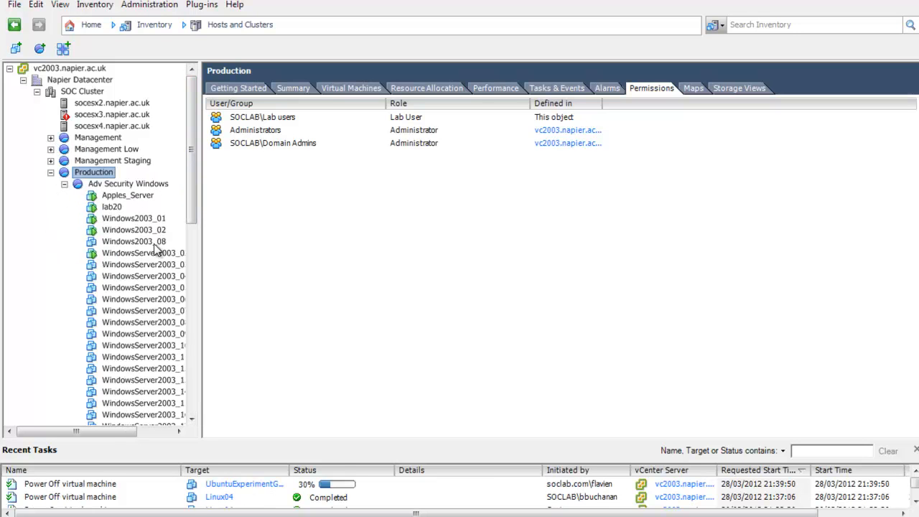
View Windows2003_01's summary and resource allocation: 22 MHz CPU, 2.59 GB memory.
click(134, 219)
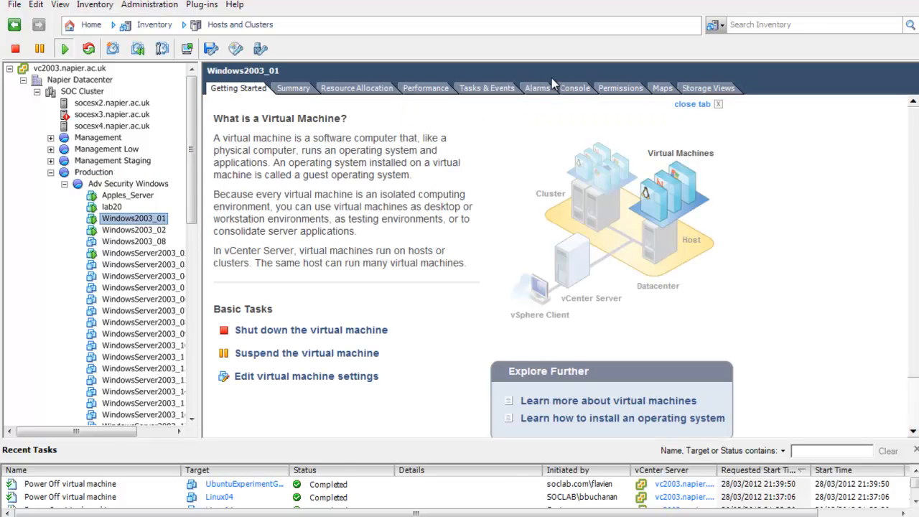
mouse_move(293, 88)
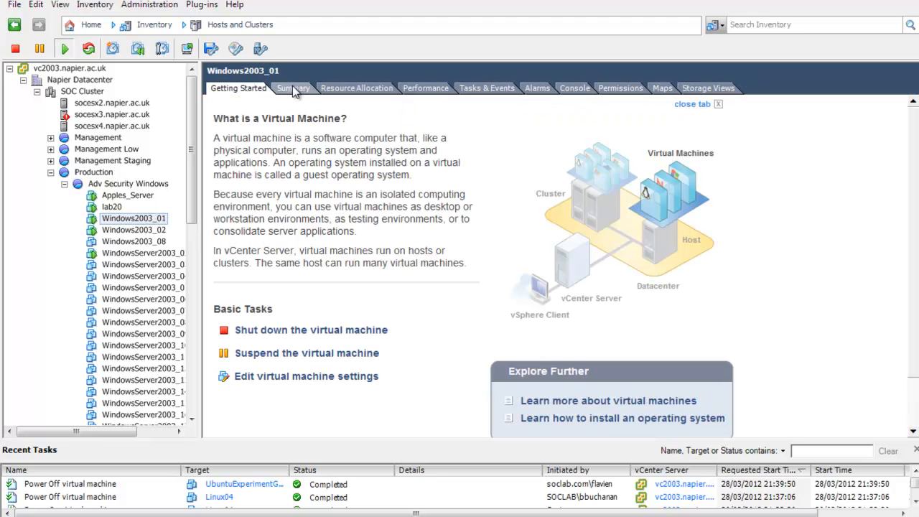
mouse_move(280, 357)
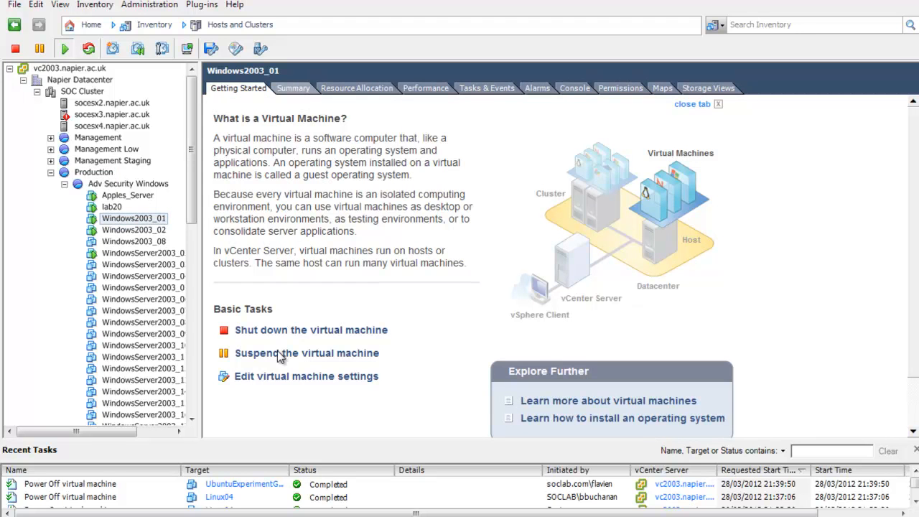
click(292, 88)
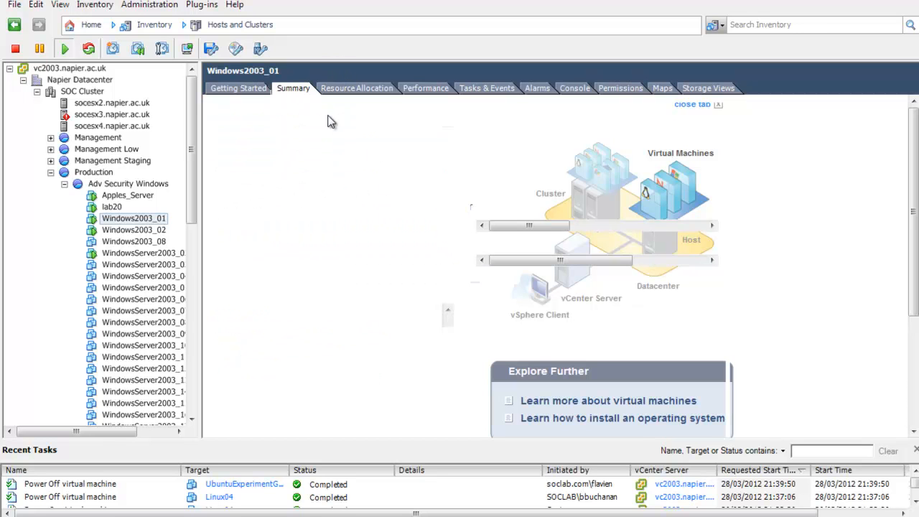
click(293, 88)
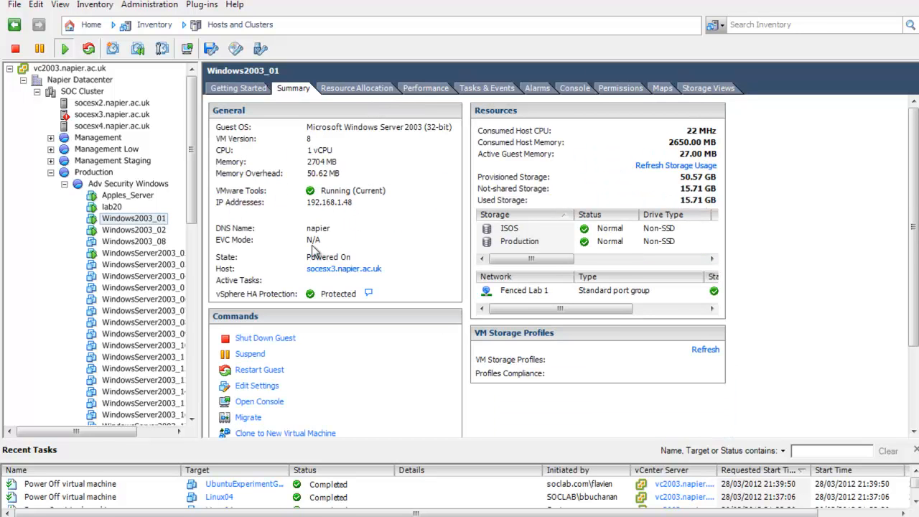
mouse_move(736, 176)
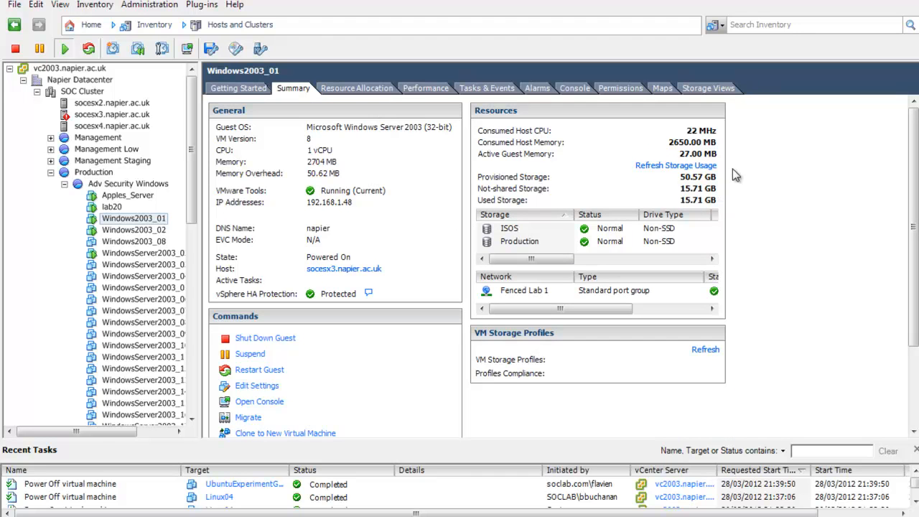
mouse_move(535, 241)
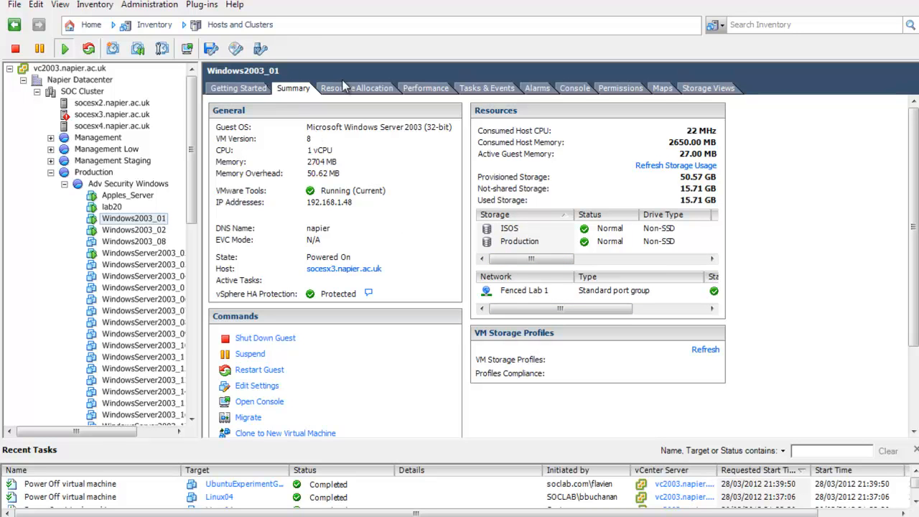
mouse_move(367, 93)
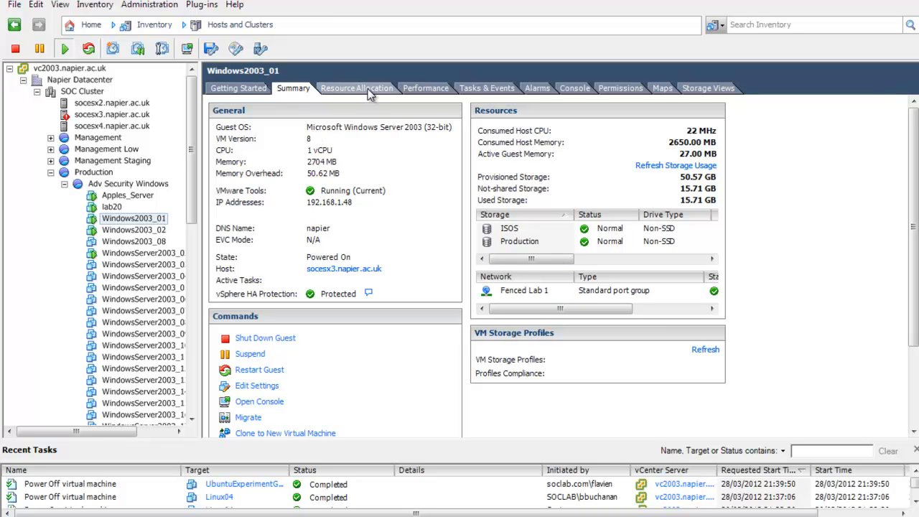
click(357, 87)
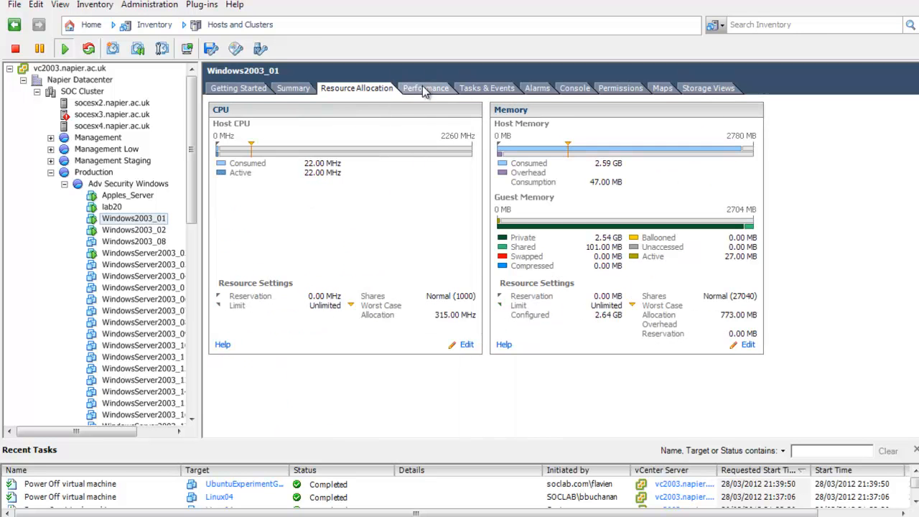
Show Windows2003_01's performance overview, then switch the advanced real-time chart to Power.
click(425, 87)
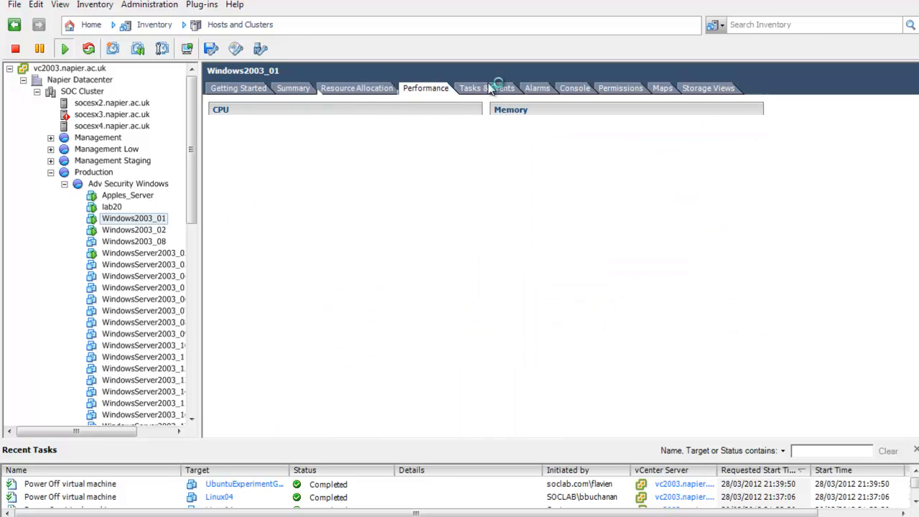
click(426, 88)
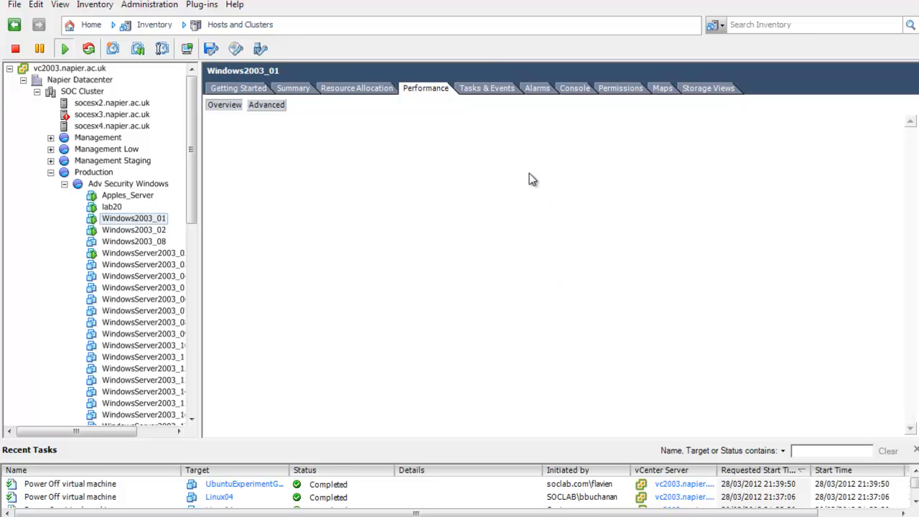
mouse_move(537, 94)
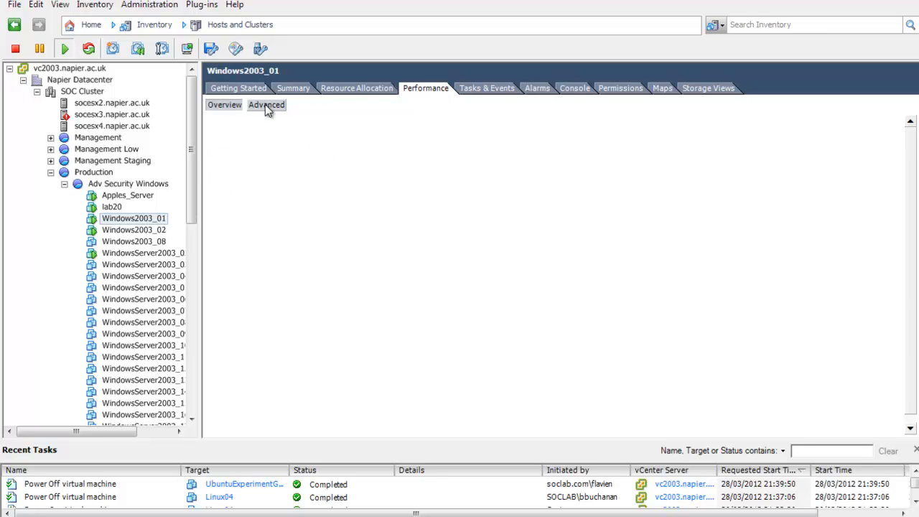
click(266, 104)
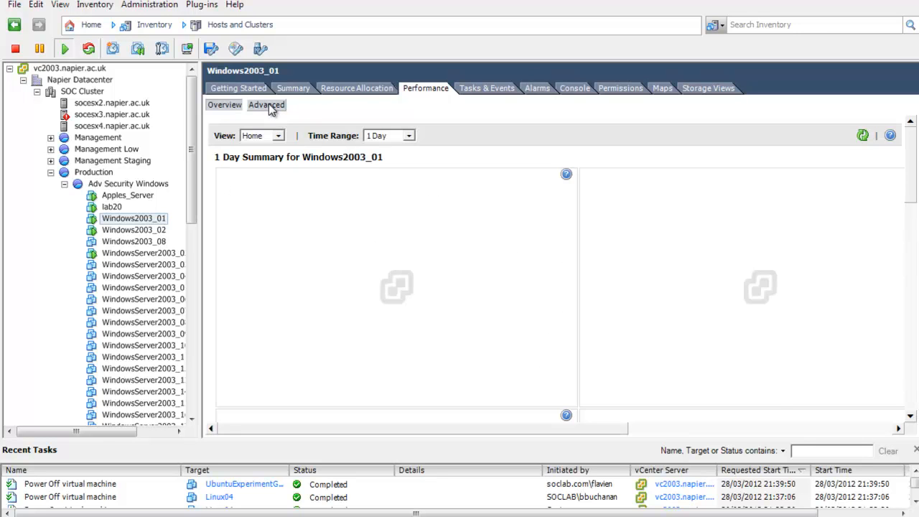
click(267, 104)
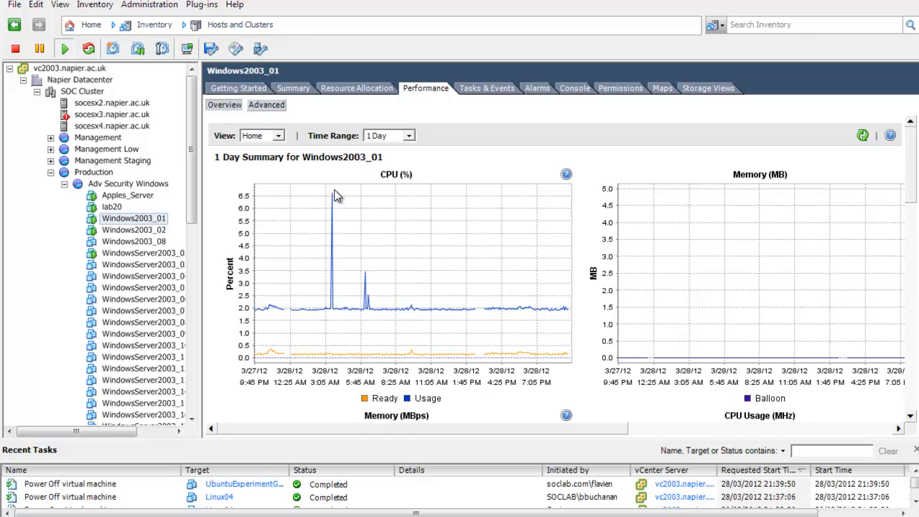
mouse_move(408, 143)
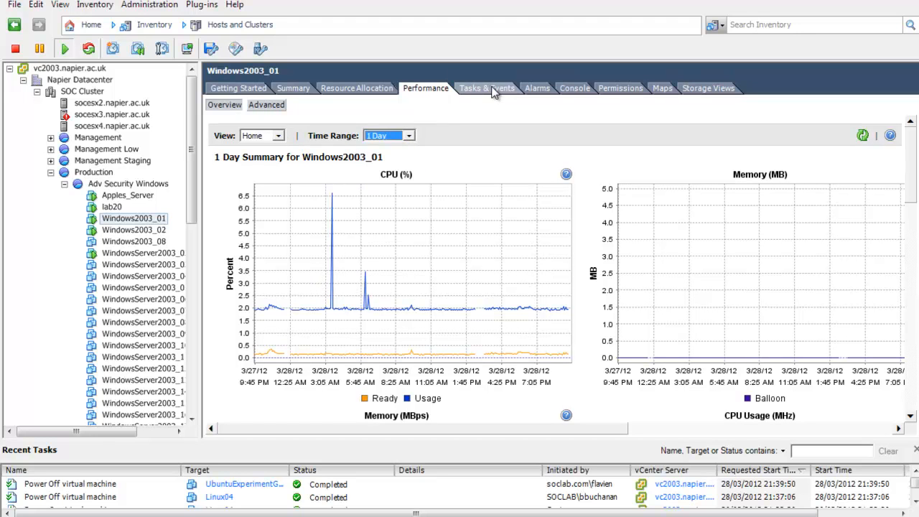
mouse_move(266, 113)
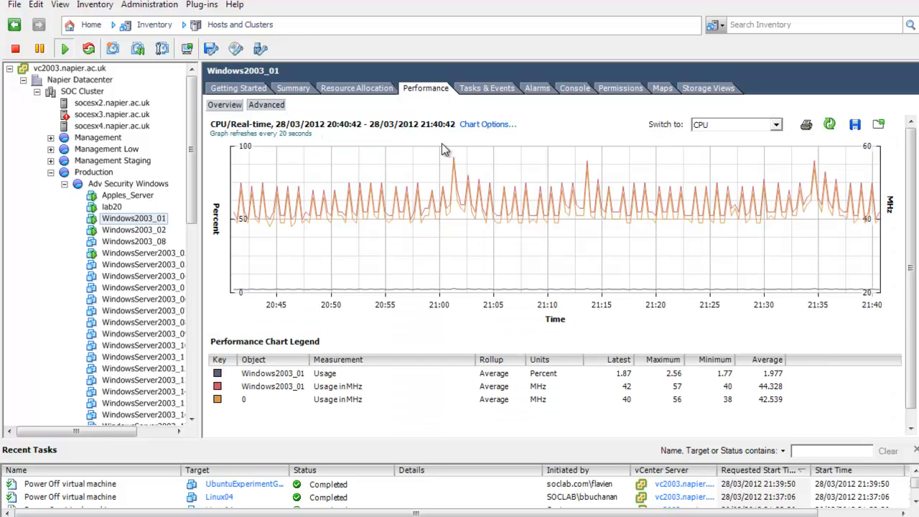
click(775, 124)
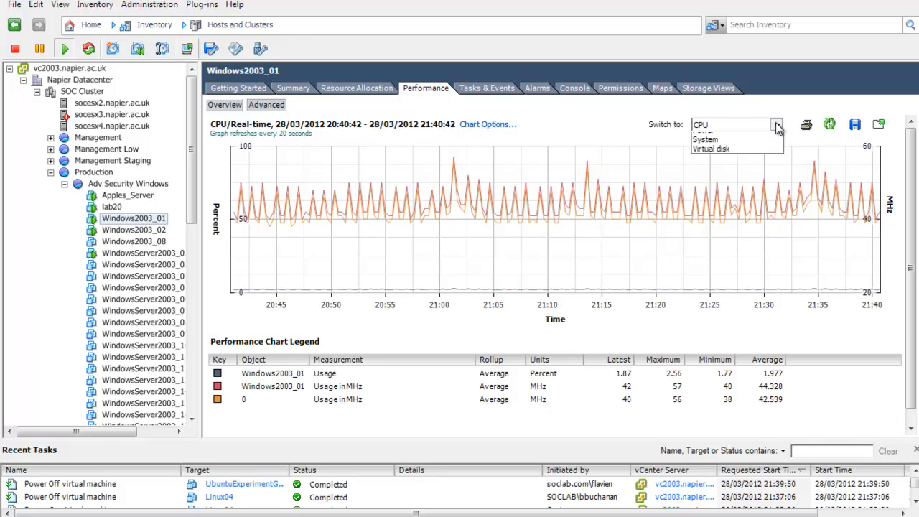
click(775, 124)
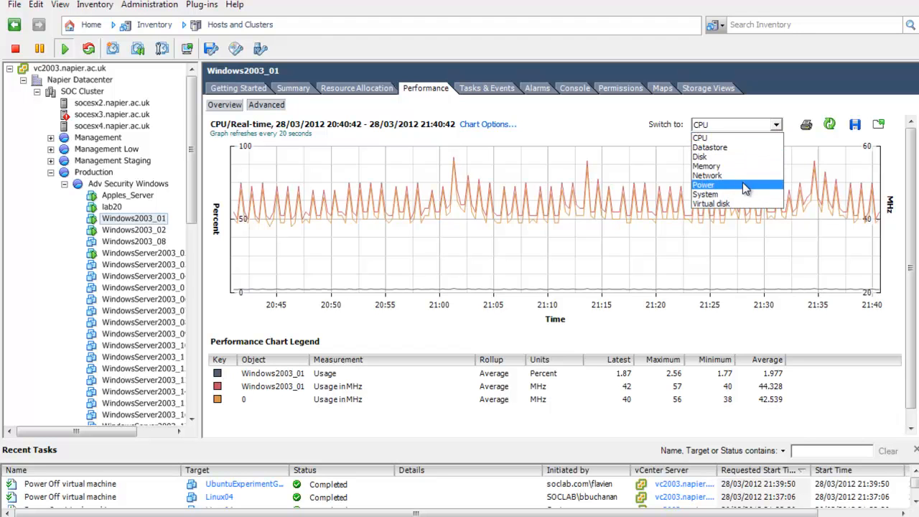
mouse_move(740, 187)
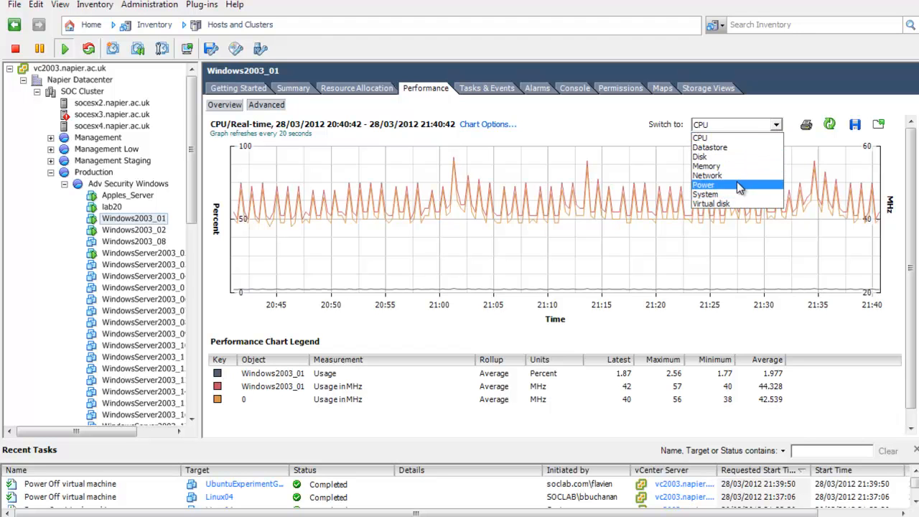
click(703, 184)
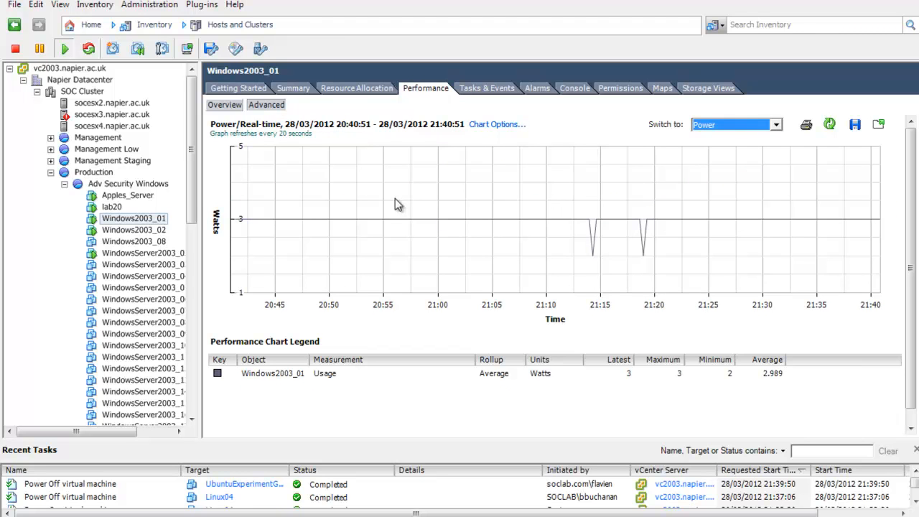
mouse_move(653, 258)
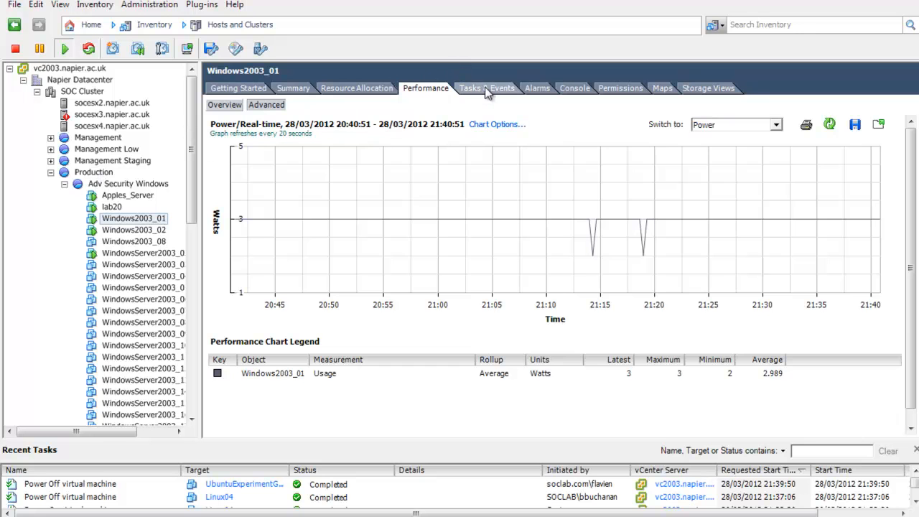
Check Windows2003_01's task history and alarms, then bring up its console.
click(487, 87)
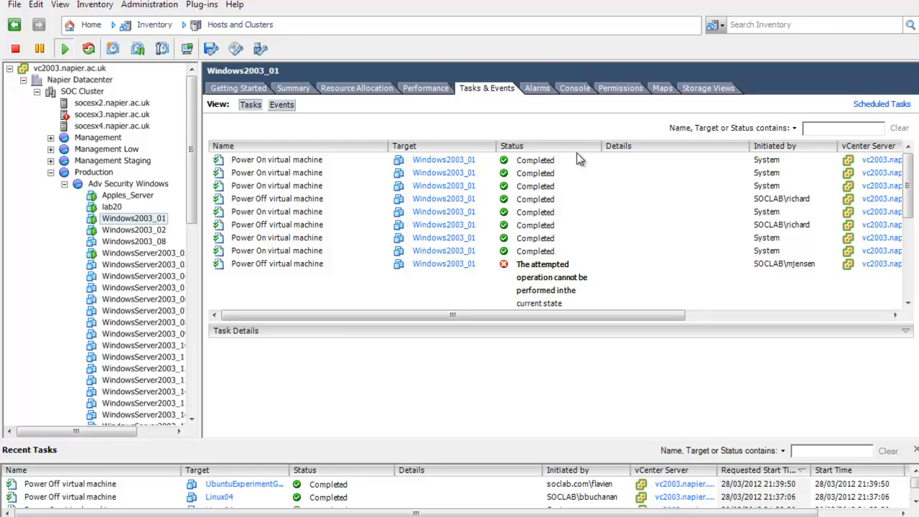
click(537, 88)
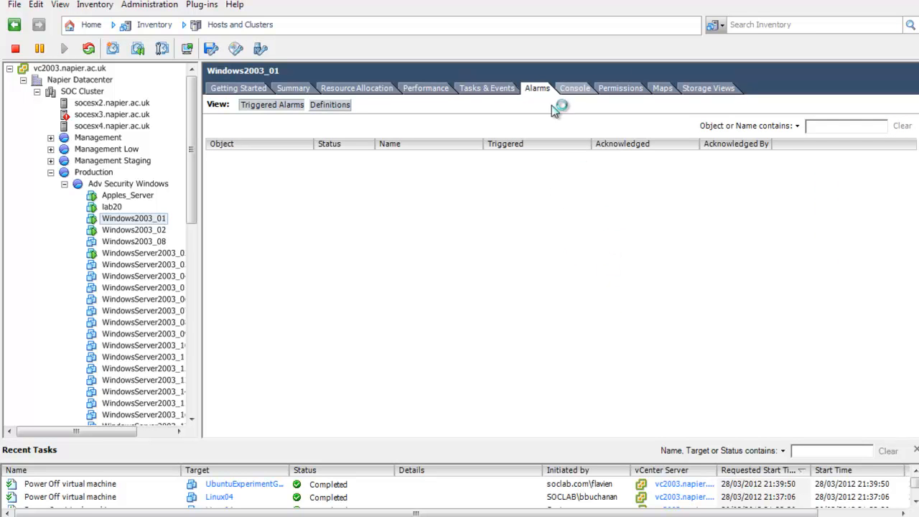
click(575, 88)
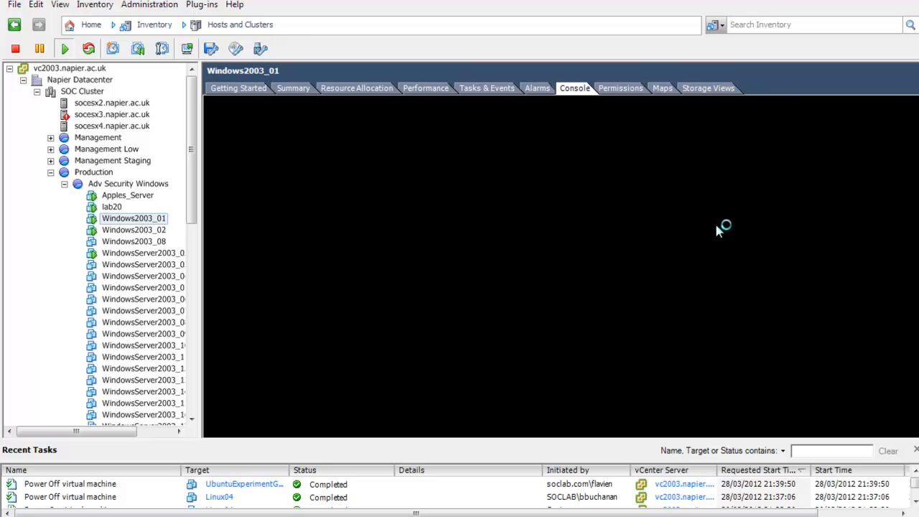
mouse_move(619, 228)
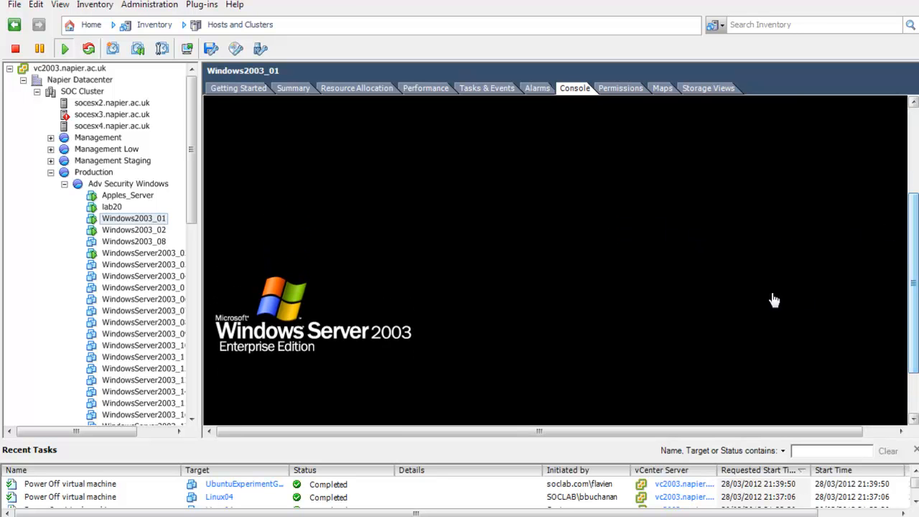
key(ctrl+alt+delete)
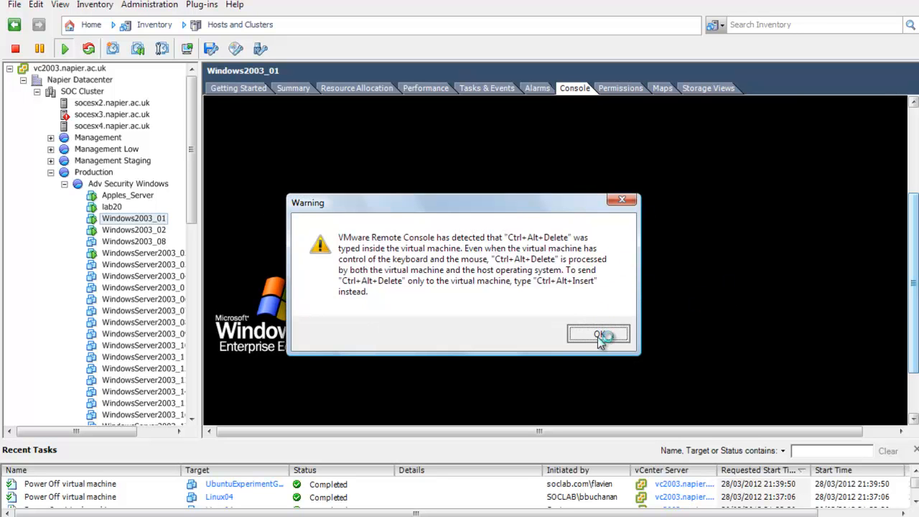
click(599, 335)
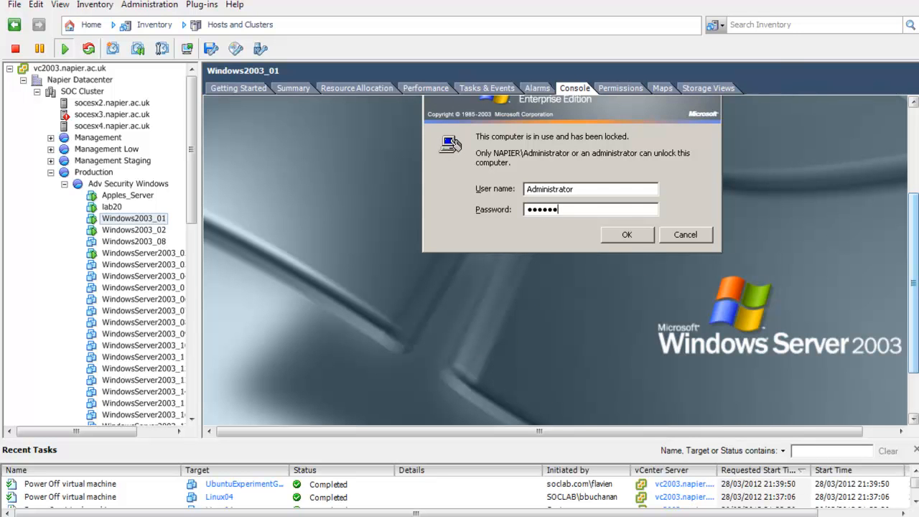
click(626, 235)
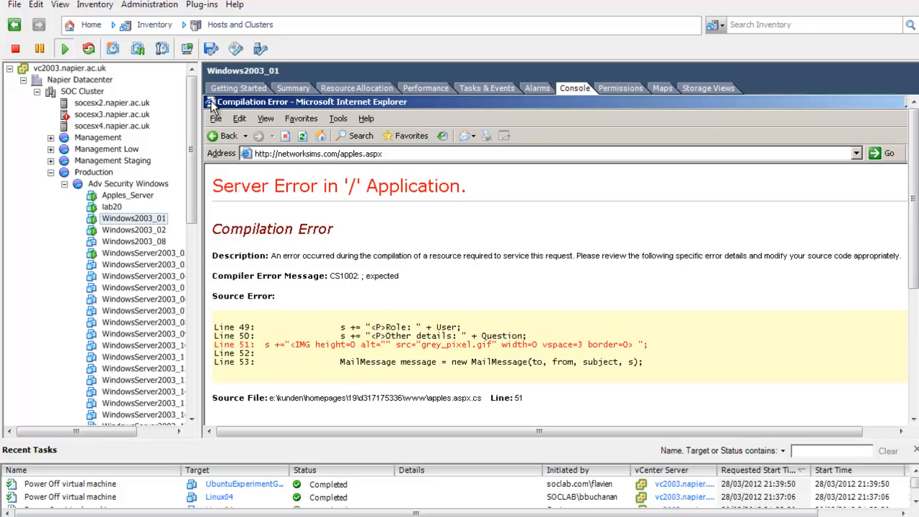
click(211, 101)
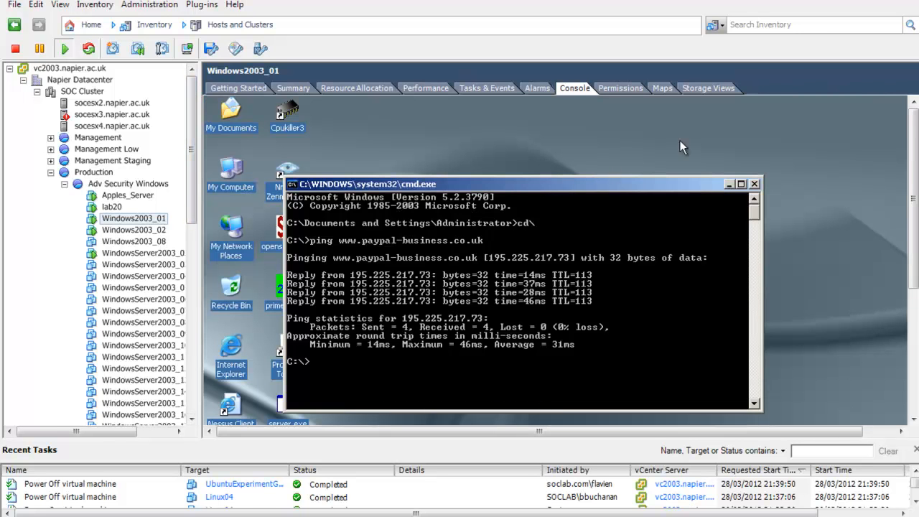
text(ping www.paypal-business.co.uk)
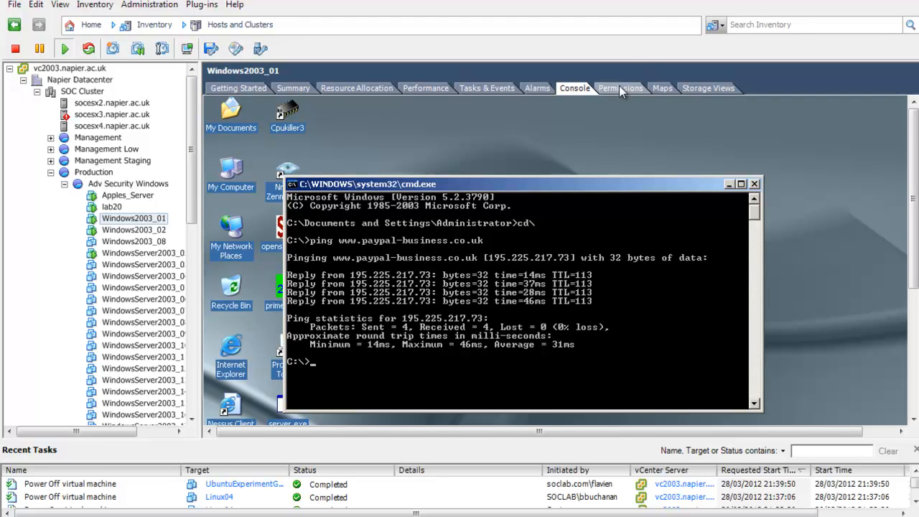
Check Windows2003_01's permissions and its vMotion map across socesx2, socesx3 and socesx4.
click(620, 88)
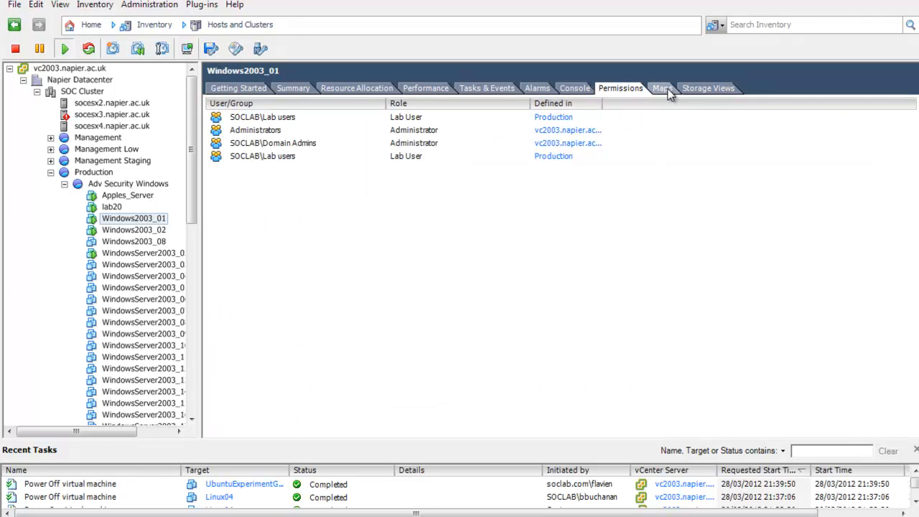
click(661, 88)
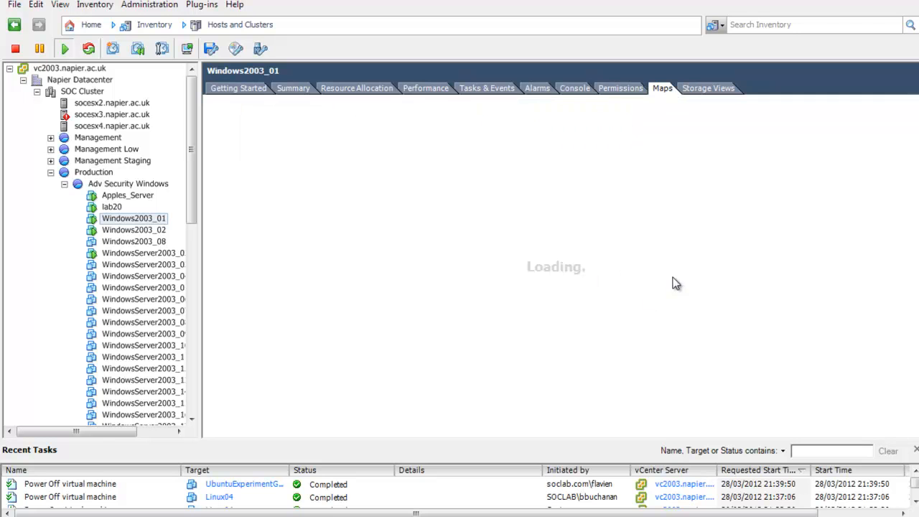
click(661, 87)
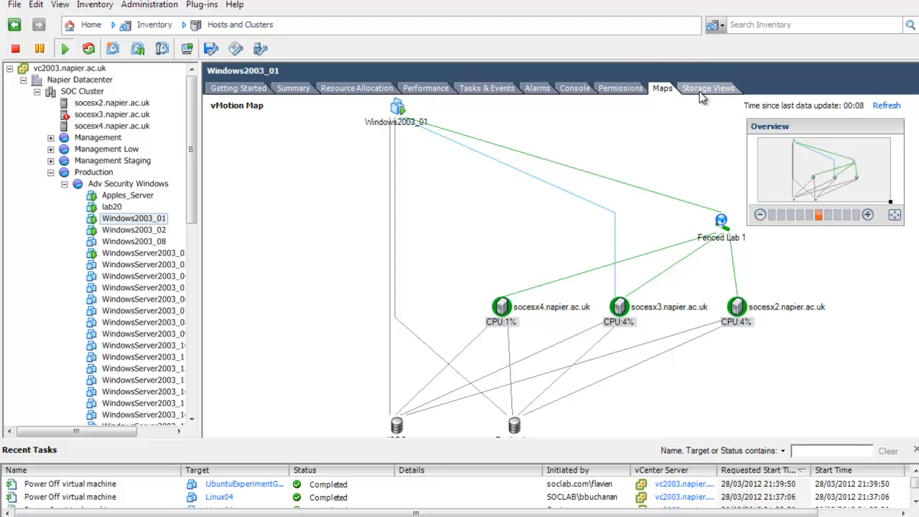
click(709, 87)
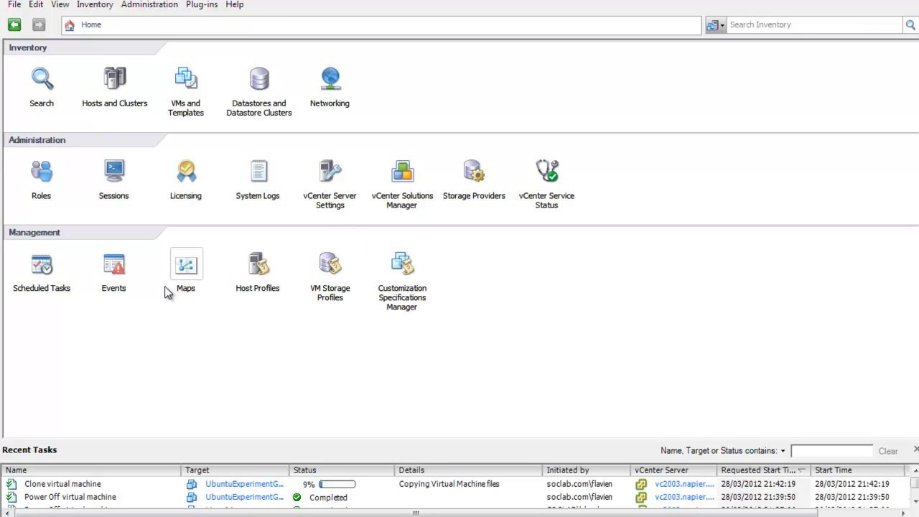
mouse_move(868, 102)
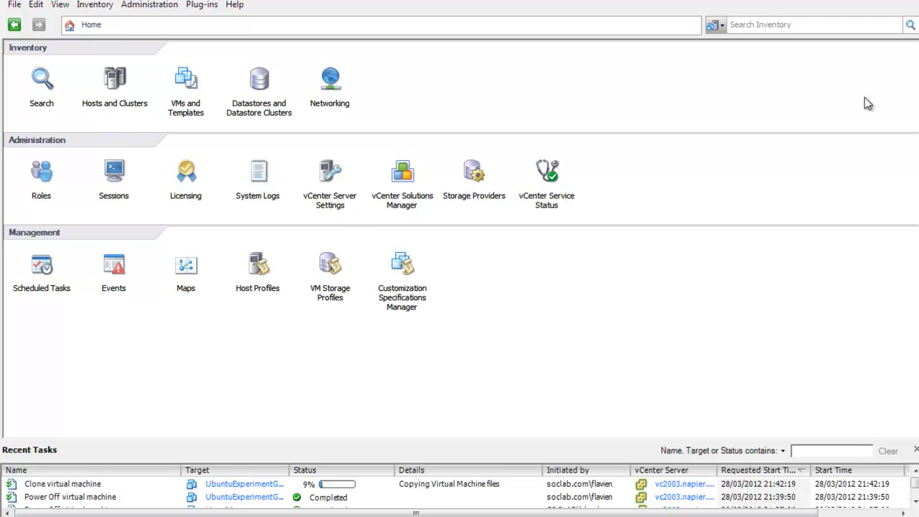
mouse_move(664, 334)
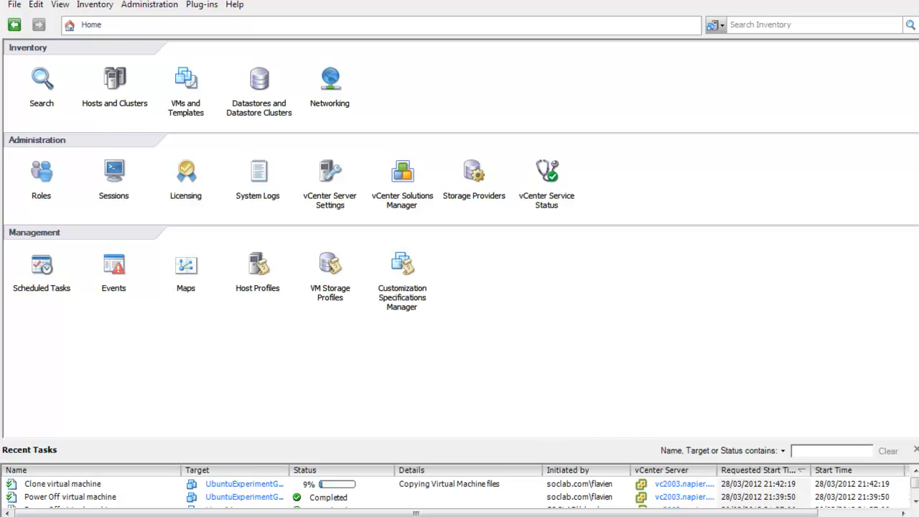
mouse_move(772, 5)
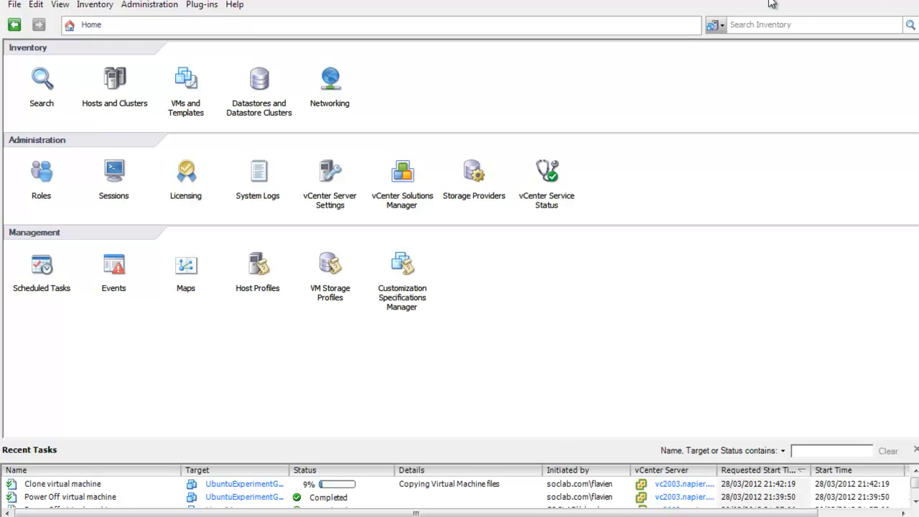